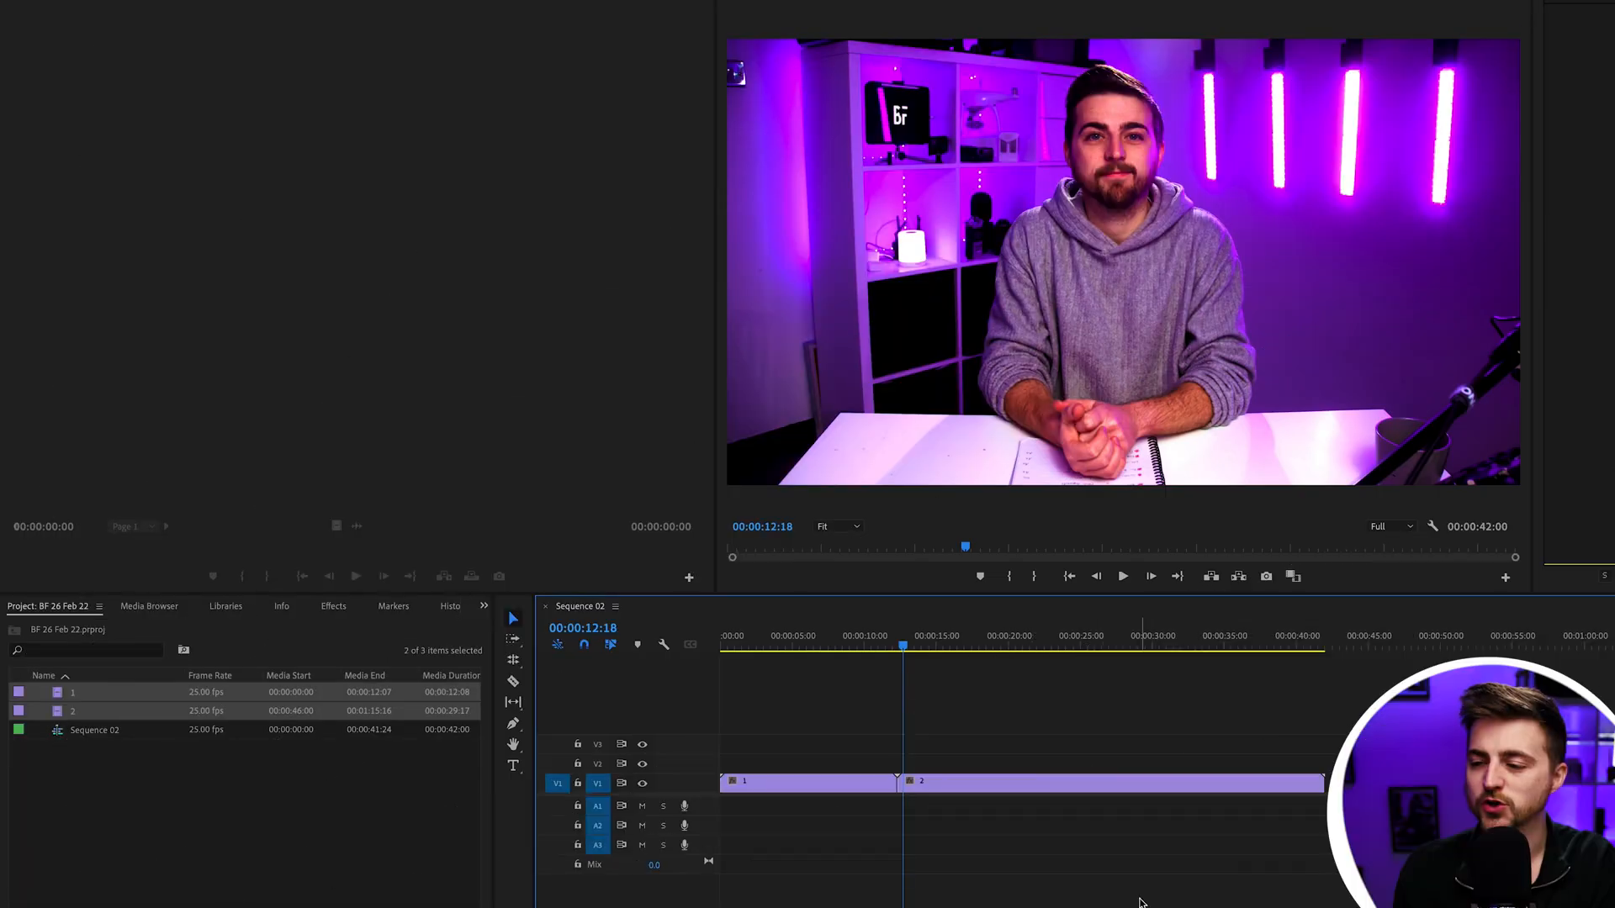
mouse_move(1083, 798)
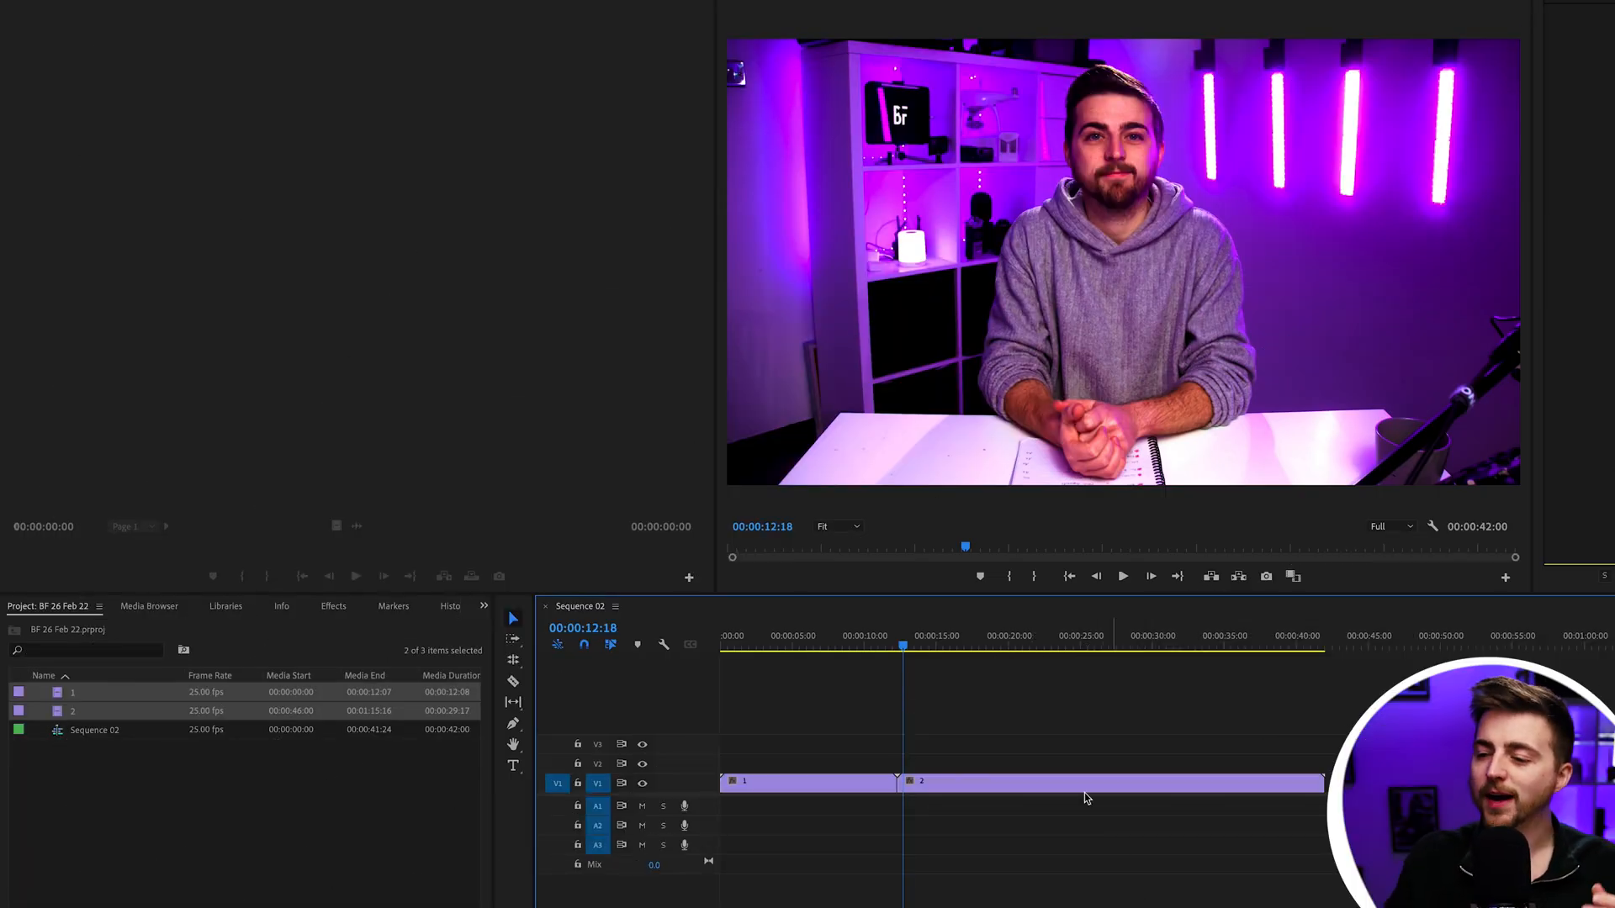
- Preview the frames on either side of the cut between the two clips
left_click(873, 646)
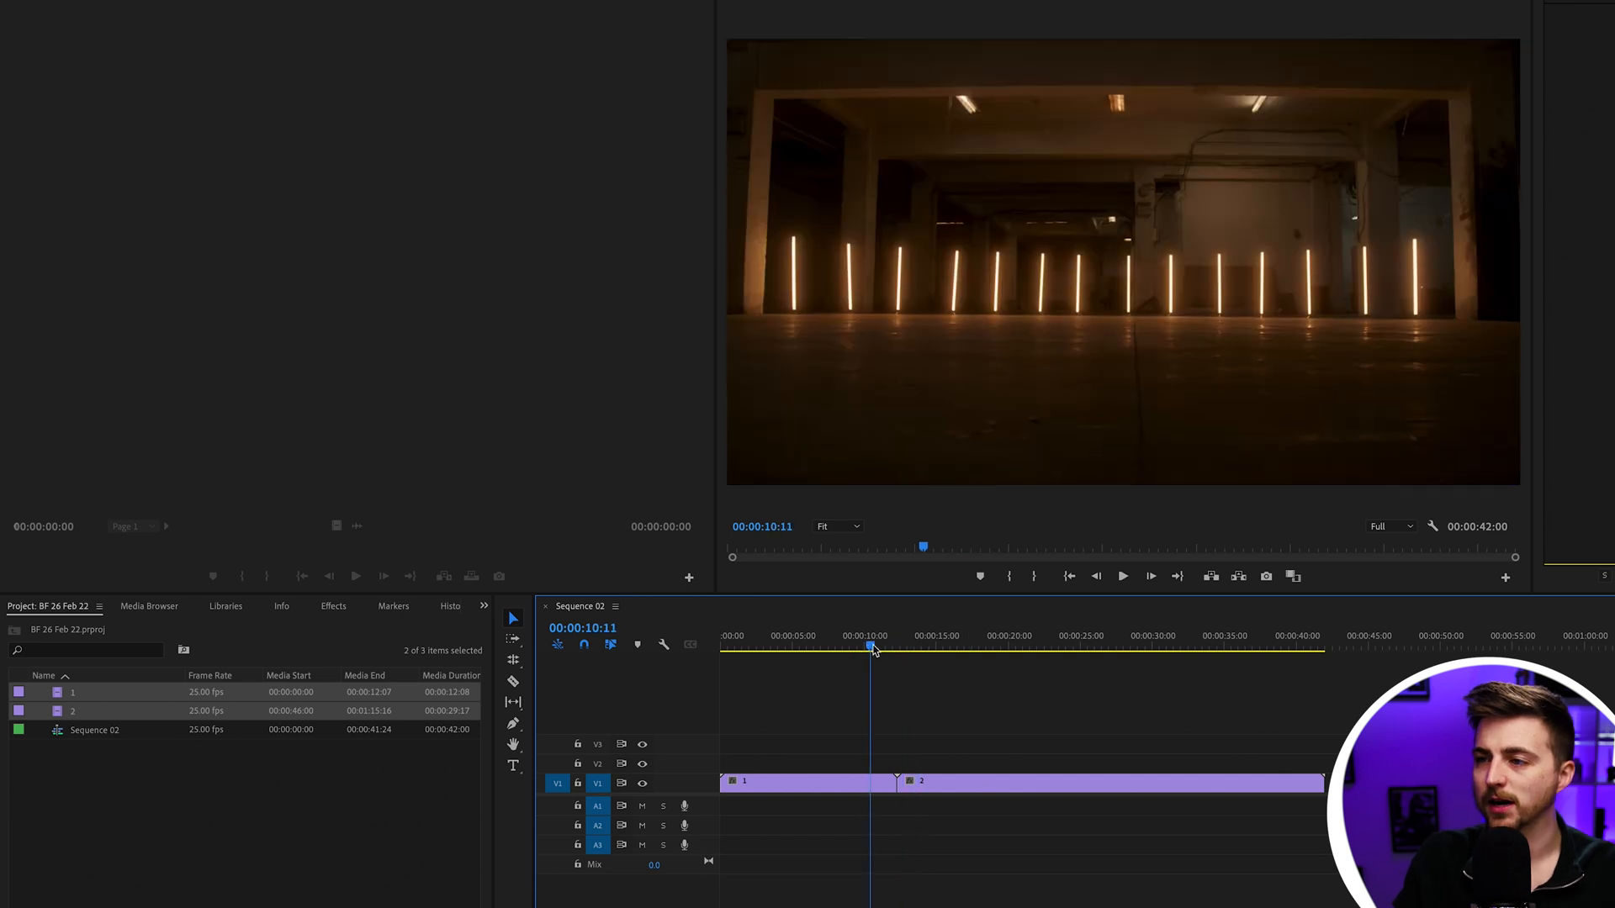
left_click(1109, 647)
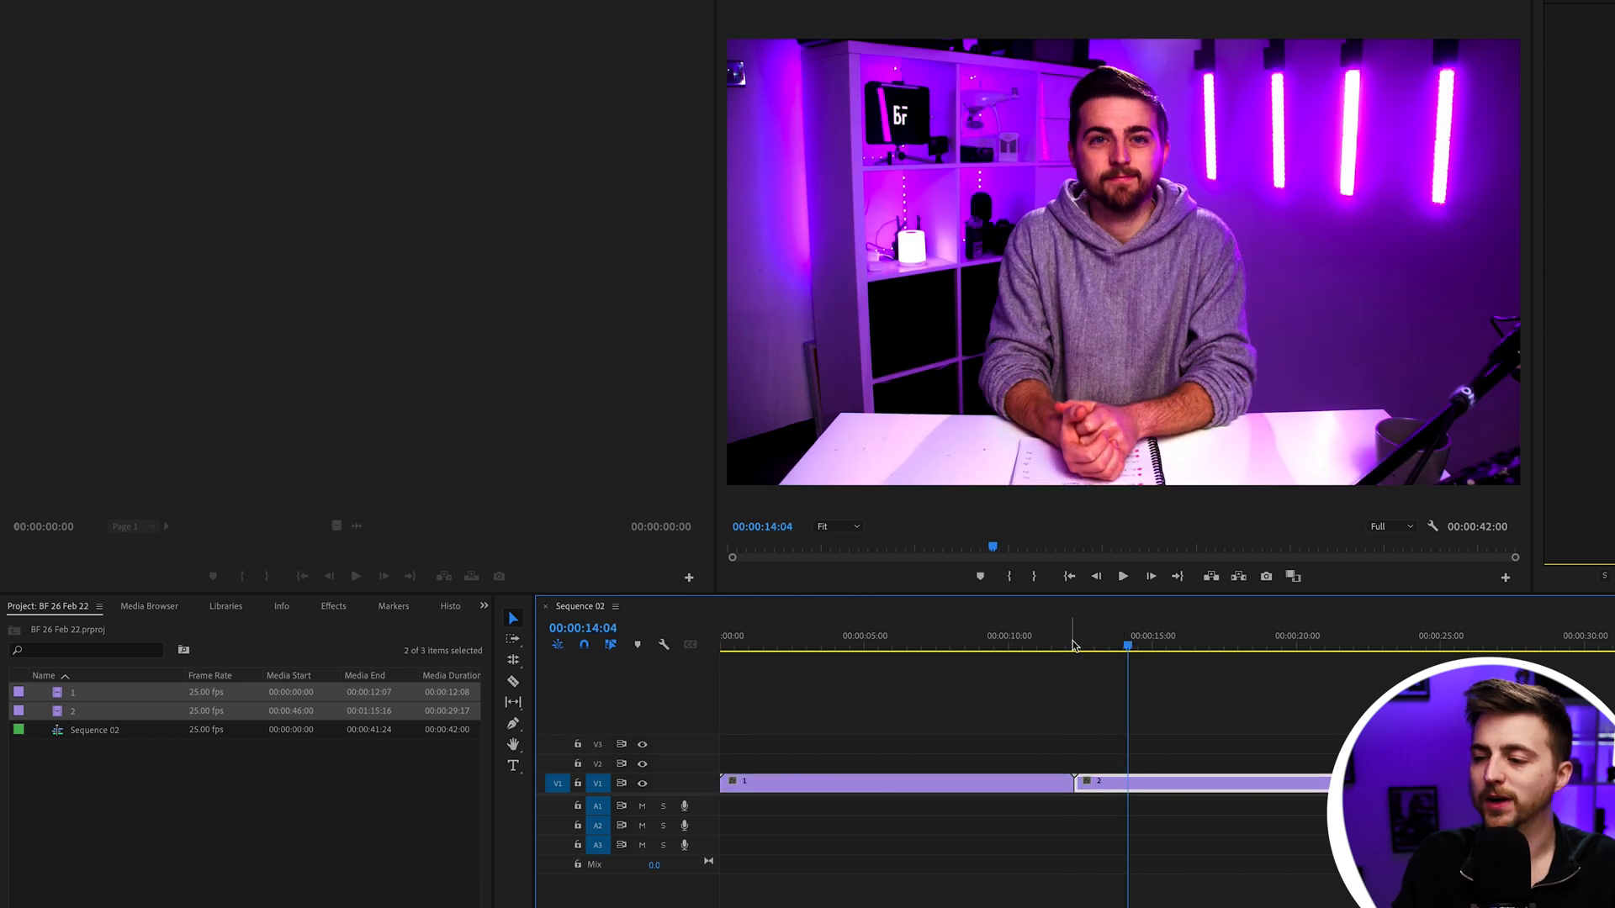
left_click(1048, 646)
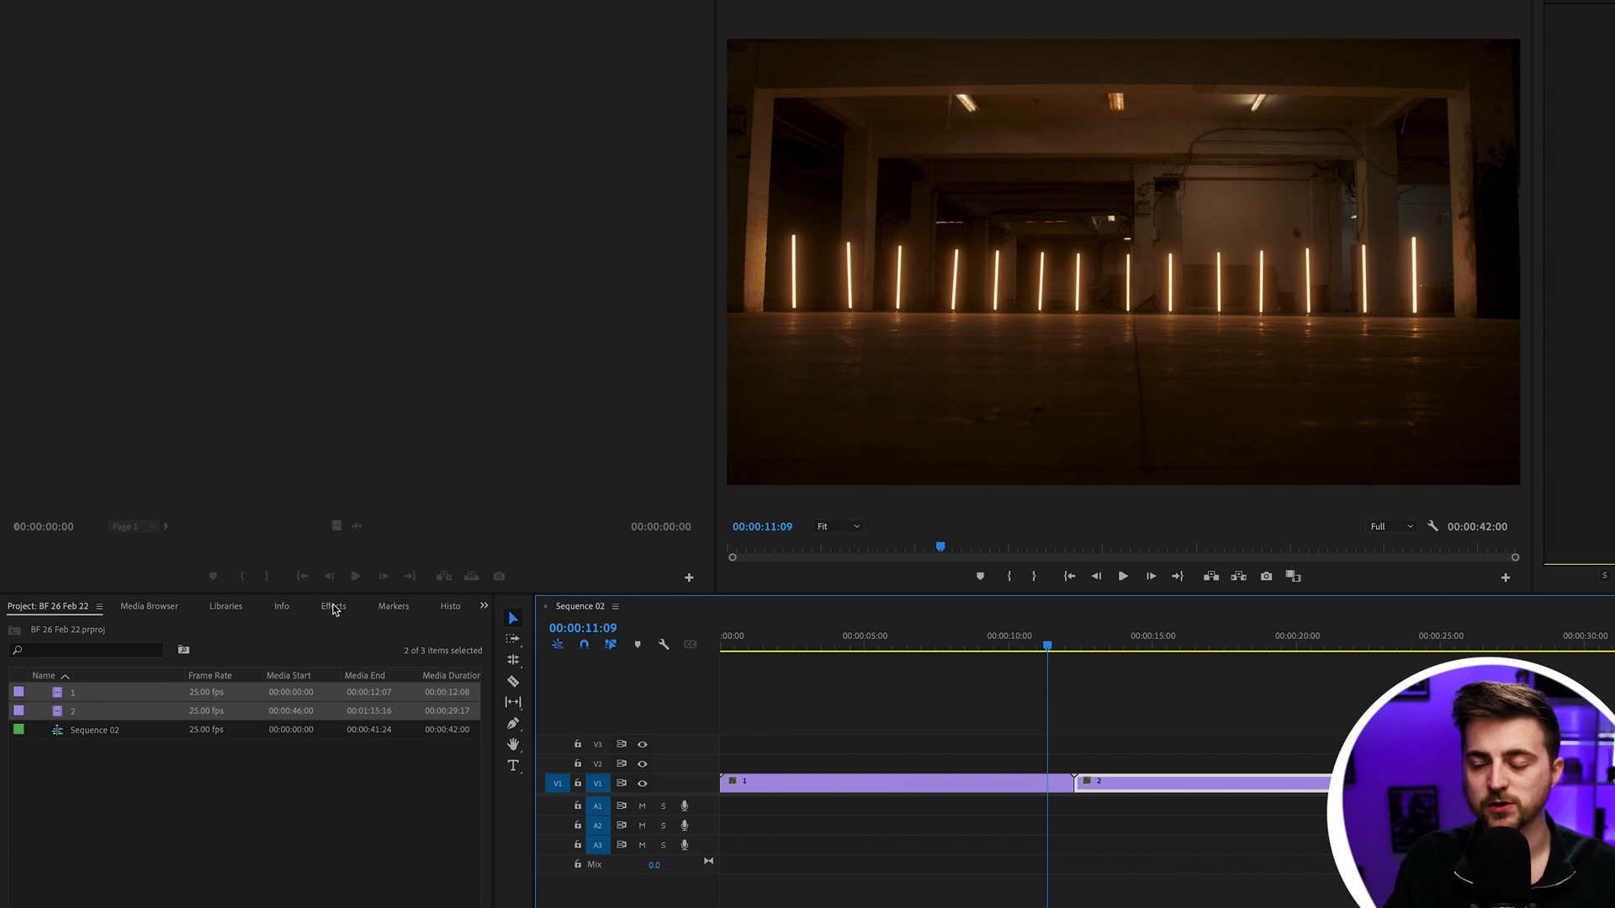
- Search the Effects panel for 'level' and apply Levels to clip 1
left_click(333, 605)
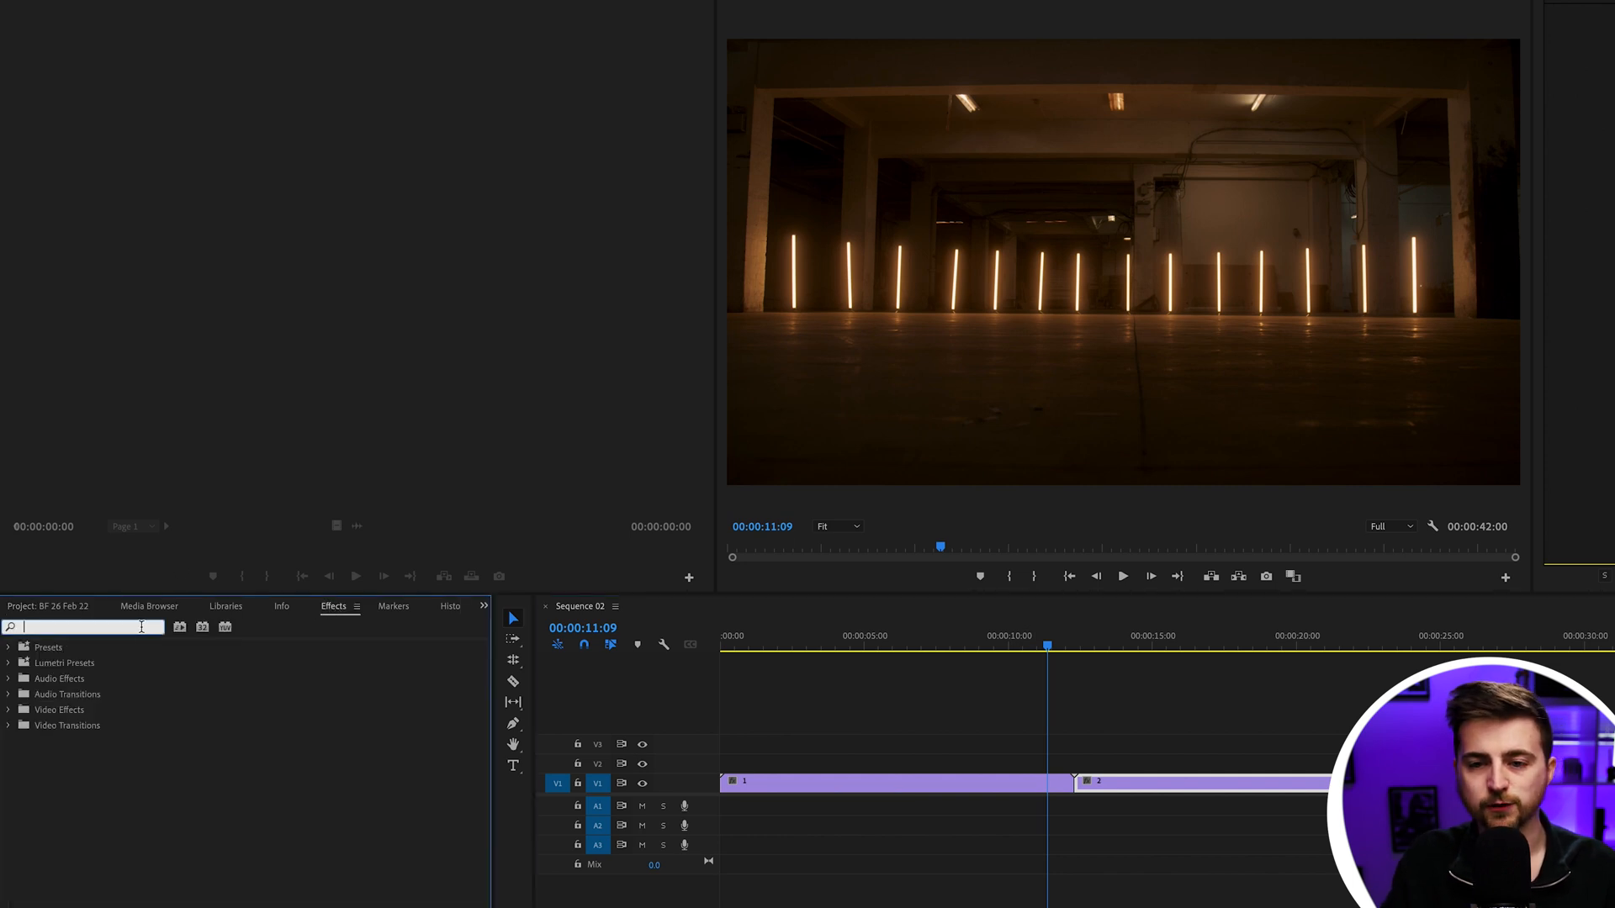
type("level")
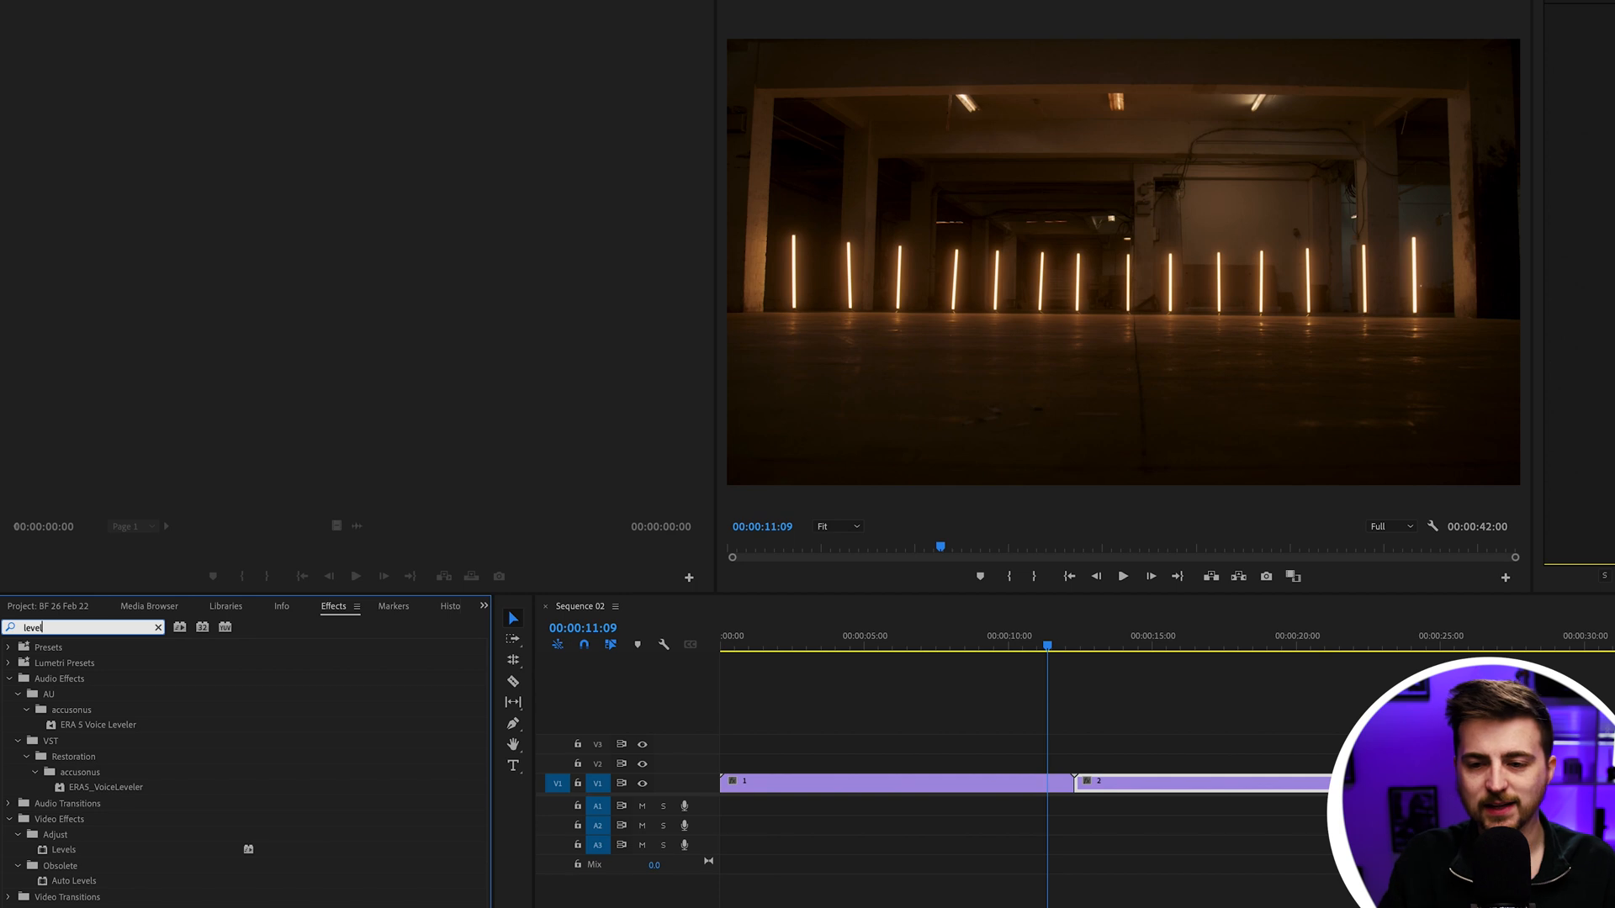
left_click(62, 850)
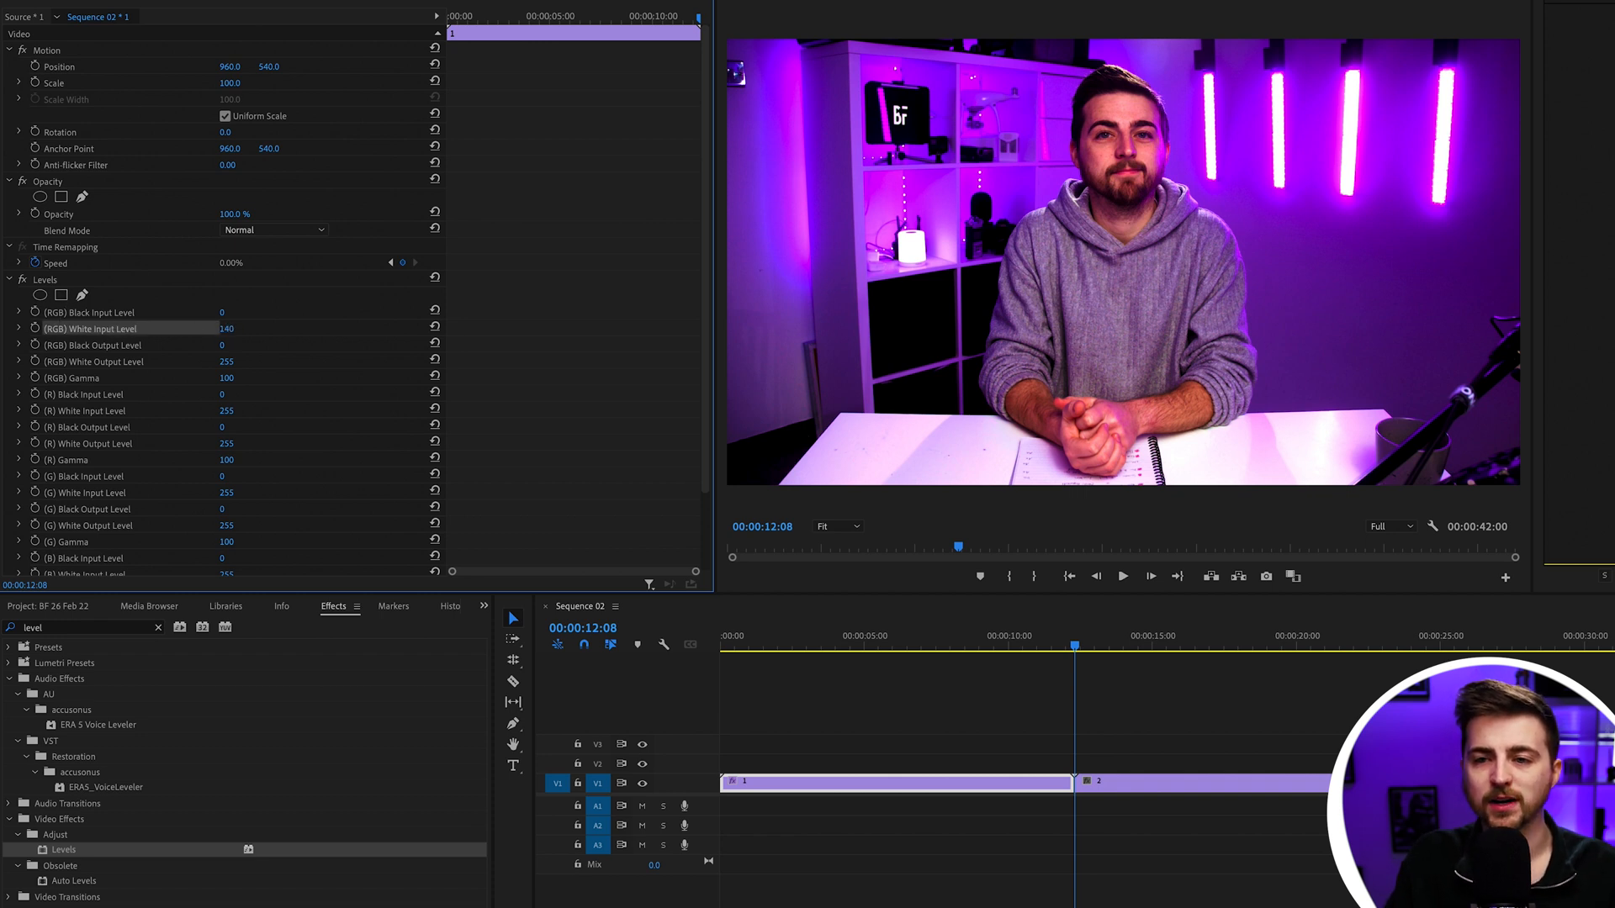
- Keyframe clip 1's White Input Level: 203 at 11:24, 137 at 12:04, 99 at 12:08
left_click_drag(232, 327, 211, 327)
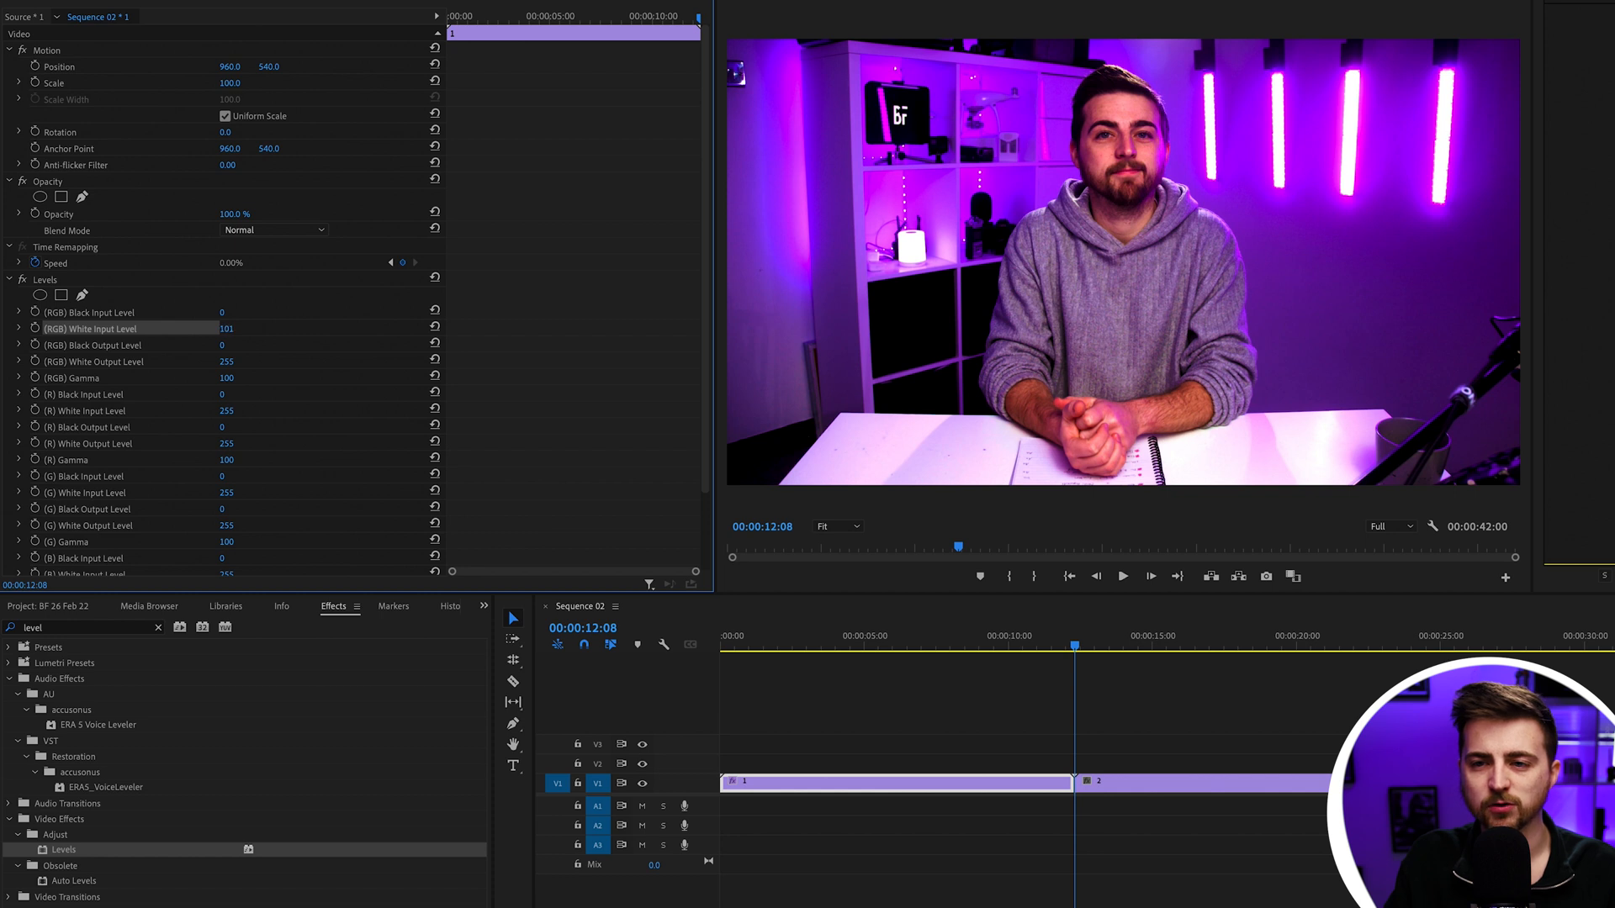
left_click_drag(225, 327, 206, 327)
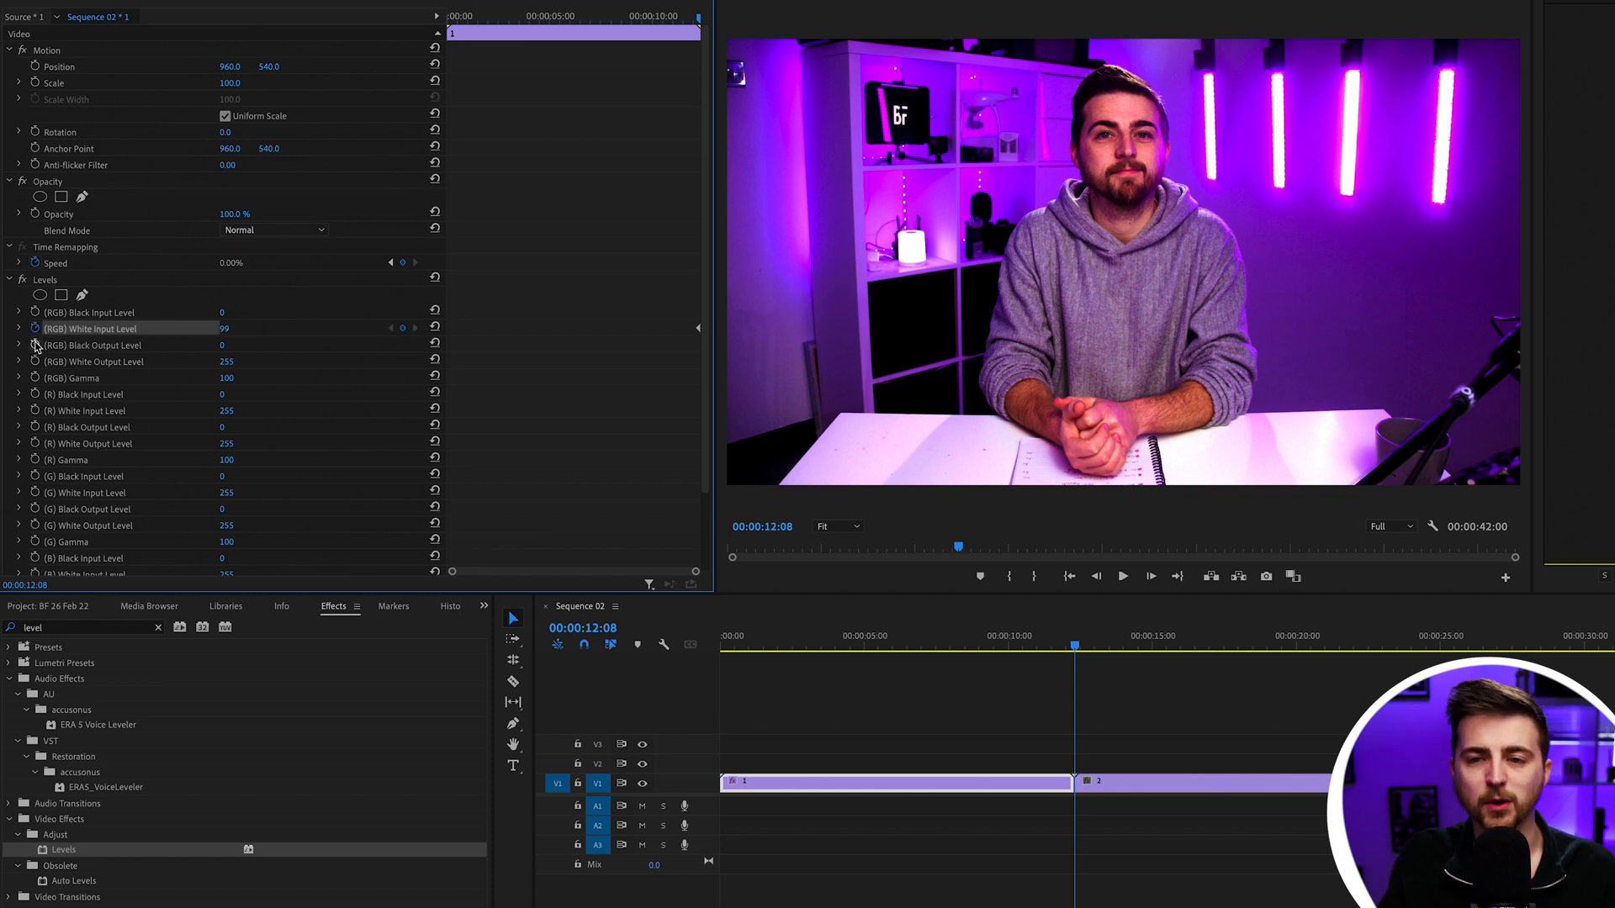
mouse_move(33, 344)
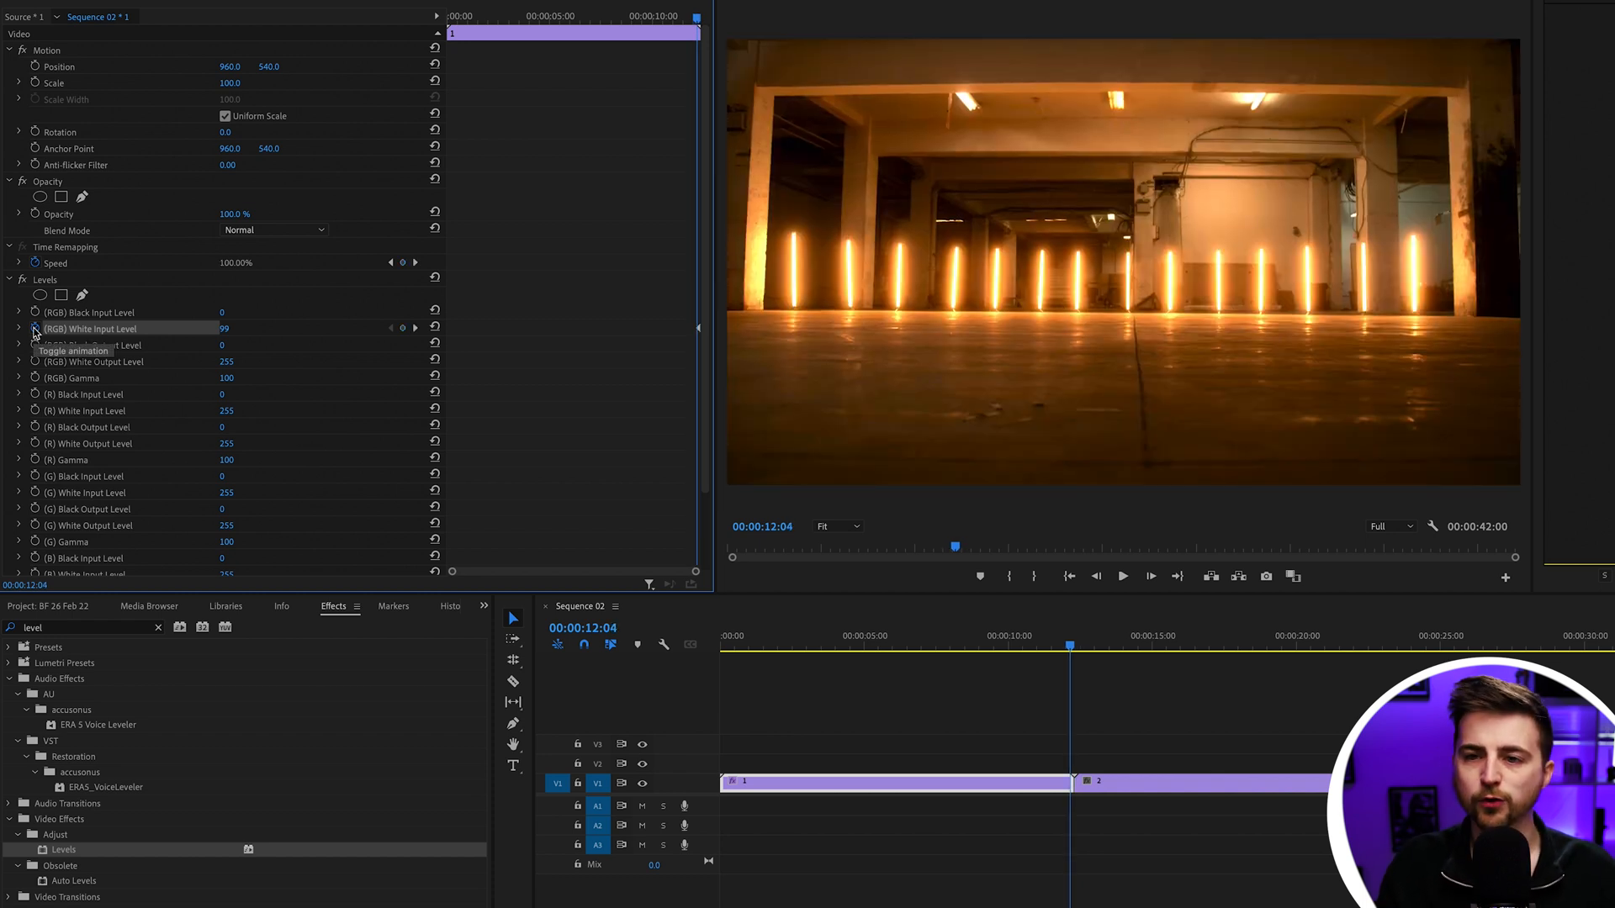
left_click_drag(224, 329, 247, 329)
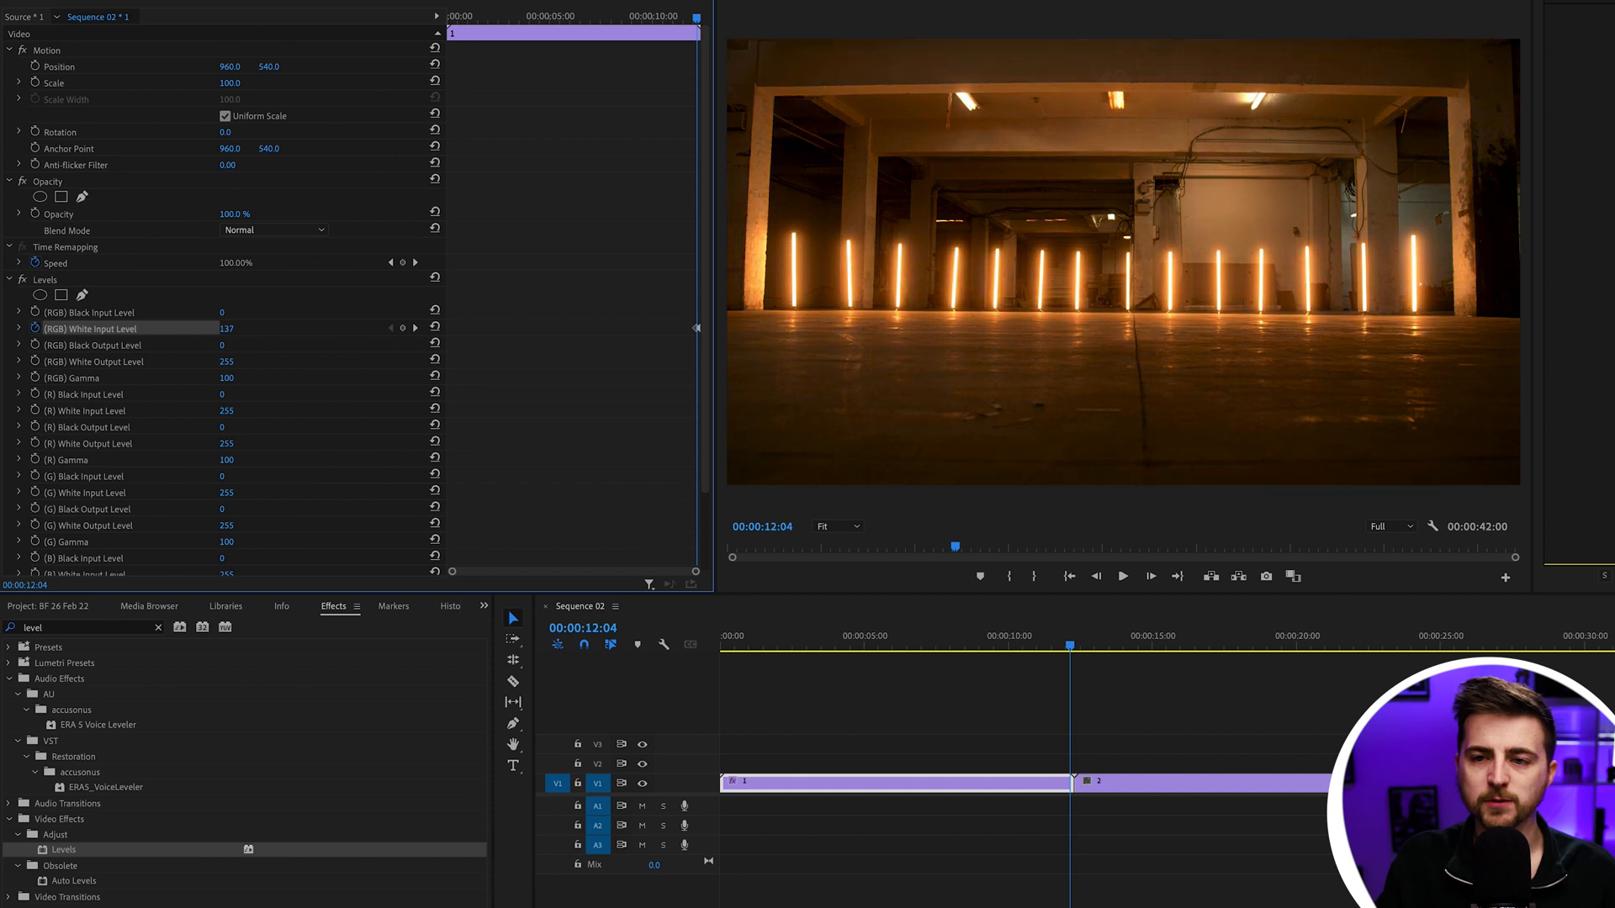
left_click_drag(227, 328, 242, 327)
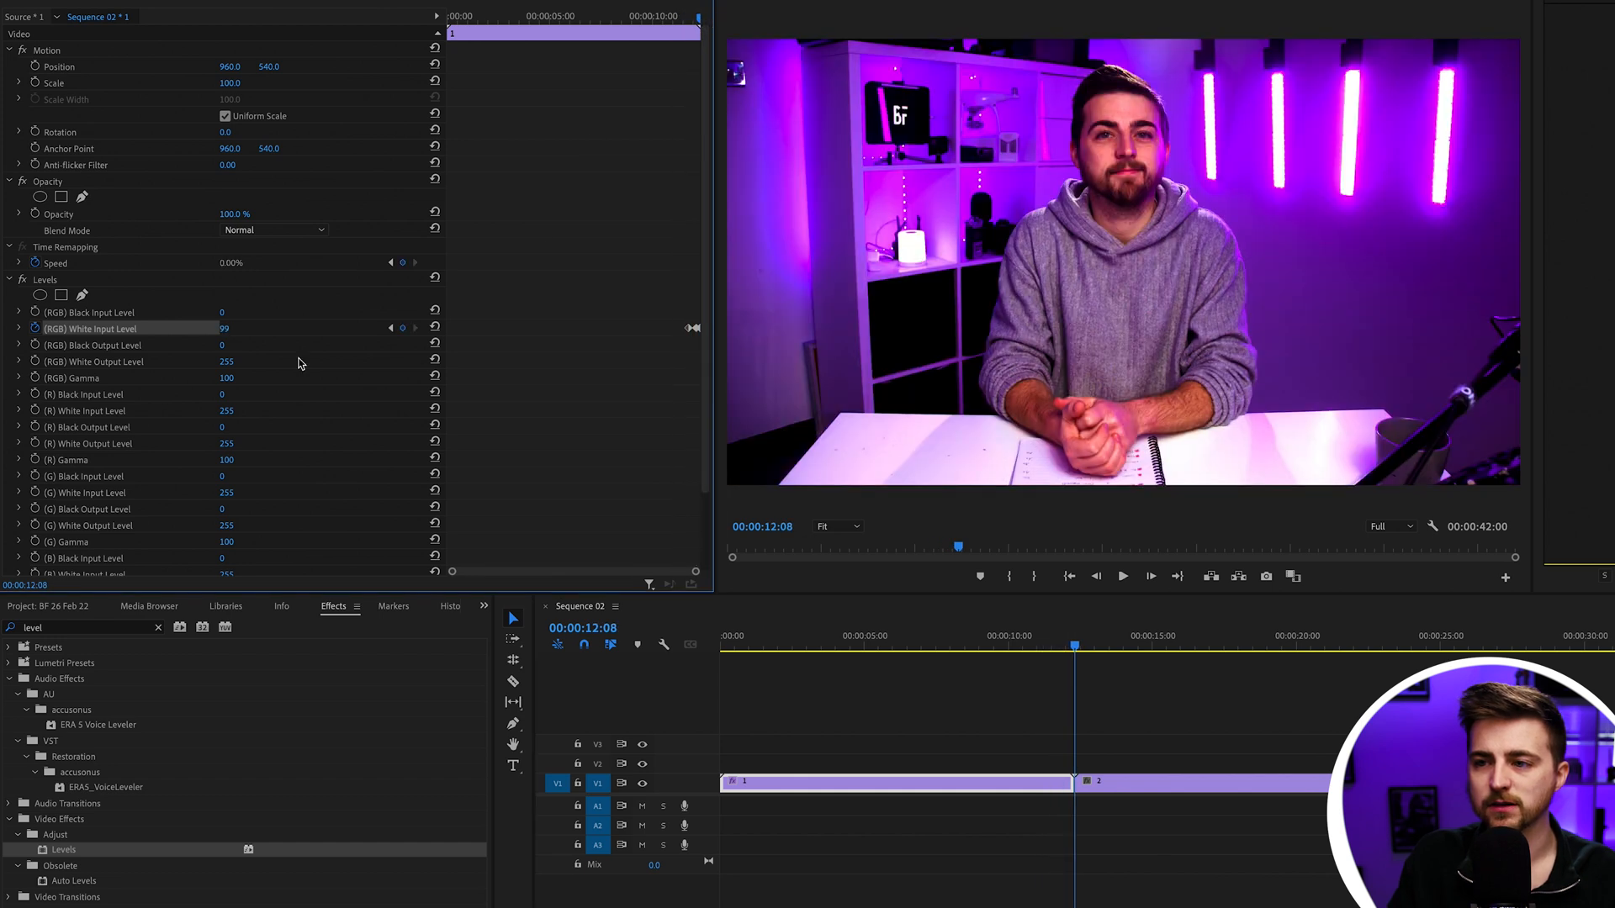
left_click_drag(224, 328, 201, 328)
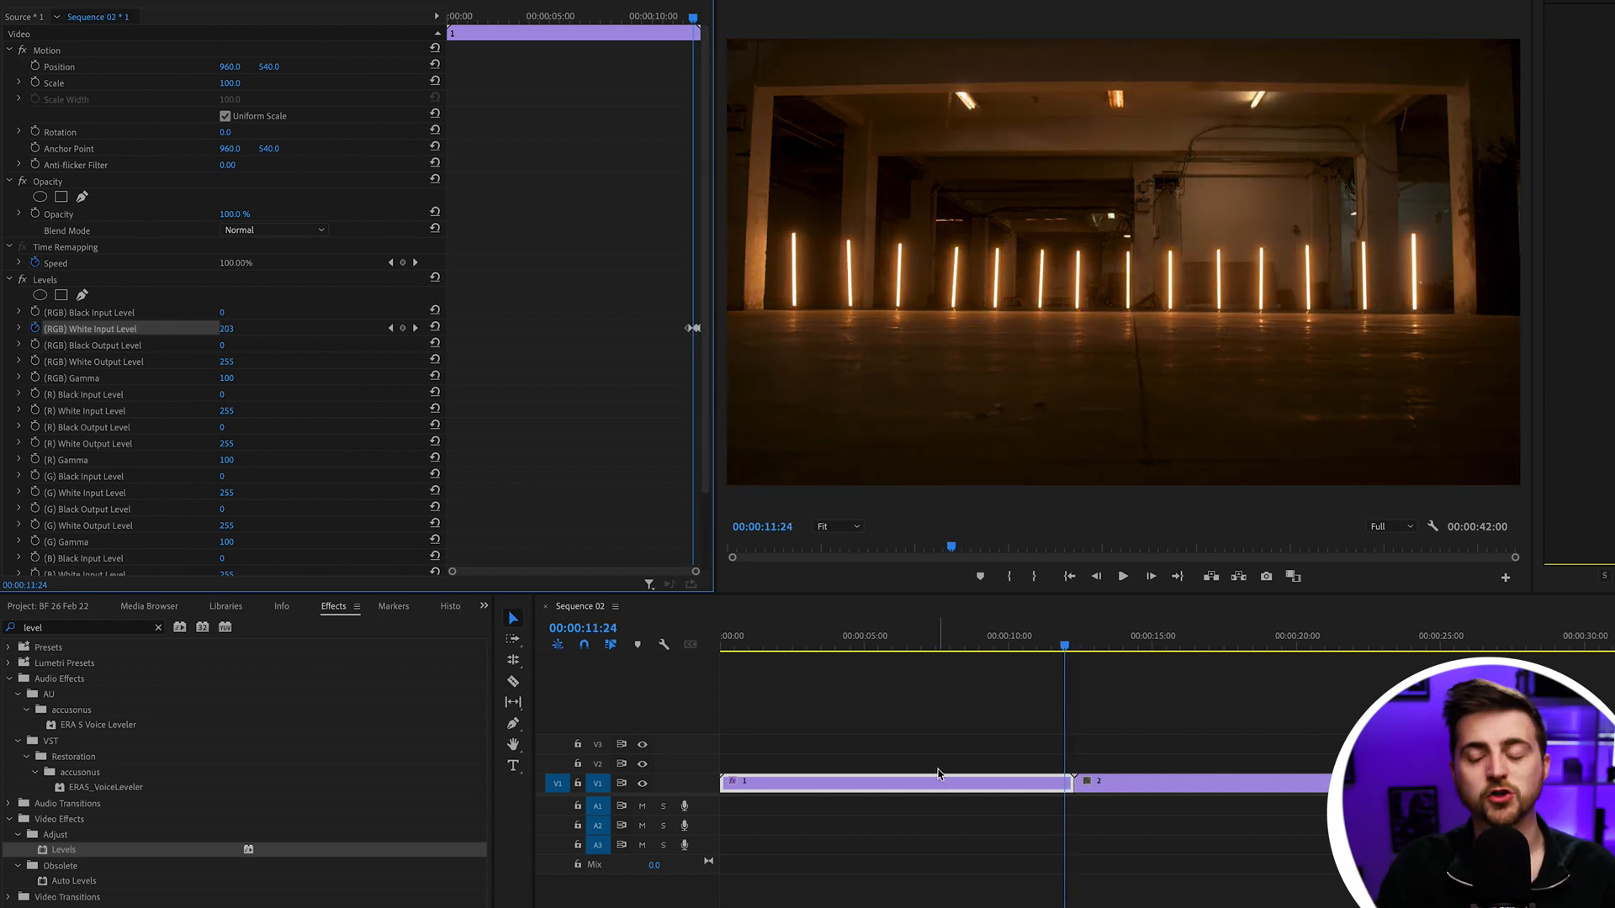
left_click(1097, 781)
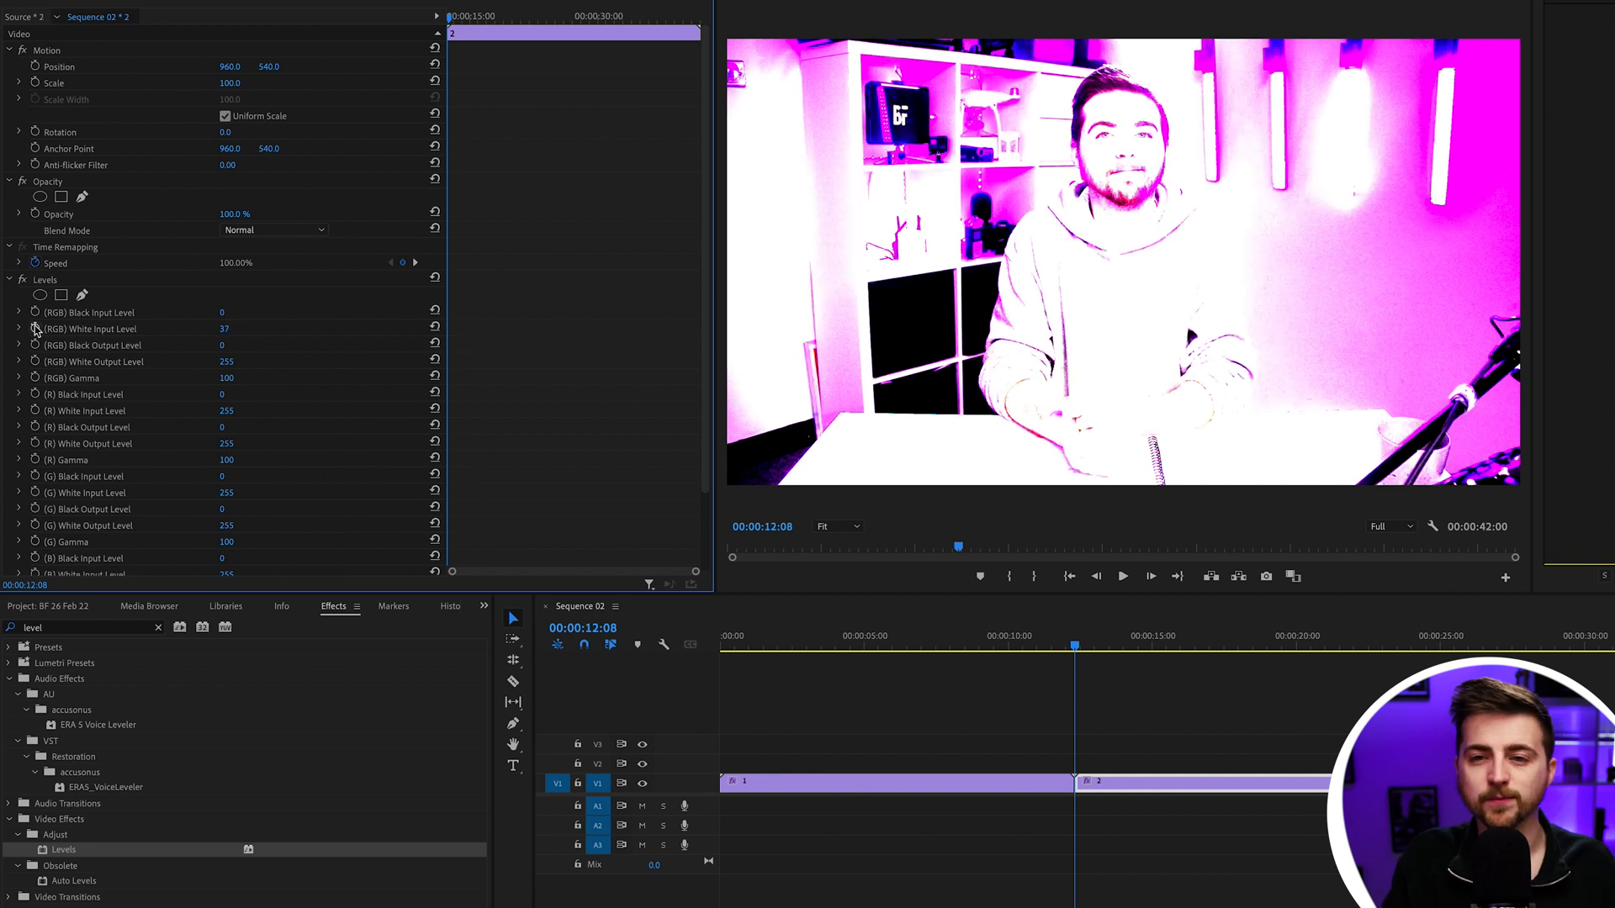
- Keyframe the second clip's White Input Level at 37 on its first frame
left_click(87, 329)
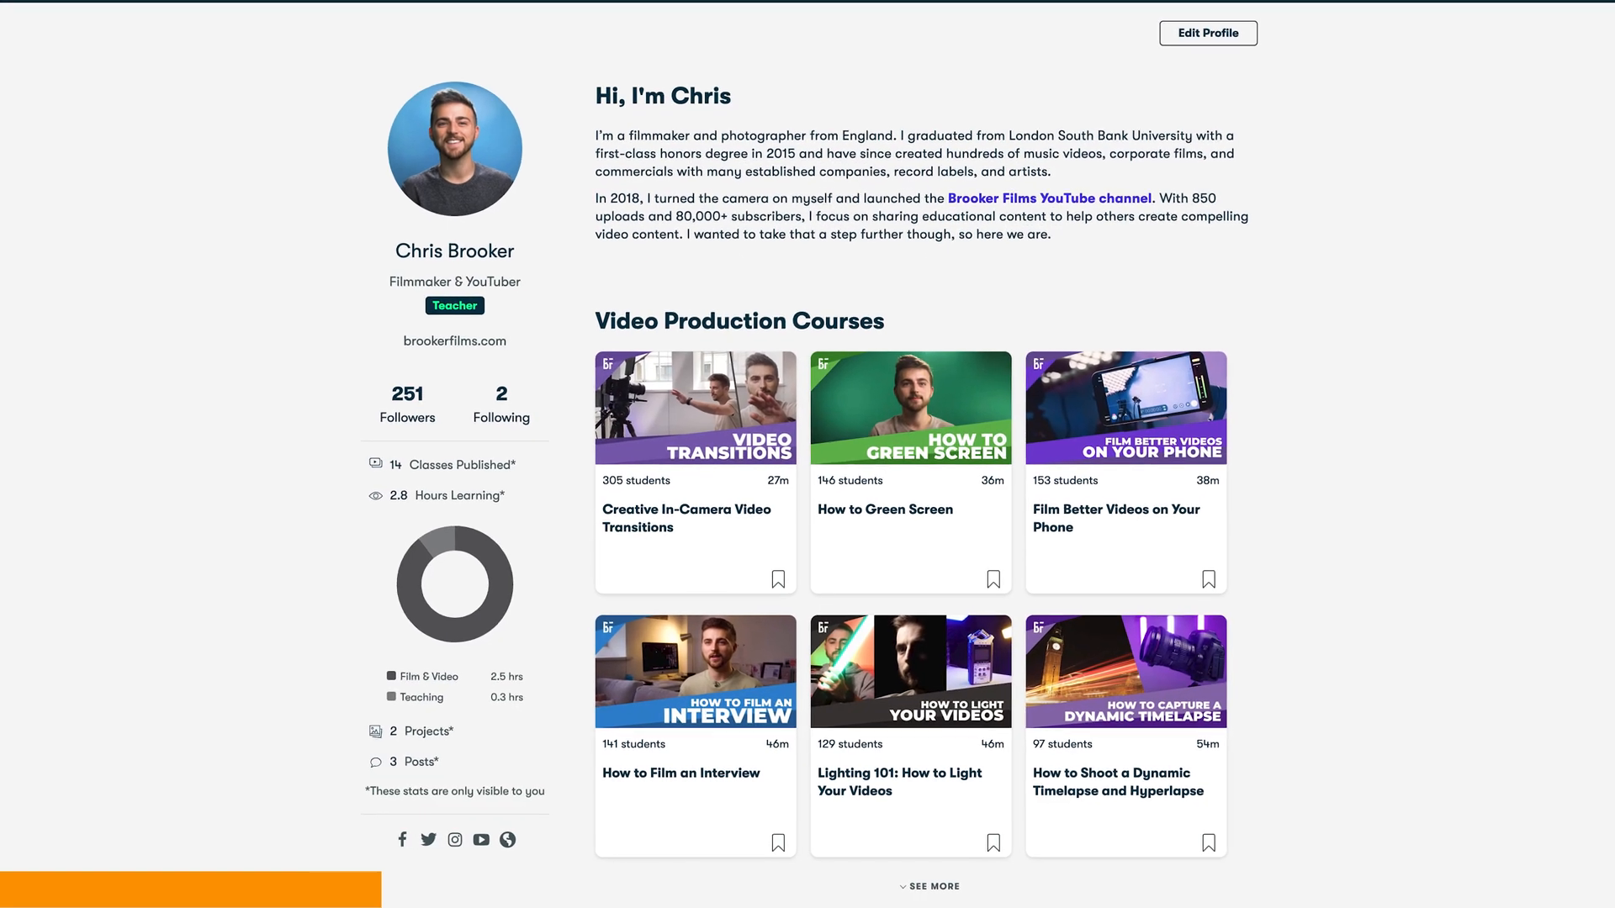
- Scroll through the teacher's video production courses on the Skillshare profile
scroll("down", 3)
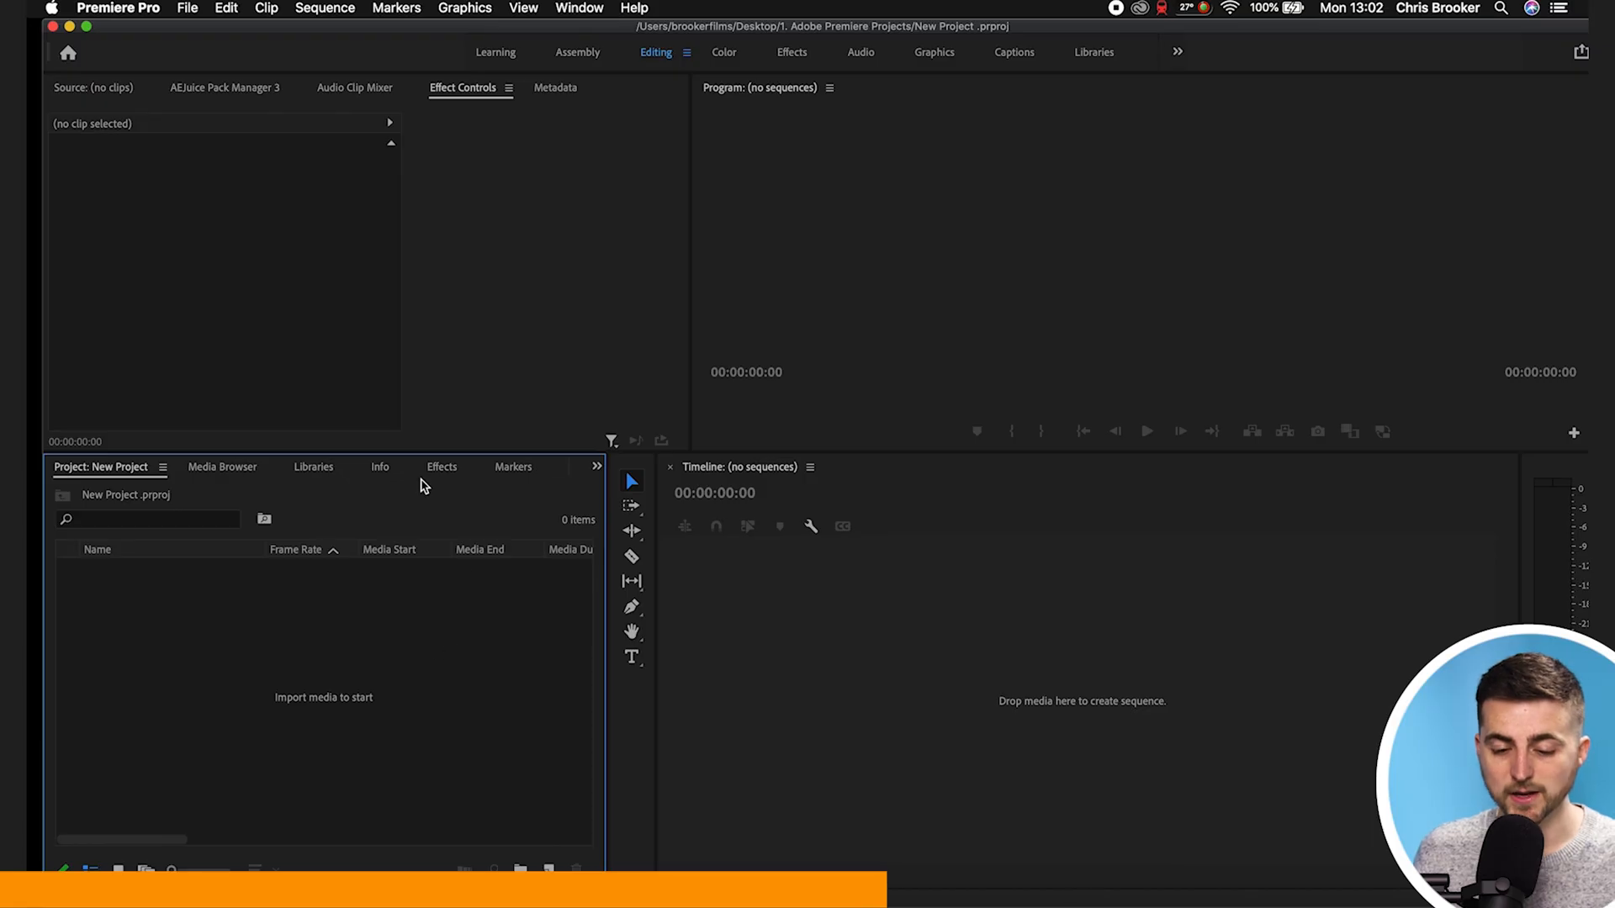
mouse_move(116, 481)
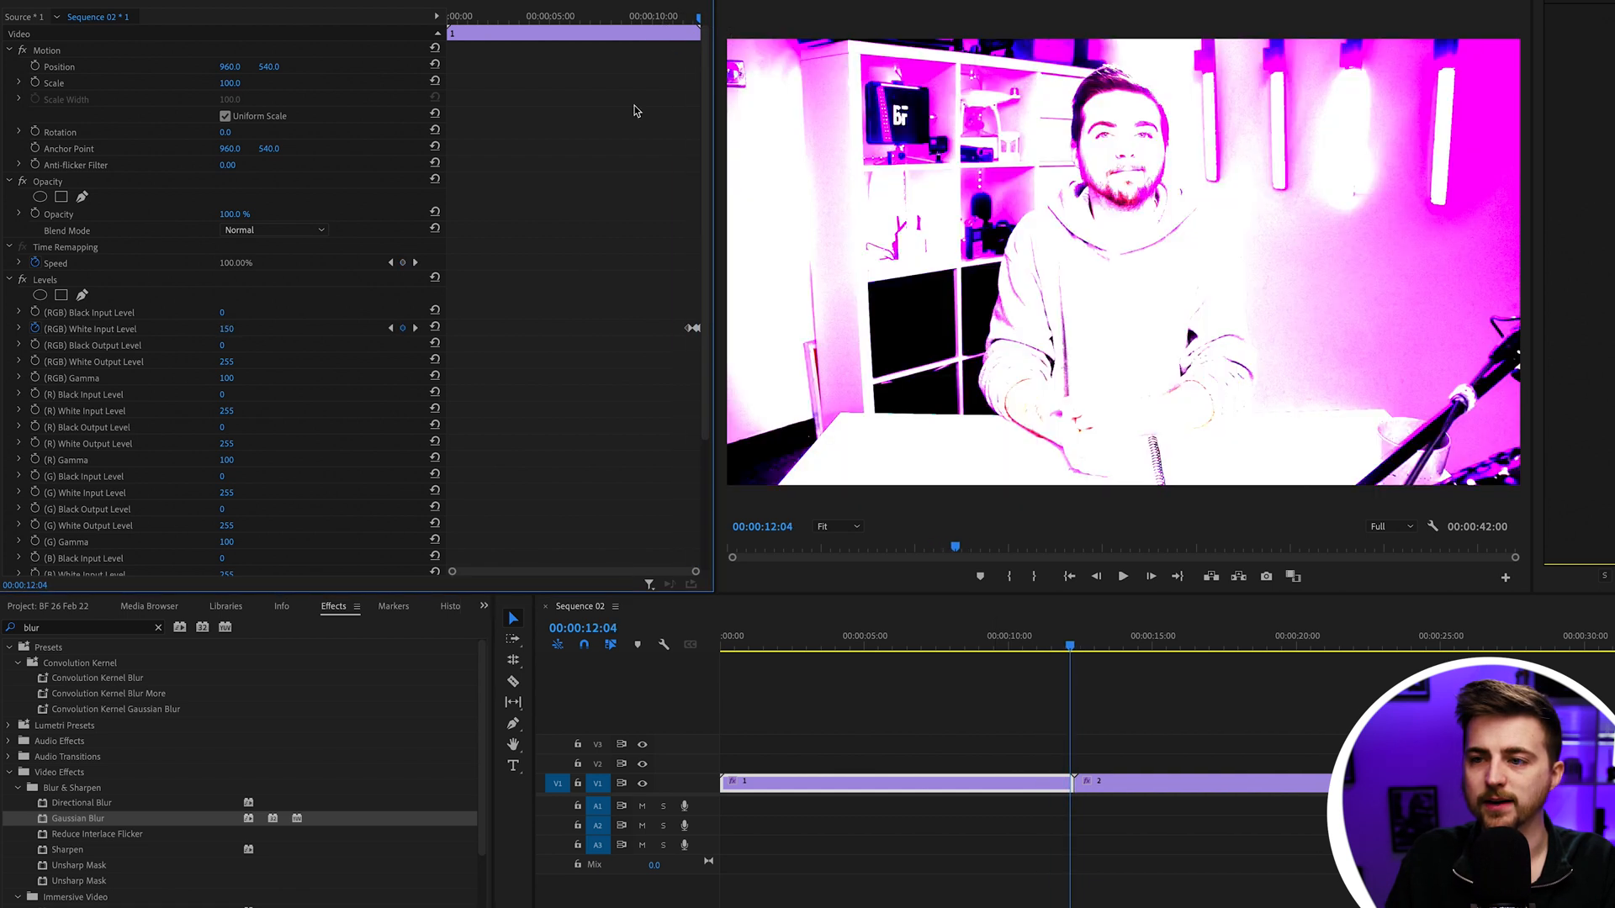
- Scroll down to locate Blur & Sharpen > Gaussian Blur for clip 1
scroll("down", 3)
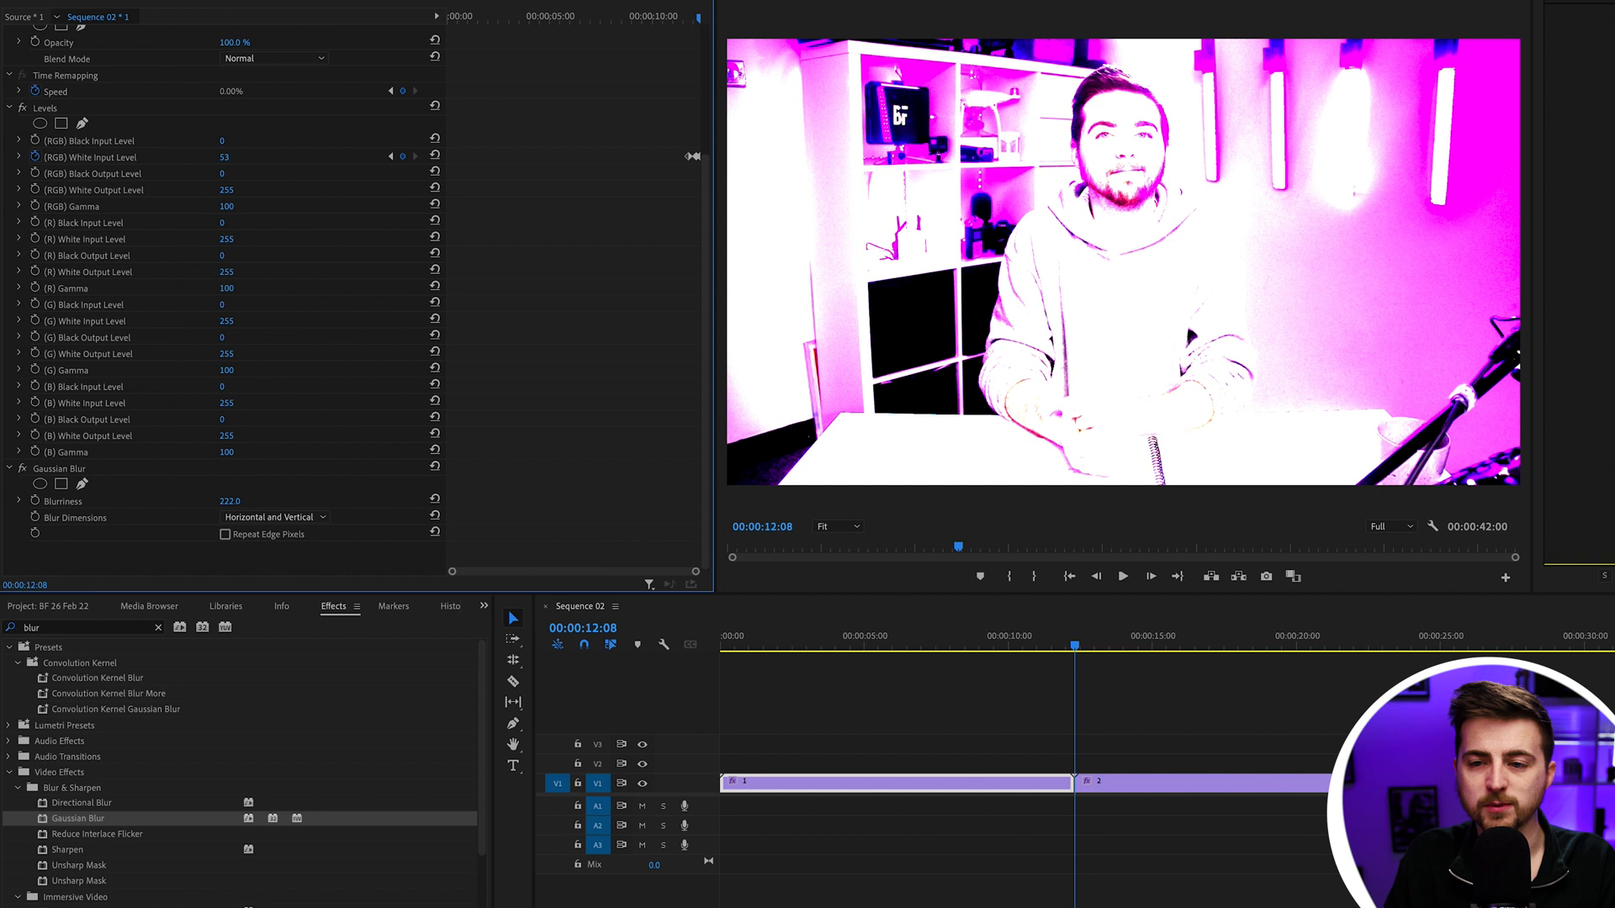
- Keyframe clip 1's Blurriness up to 181.6 near the cut, with Repeat Edge Pixels on
left_click(61, 500)
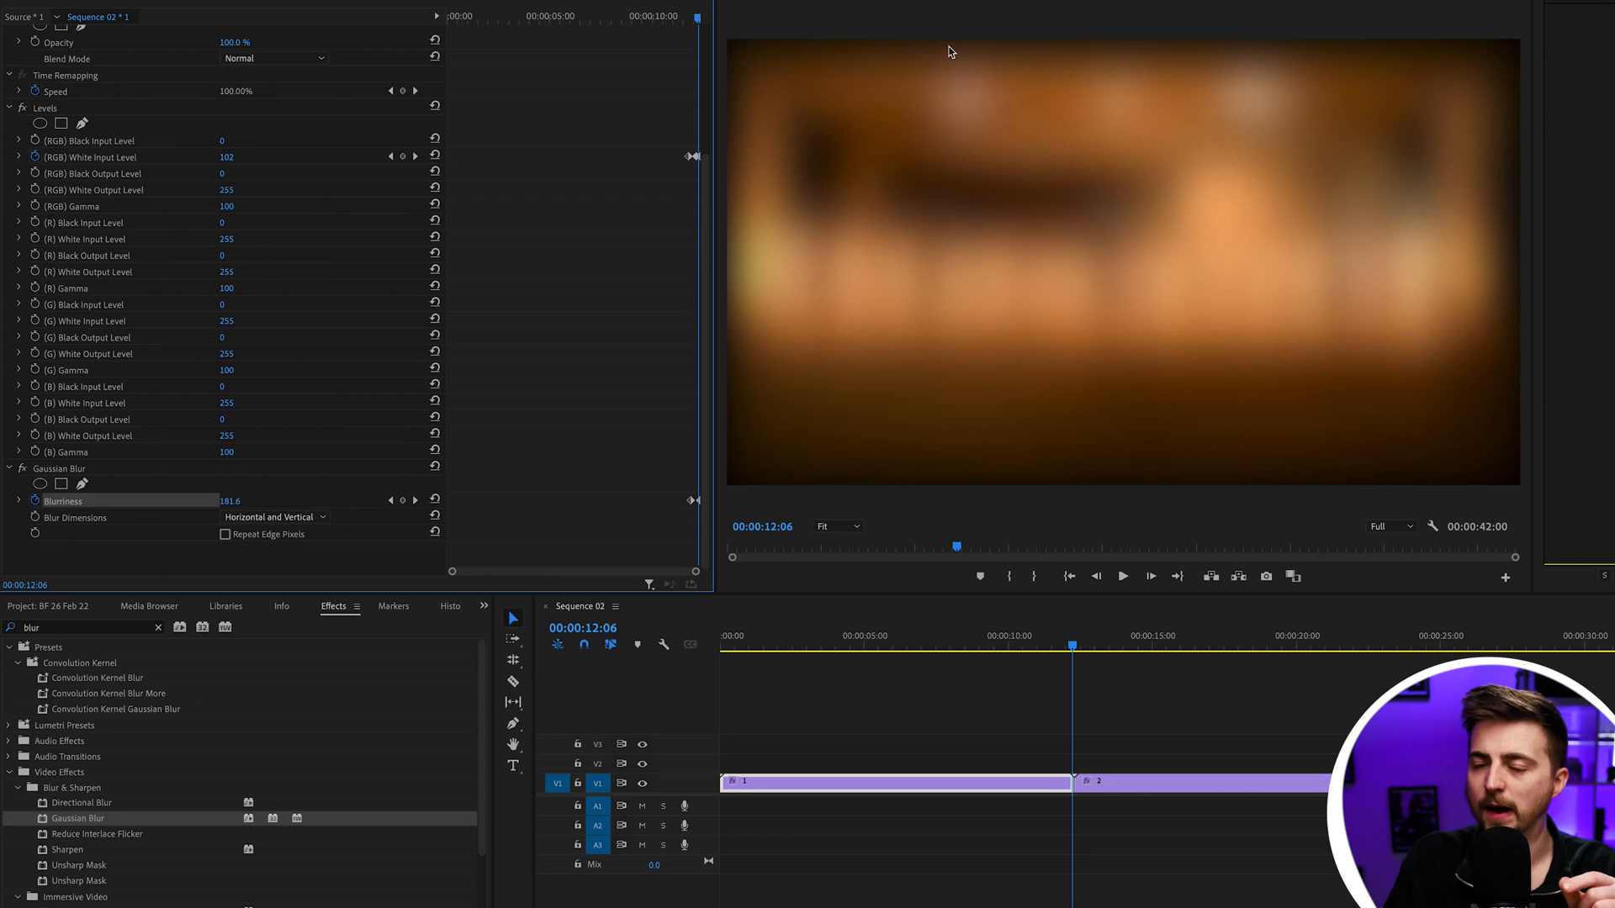
mouse_move(226, 554)
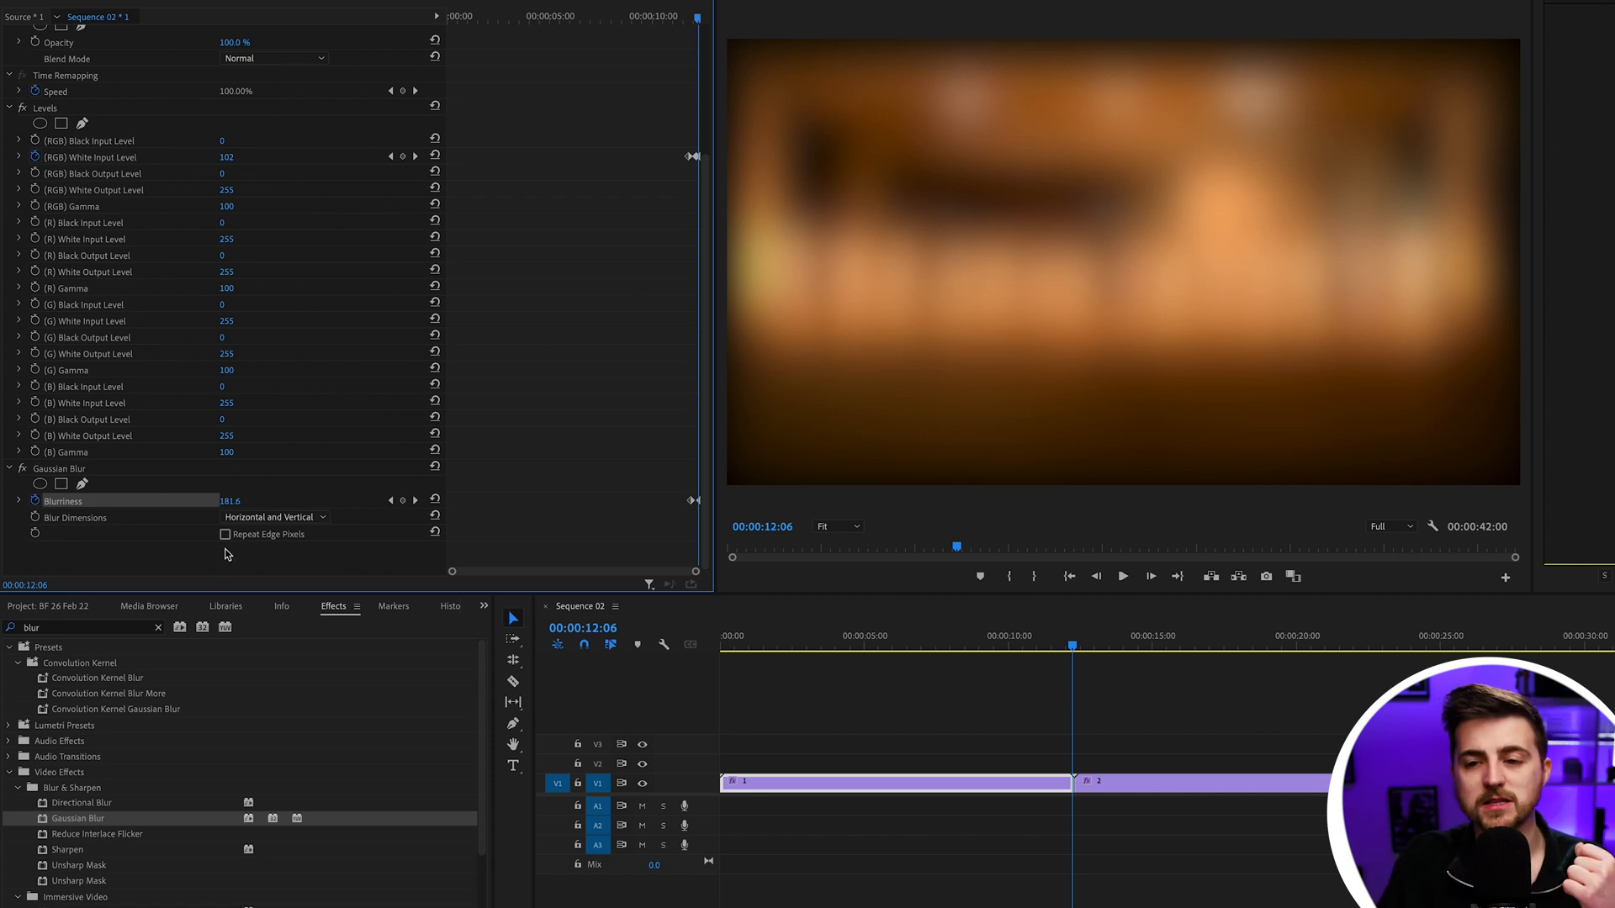
left_click(224, 533)
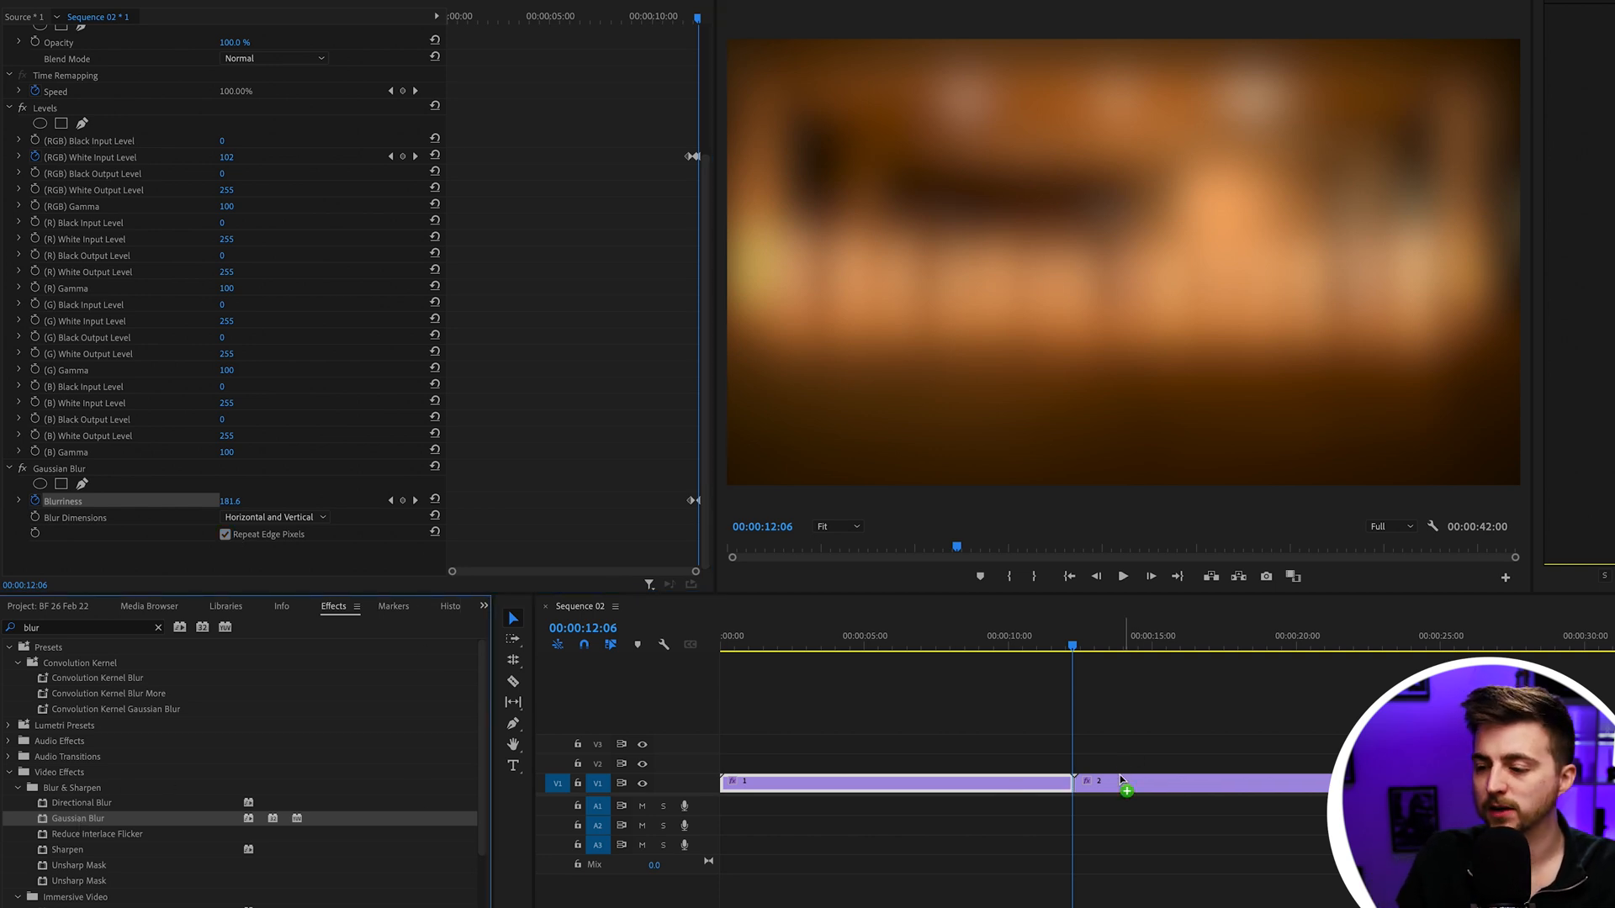
- On clip 2, collapse Levels, repeat edge pixels, and keyframe Blurriness to 0 at 12:15
left_click(1189, 783)
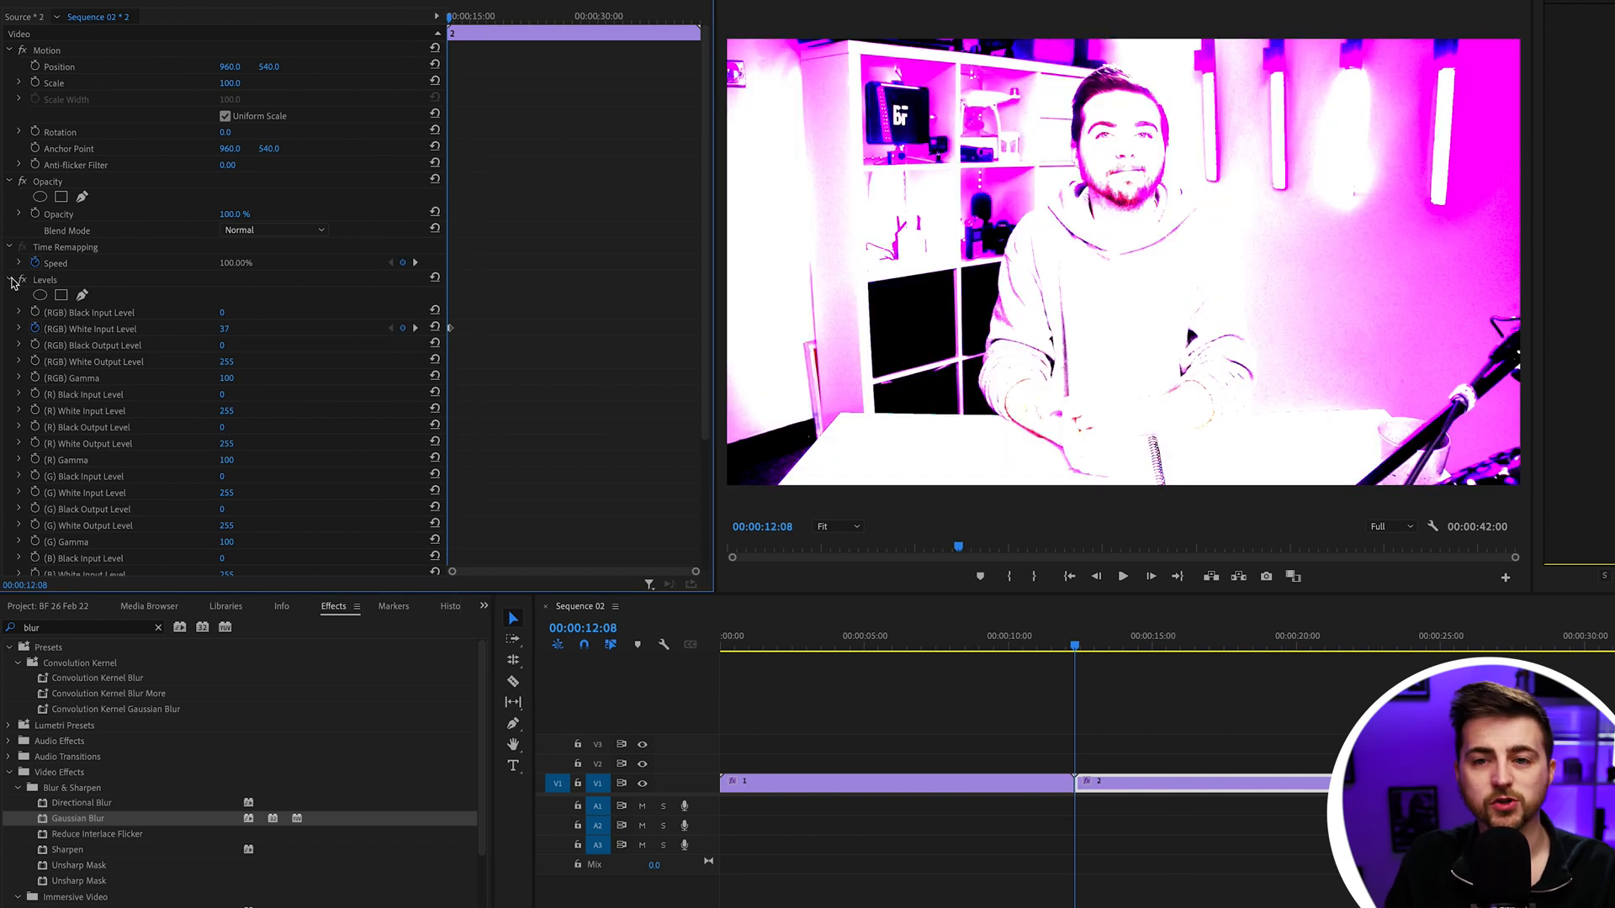
left_click(8, 279)
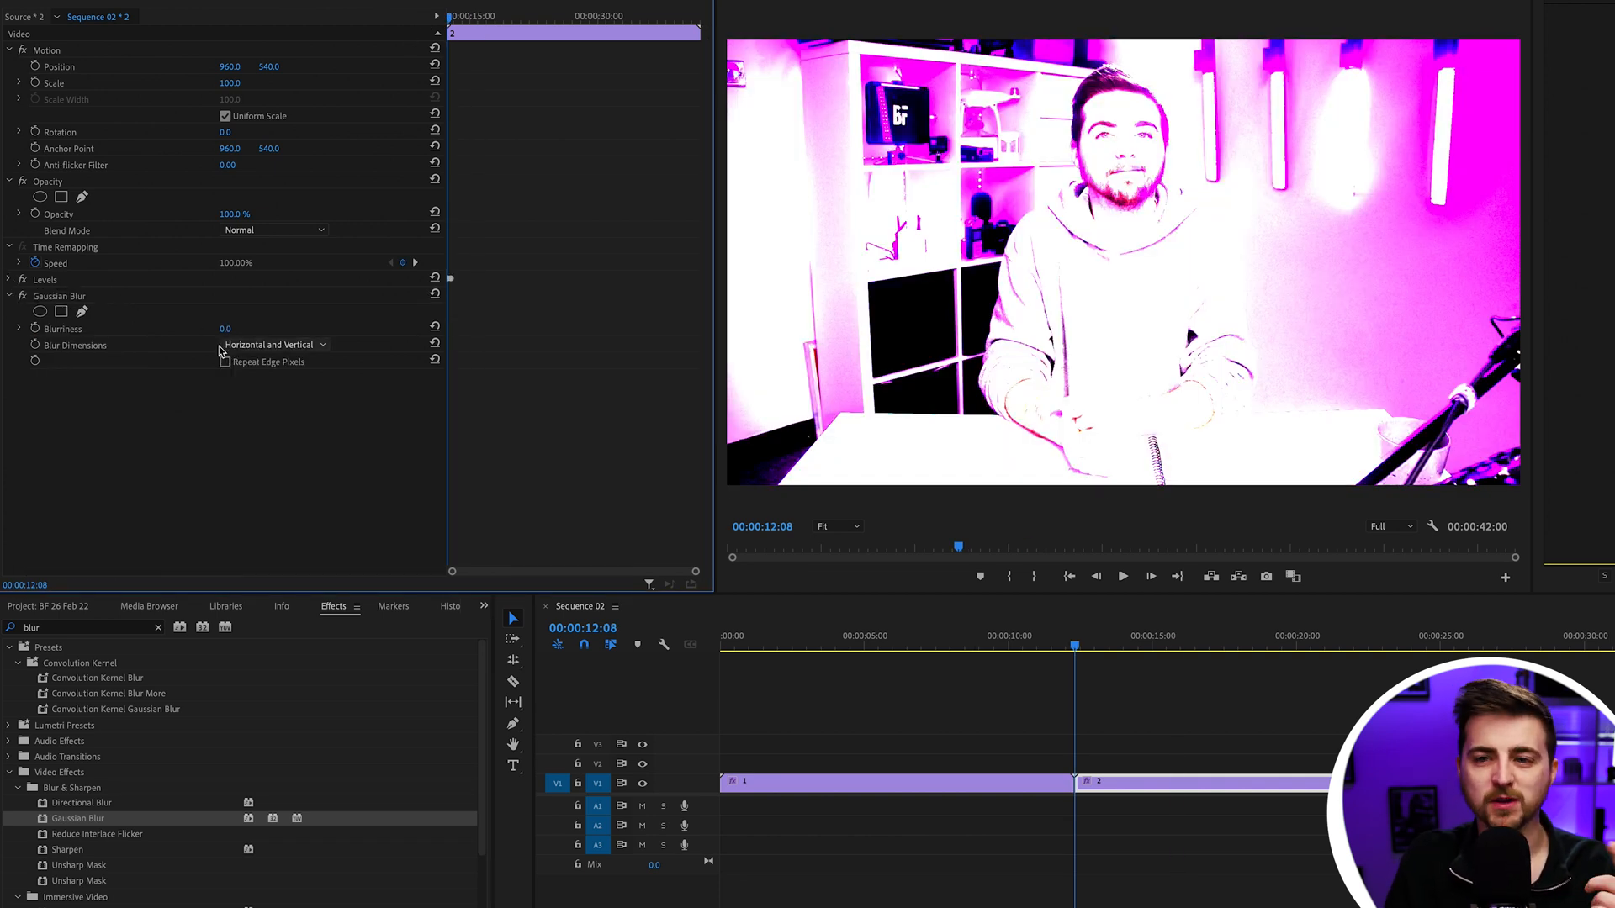
left_click(224, 362)
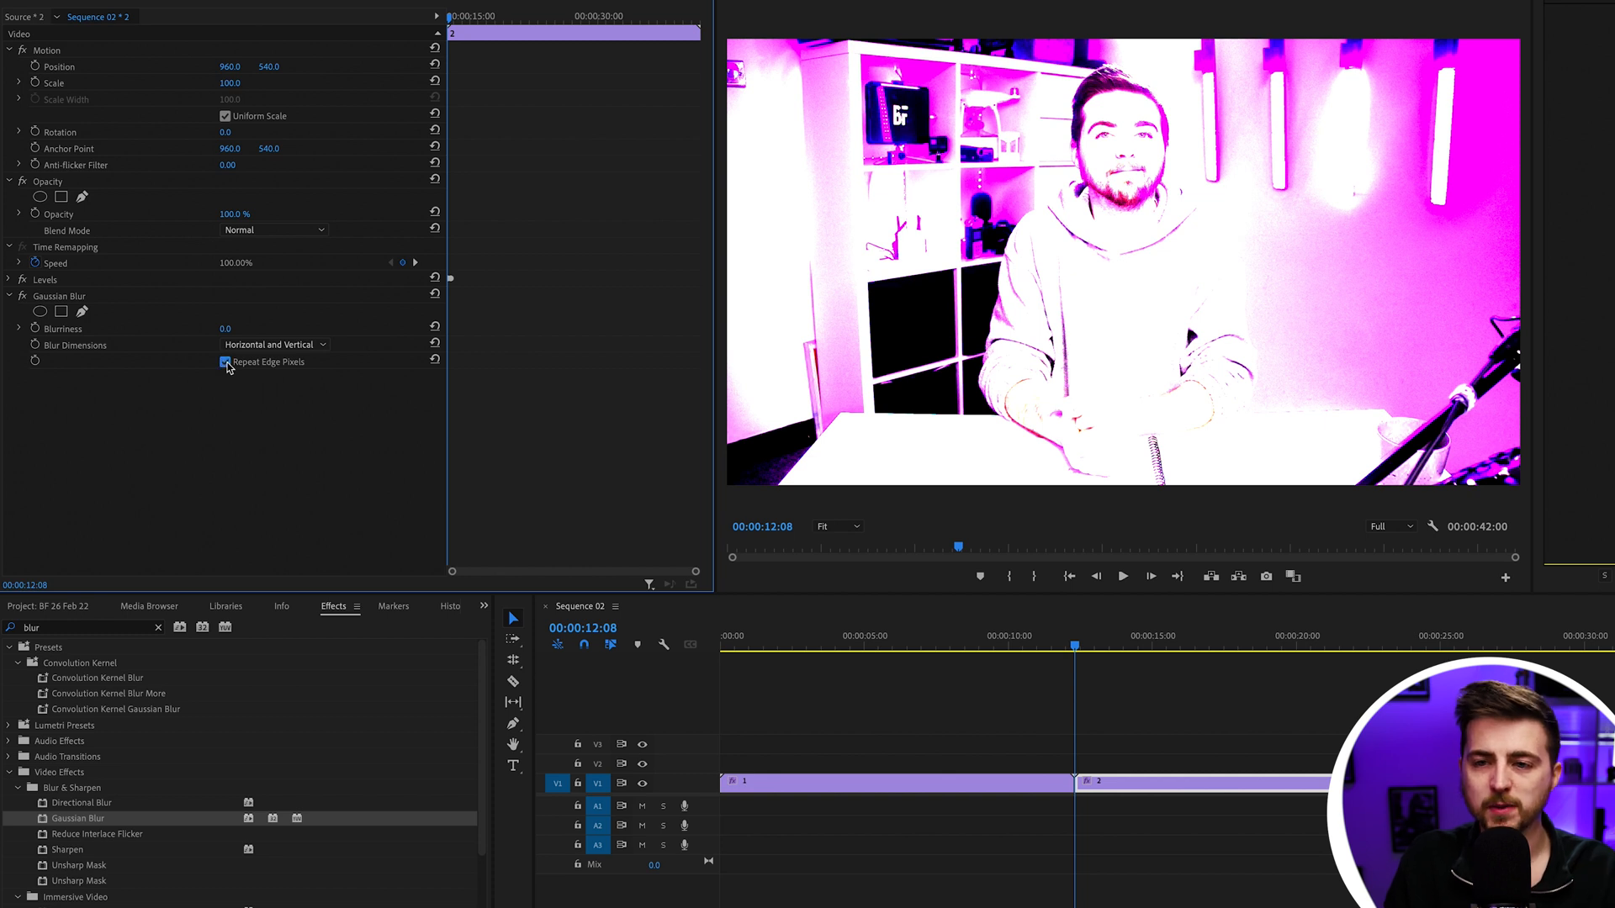
left_click(228, 327)
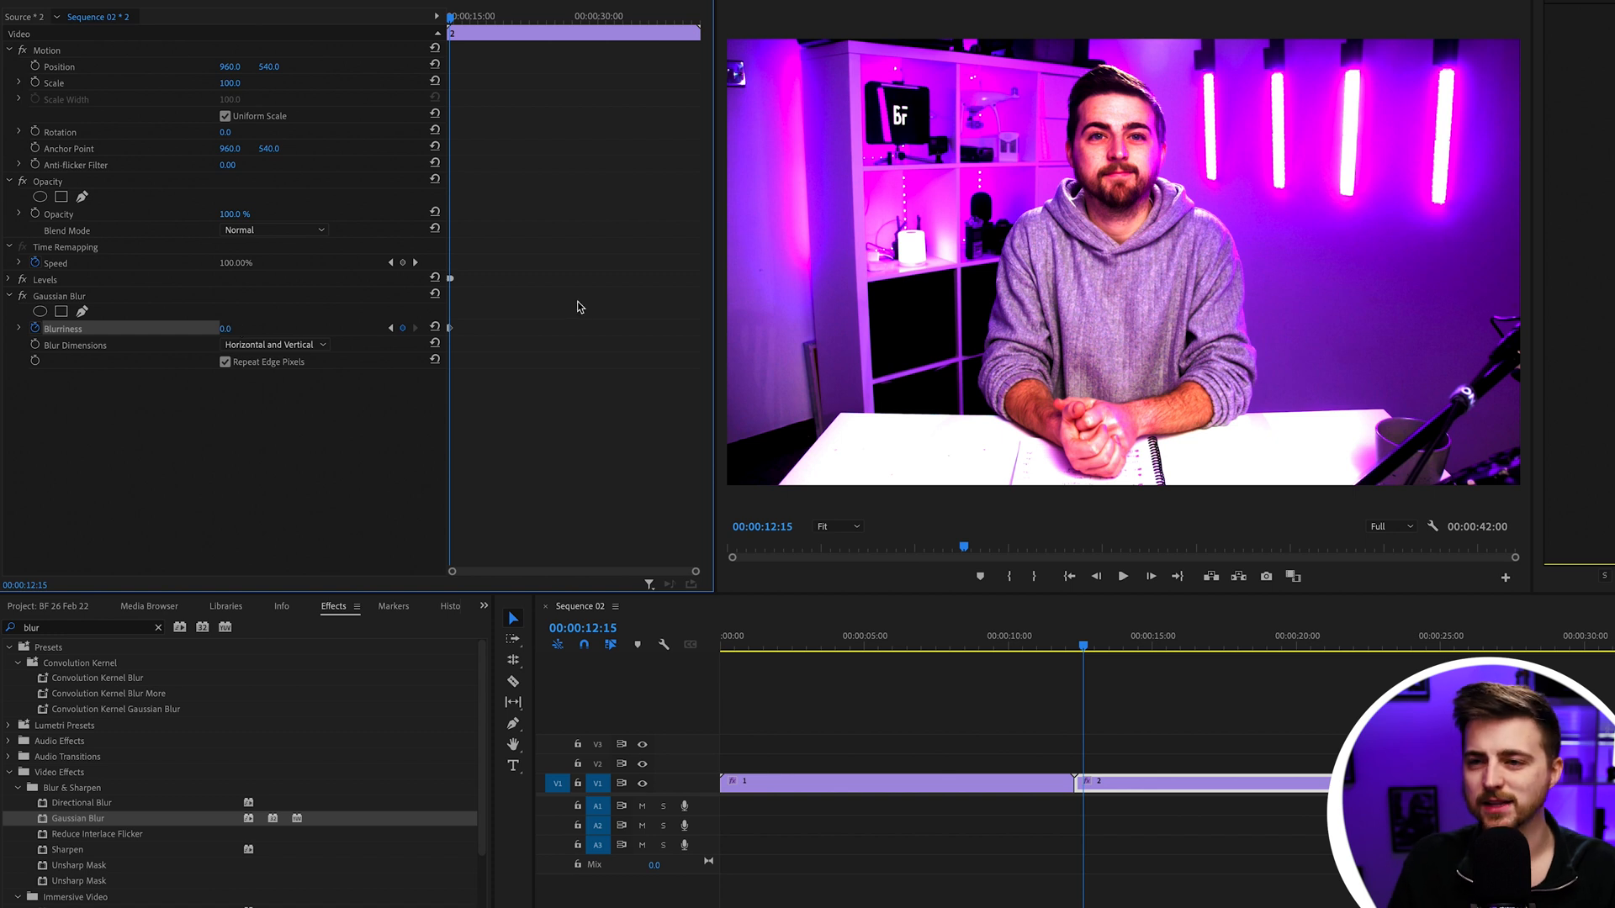
left_click(1037, 643)
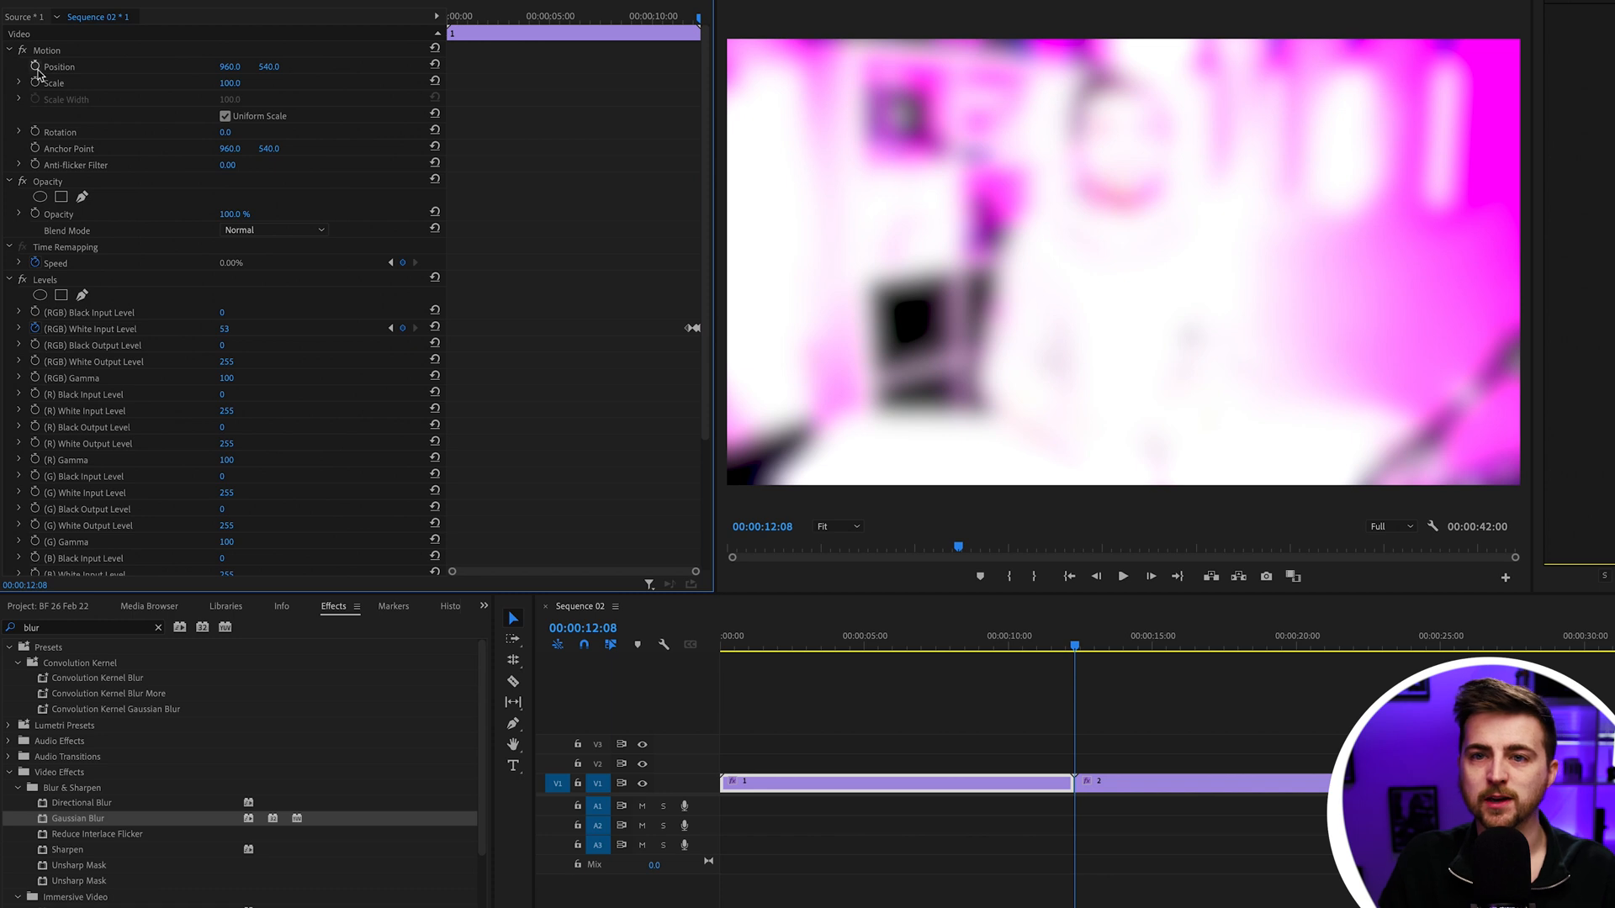
mouse_move(36, 83)
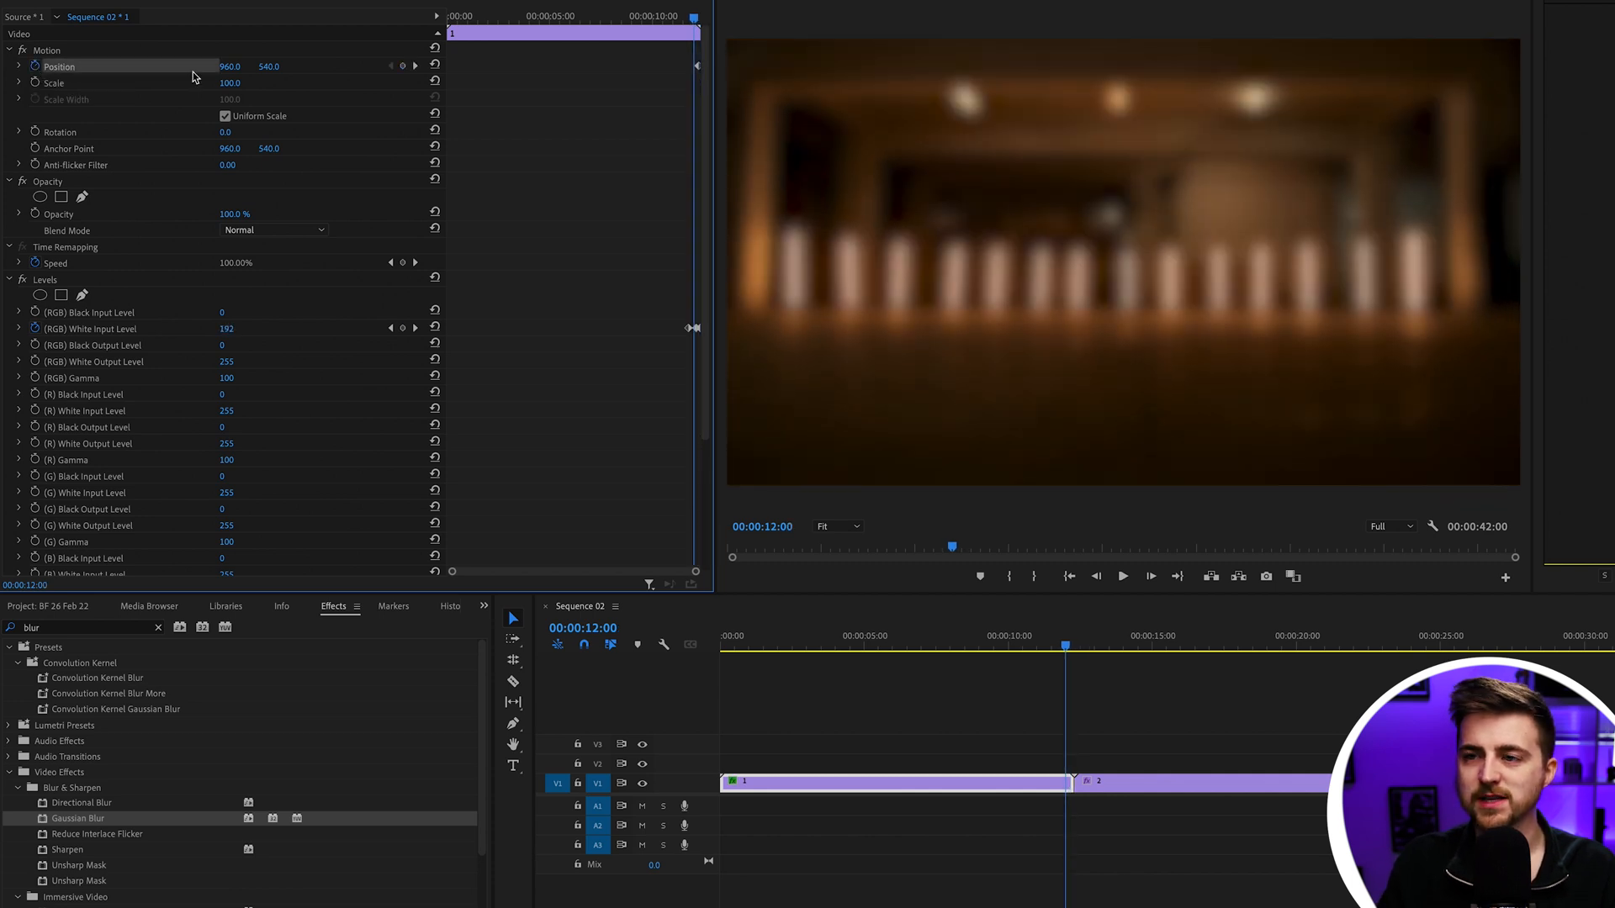
mouse_move(402, 69)
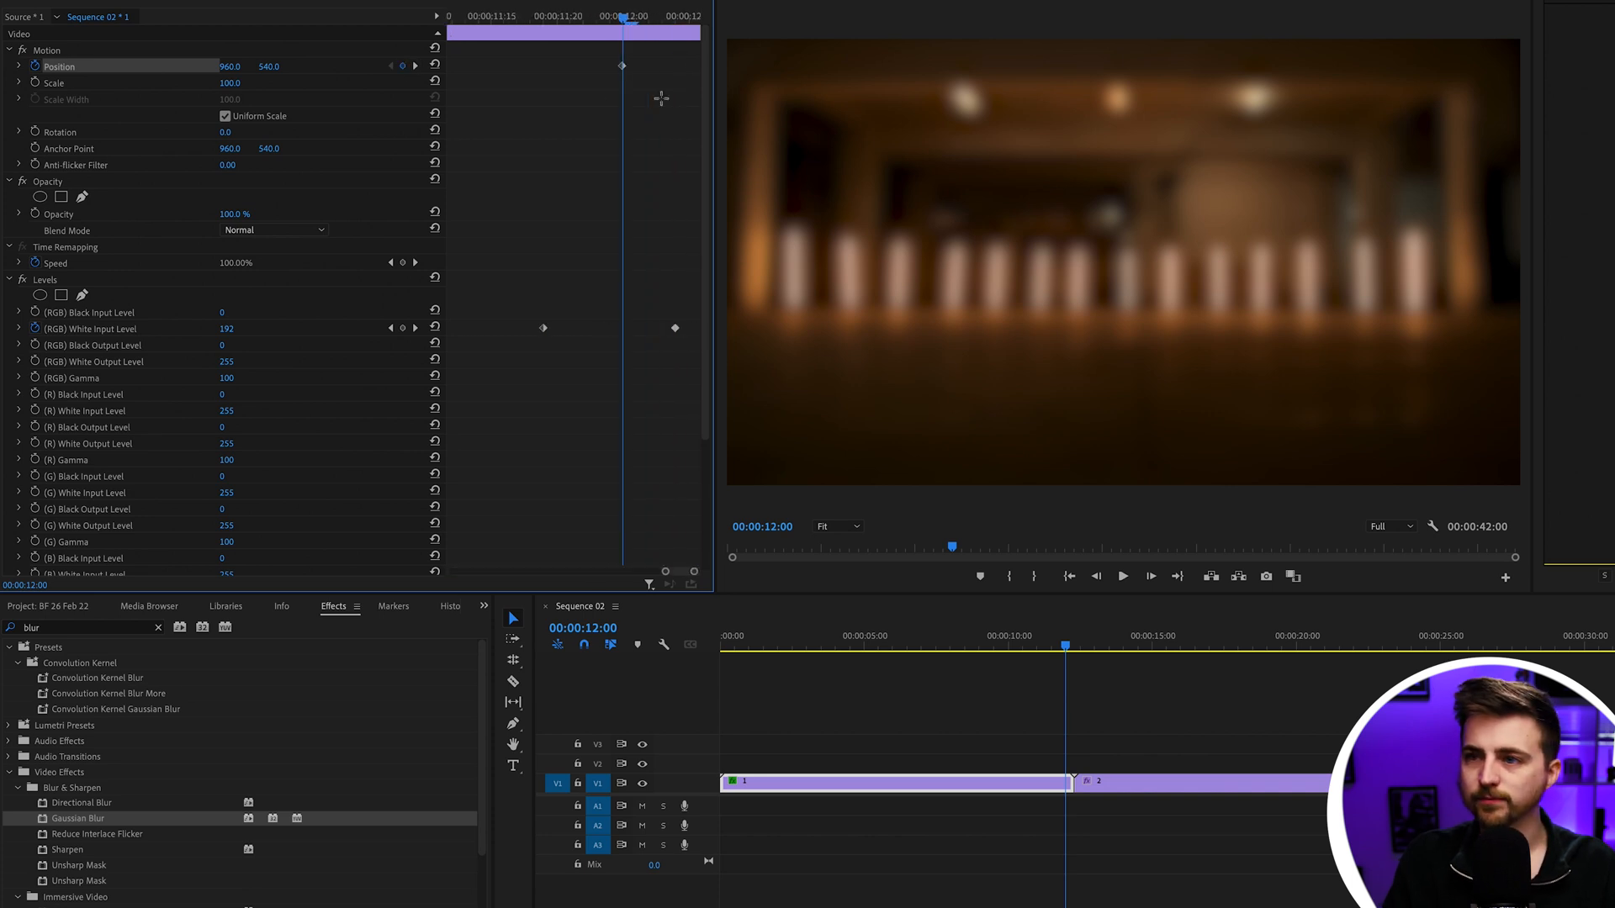
mouse_move(1011, 508)
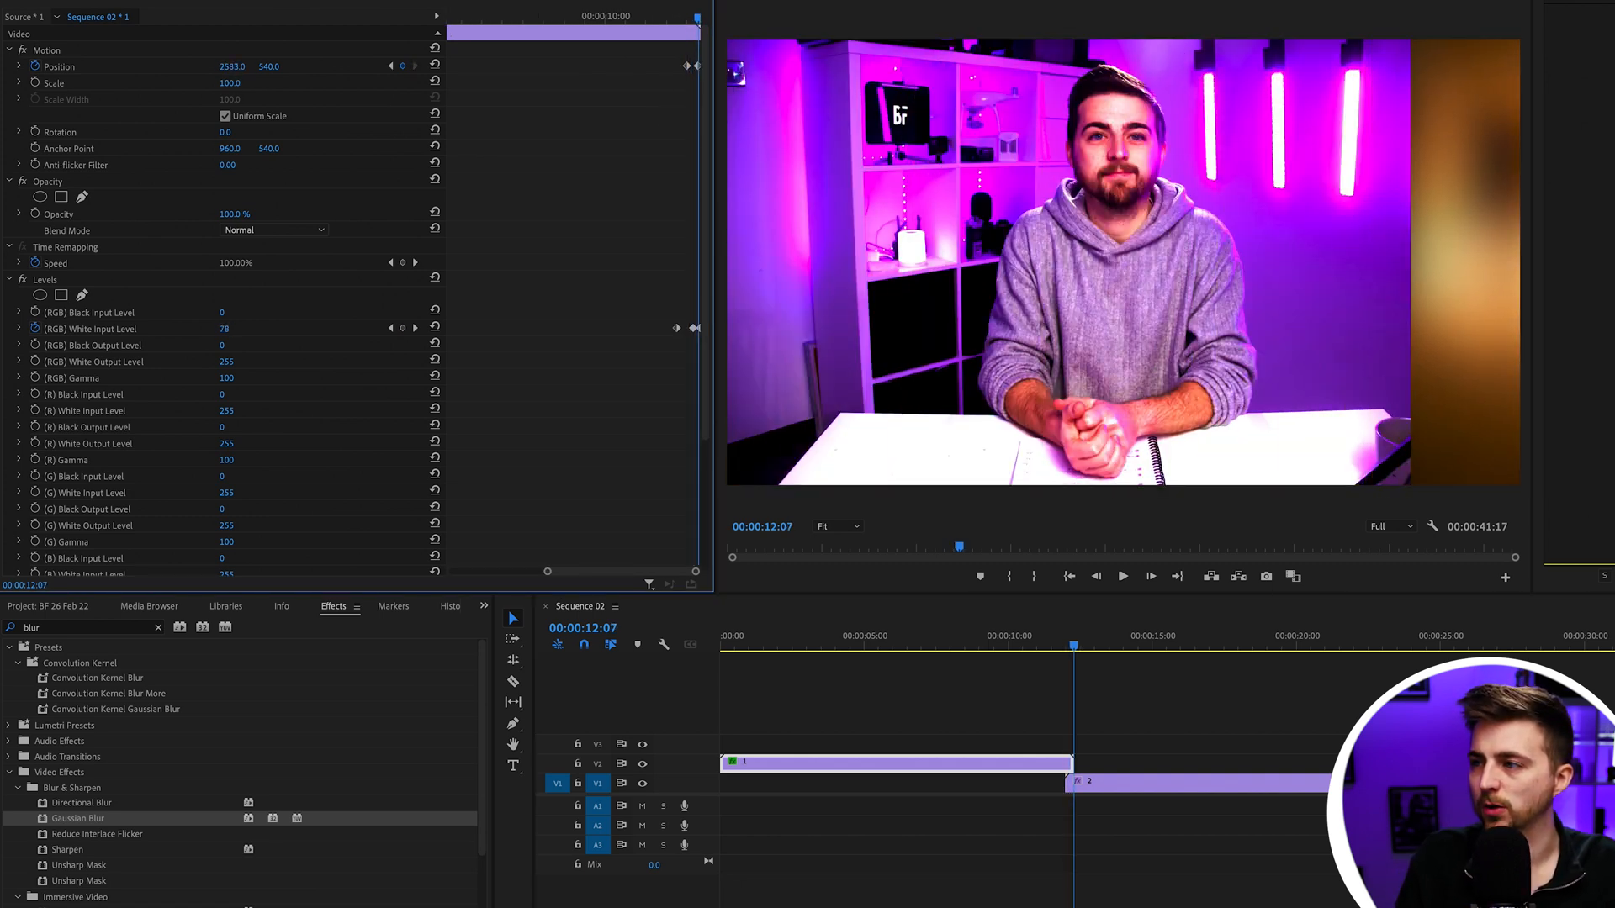
- Keyframe clip 2's Position X at -960 from 12:00 so it enters from the left
left_click_drag(232, 65, 267, 66)
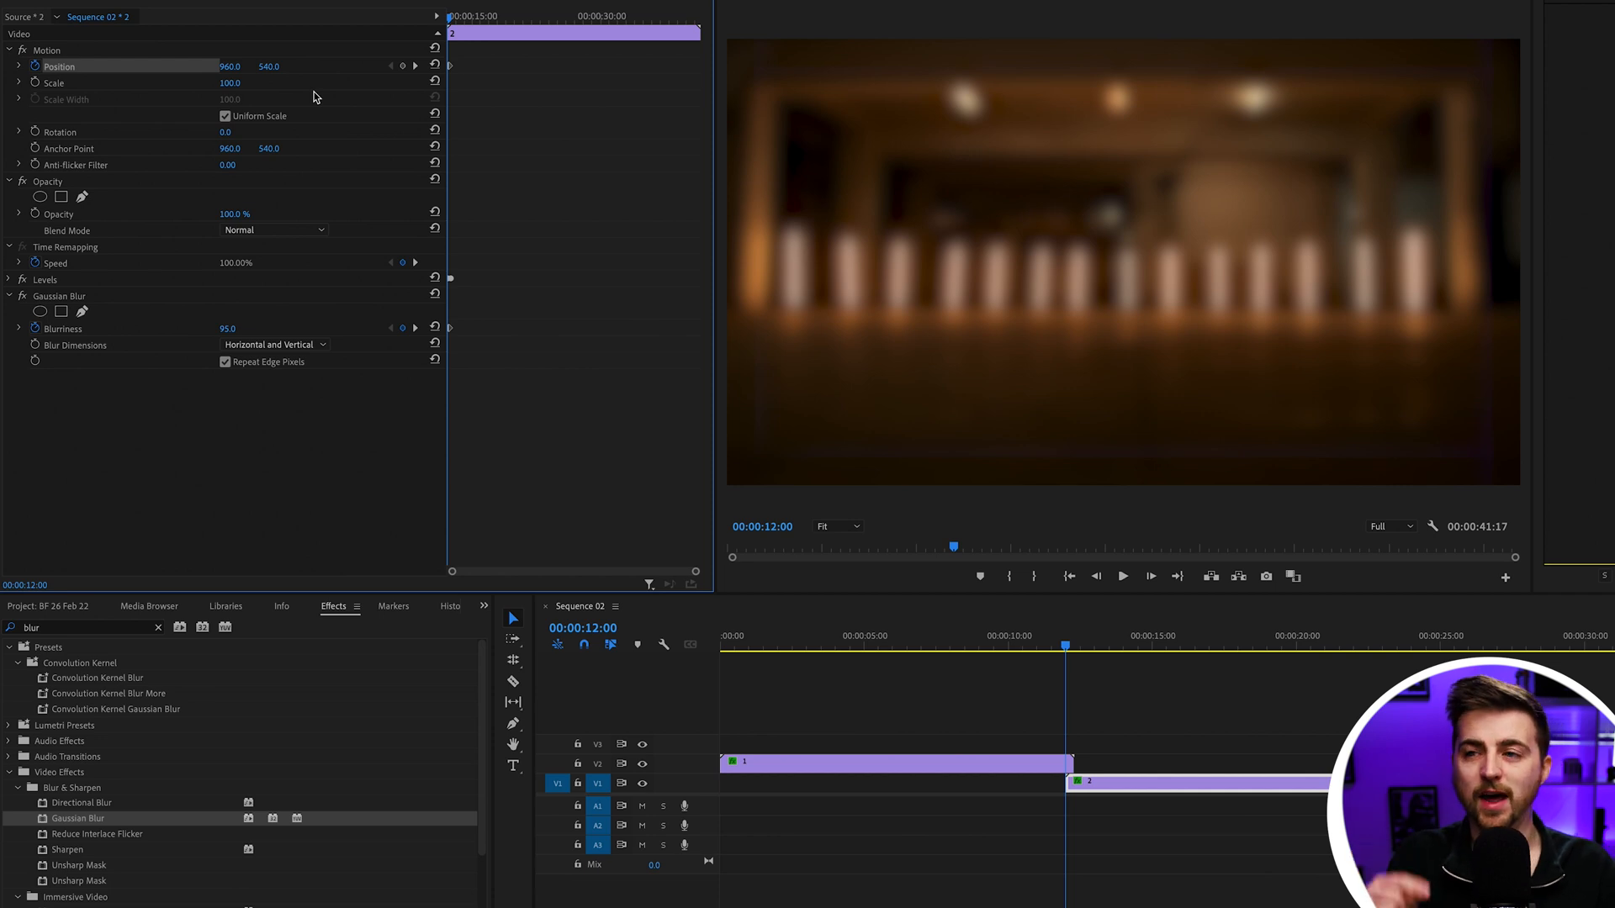
mouse_move(417, 403)
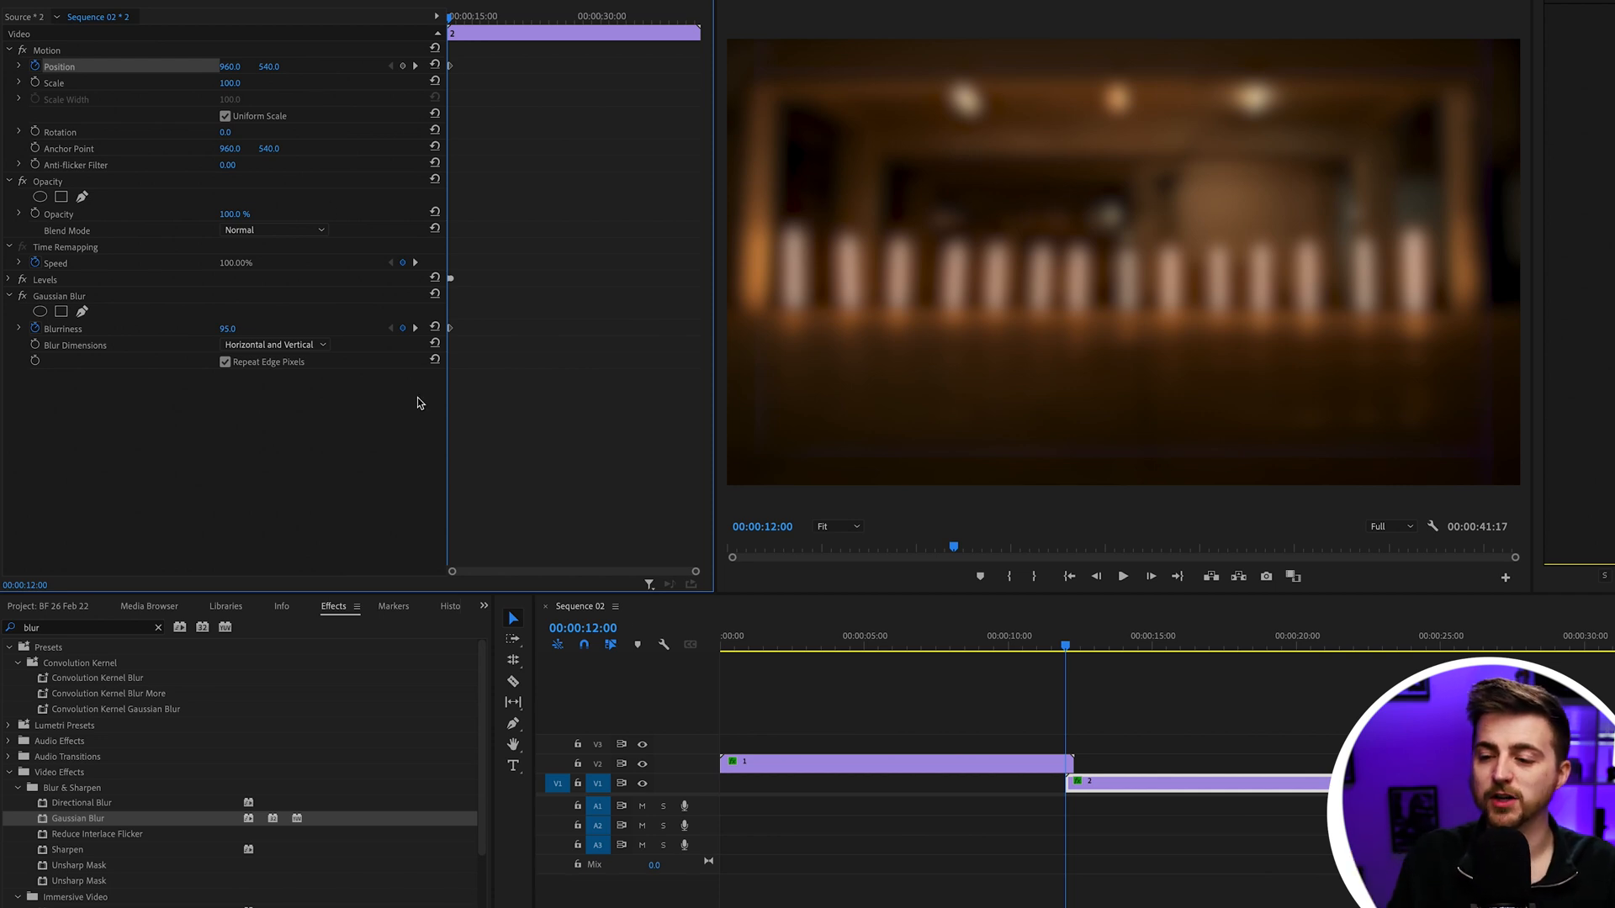
left_click(641, 762)
type("-960")
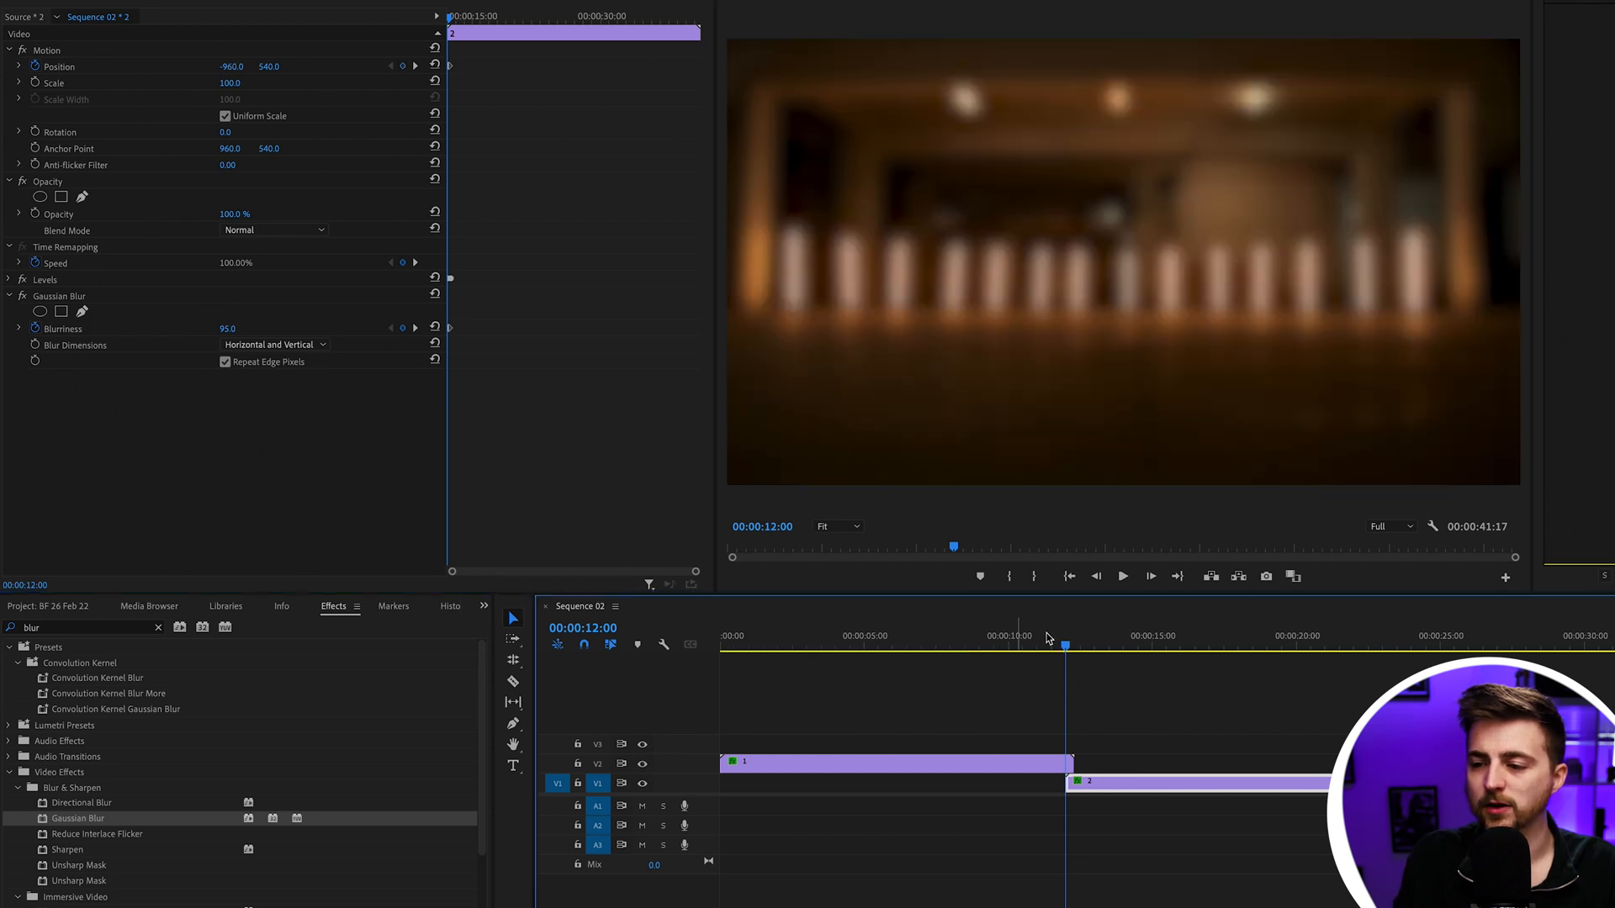
left_click(1061, 647)
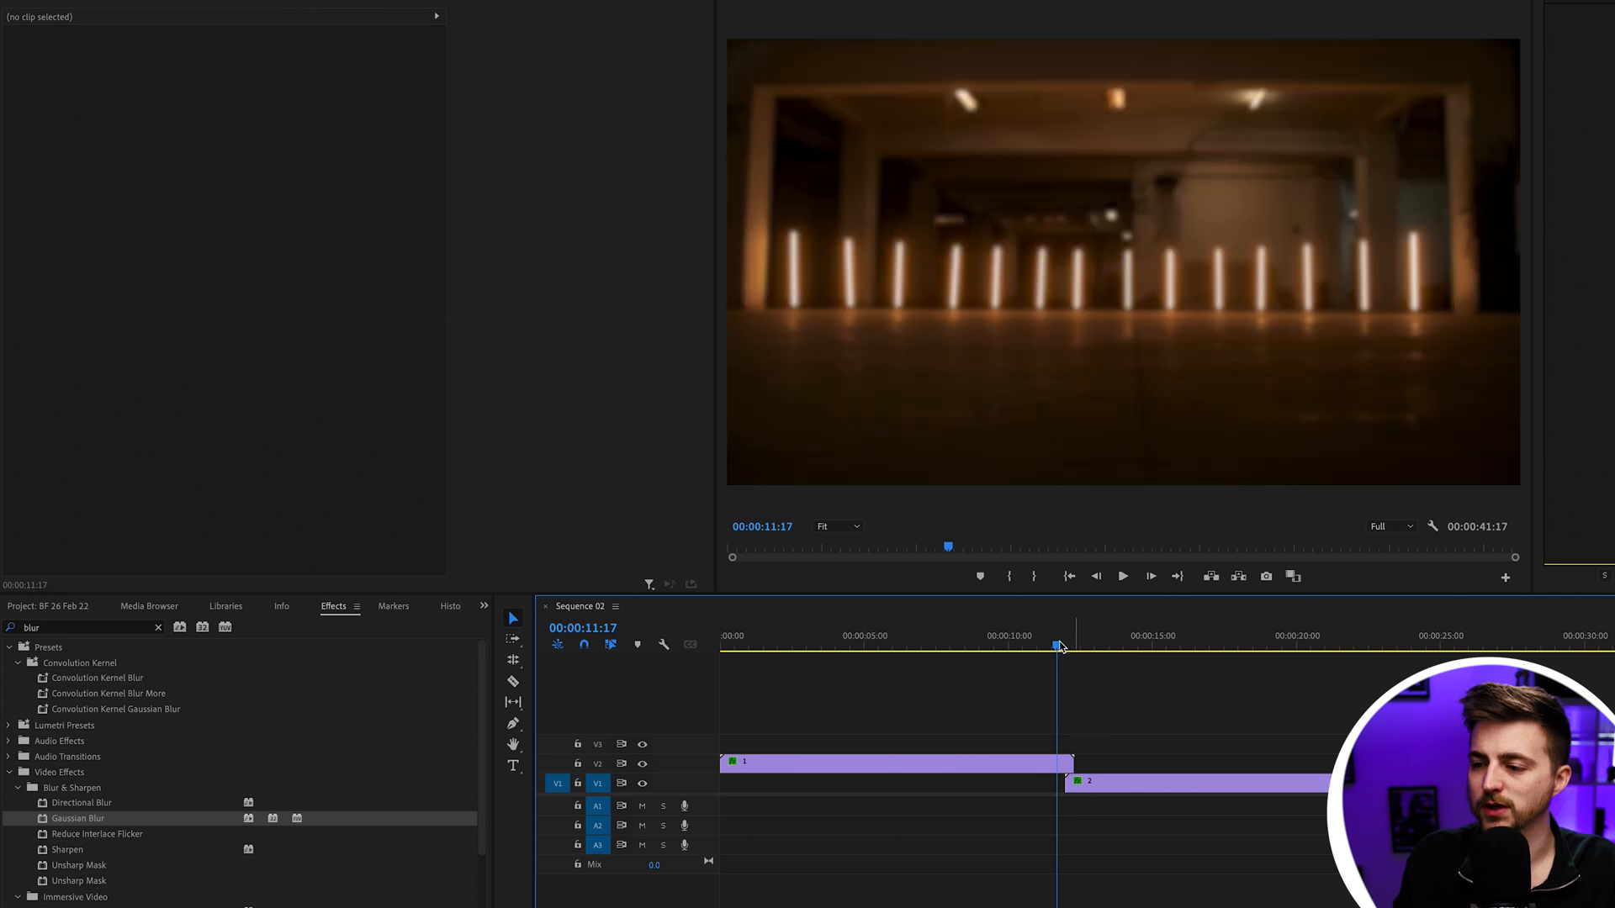
- Play back the slide-and-blur transition, then select clip 2 for duplication
left_click(1059, 644)
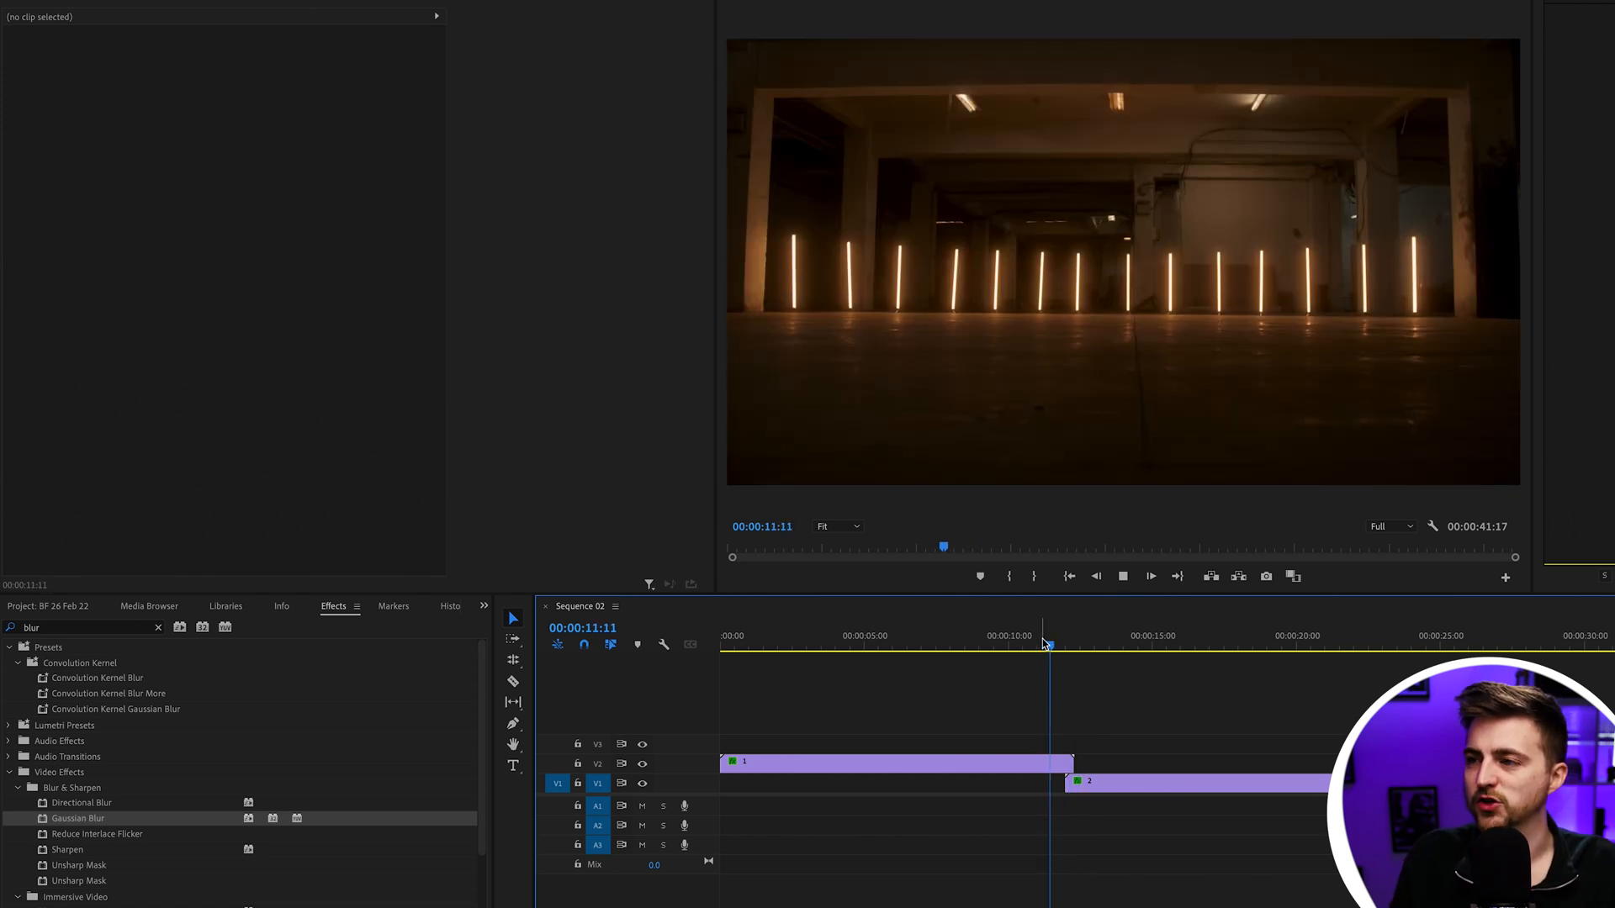
left_click(1071, 643)
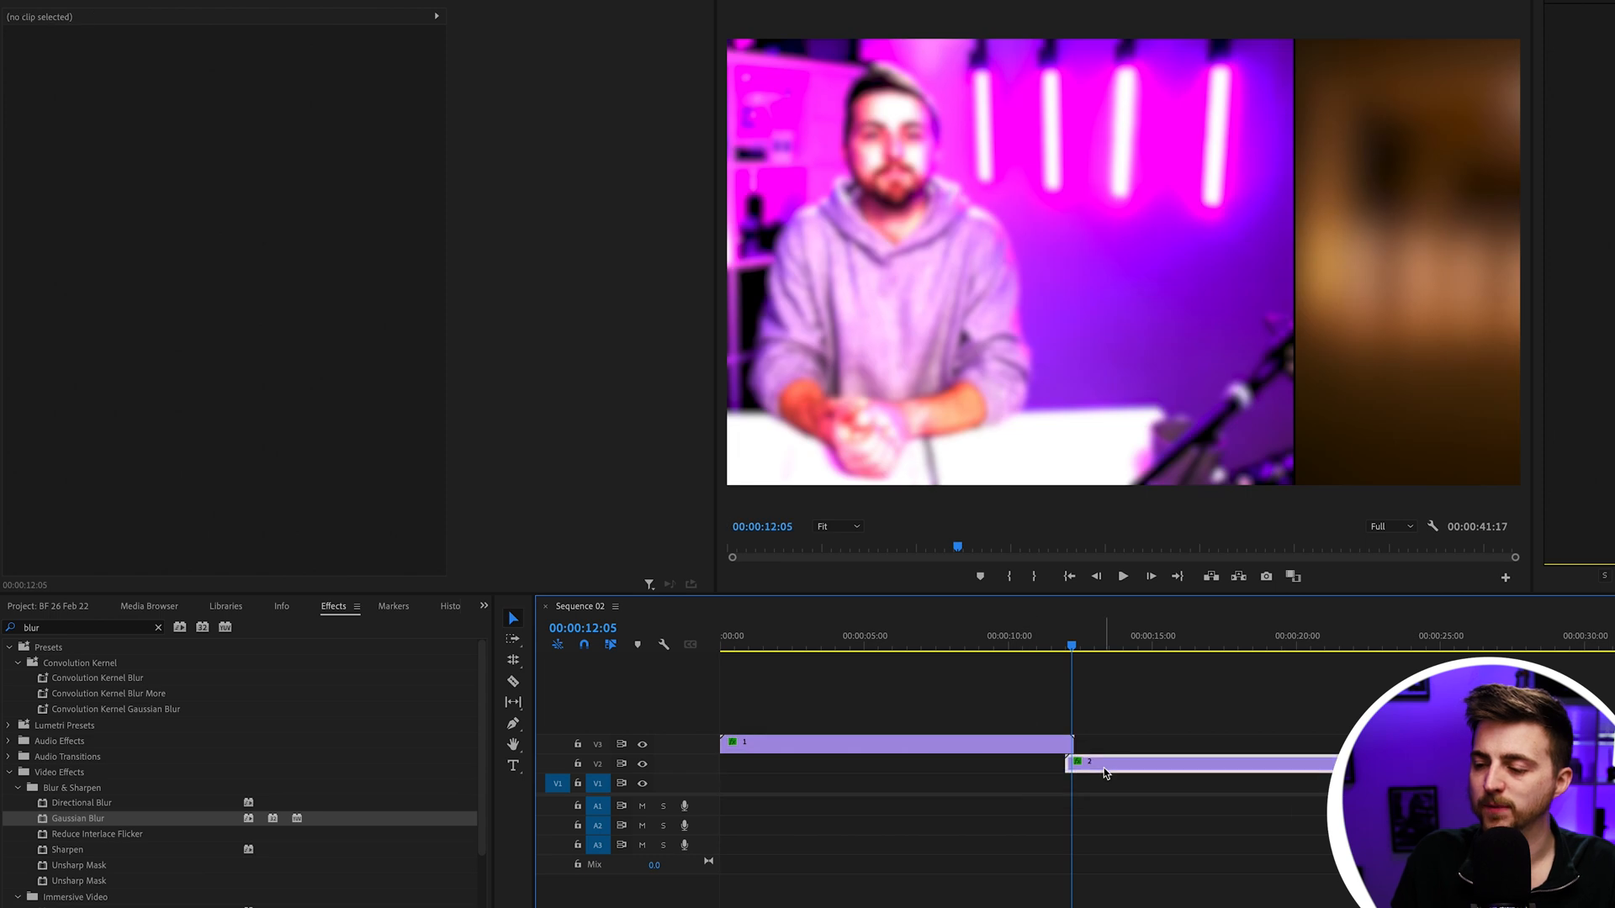
left_click(1107, 765)
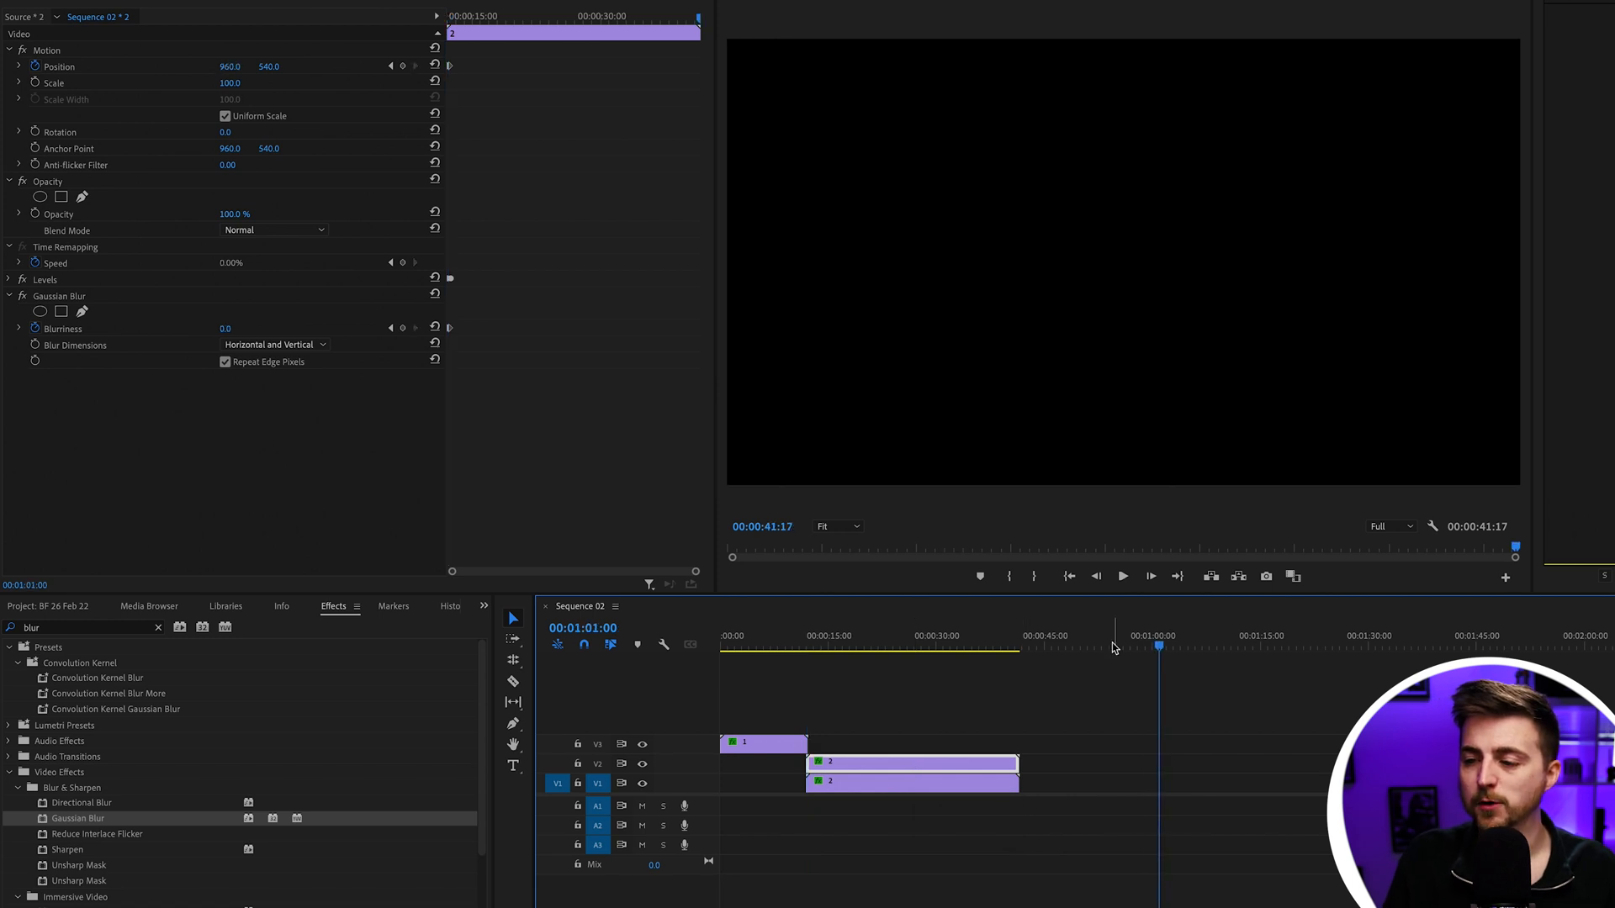
- Scale the bottom-track copy of clip 2 to 110% and step frames around the cut
left_click(899, 636)
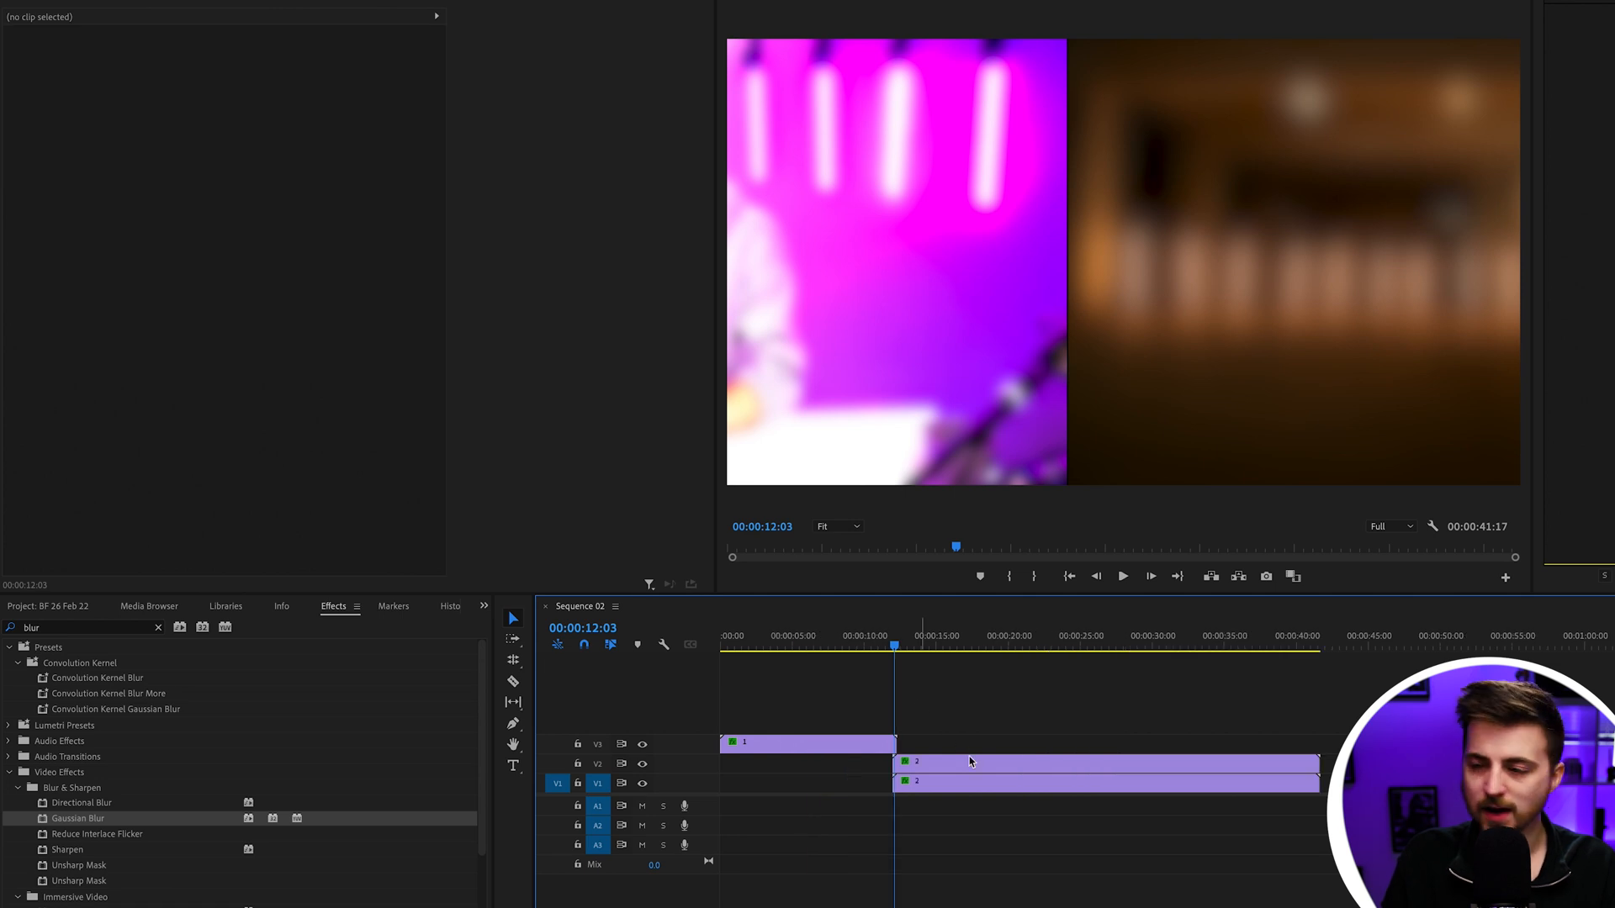
left_click(1101, 781)
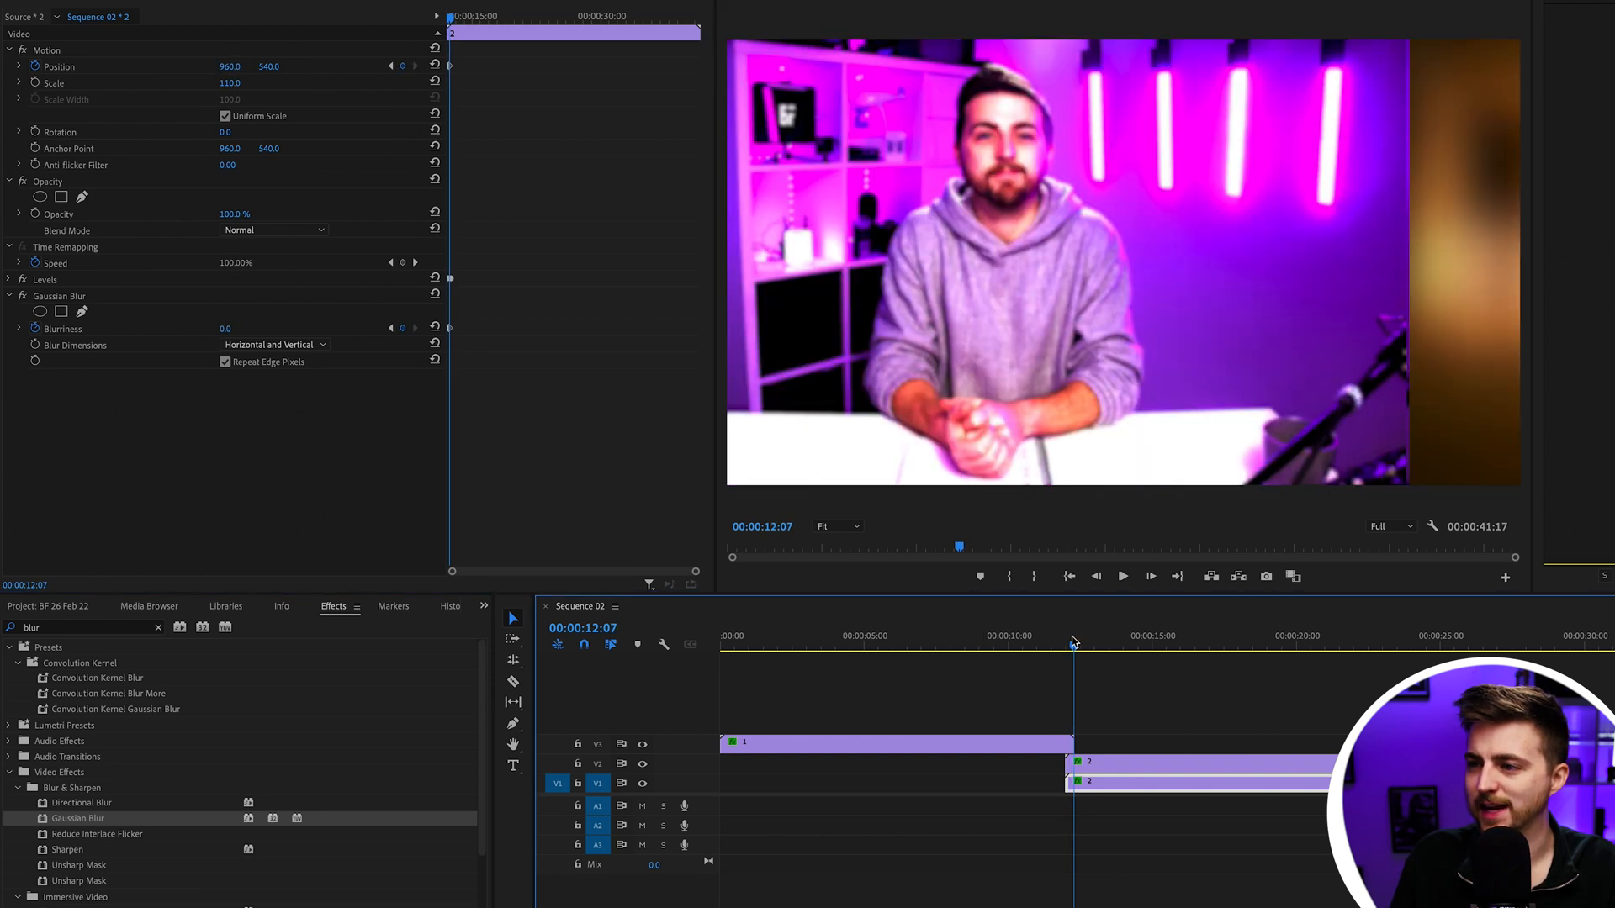
left_click(1071, 643)
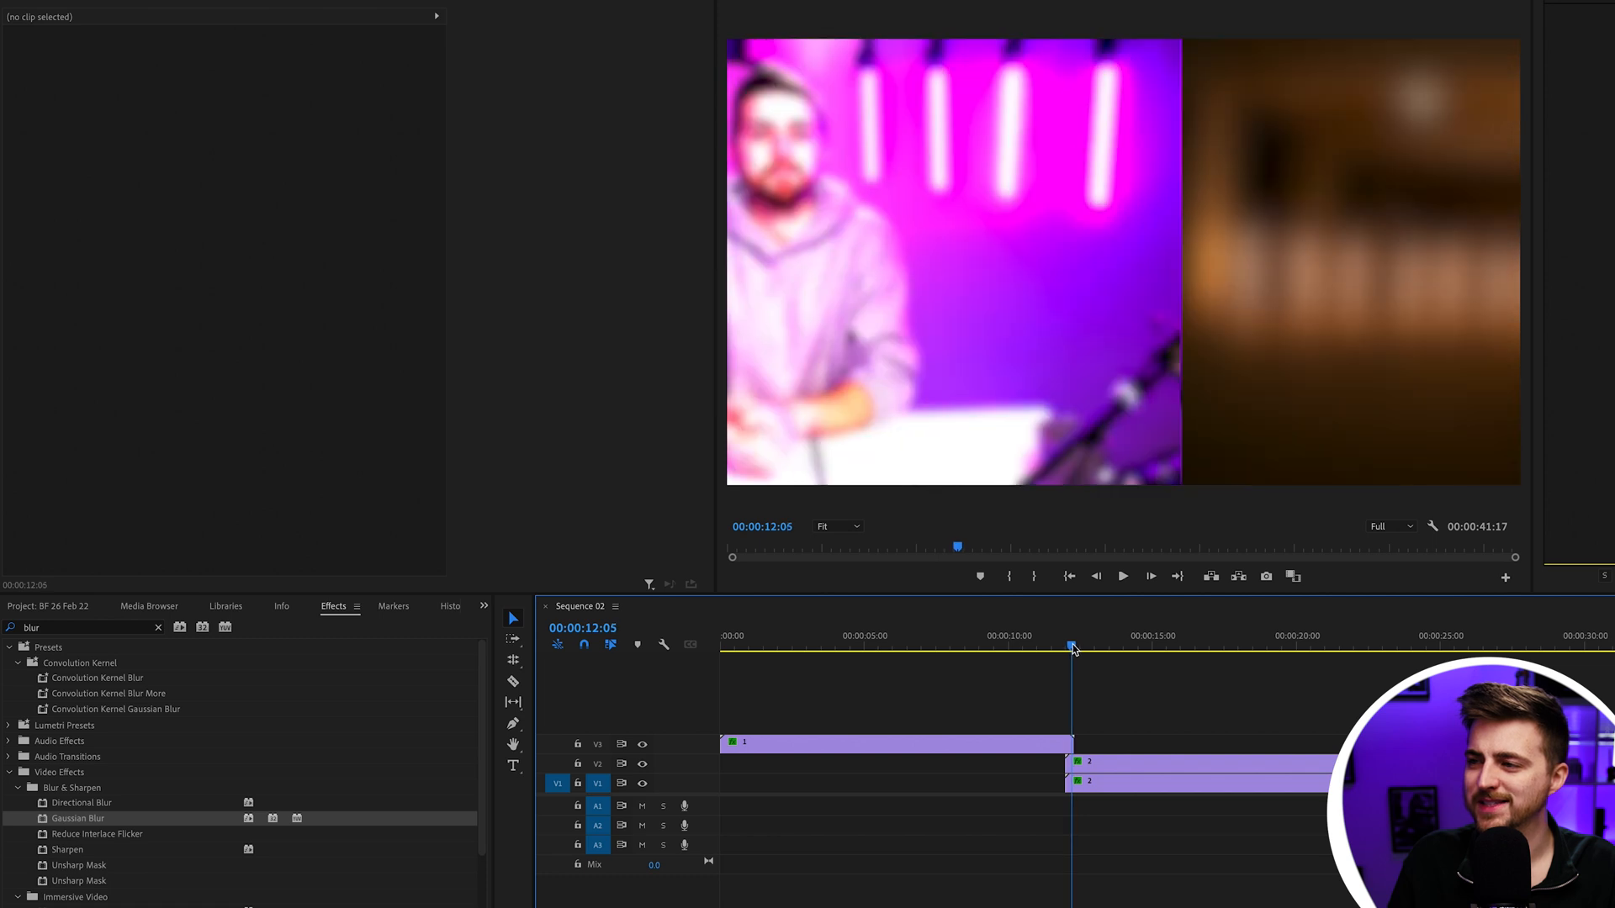
left_click(1096, 575)
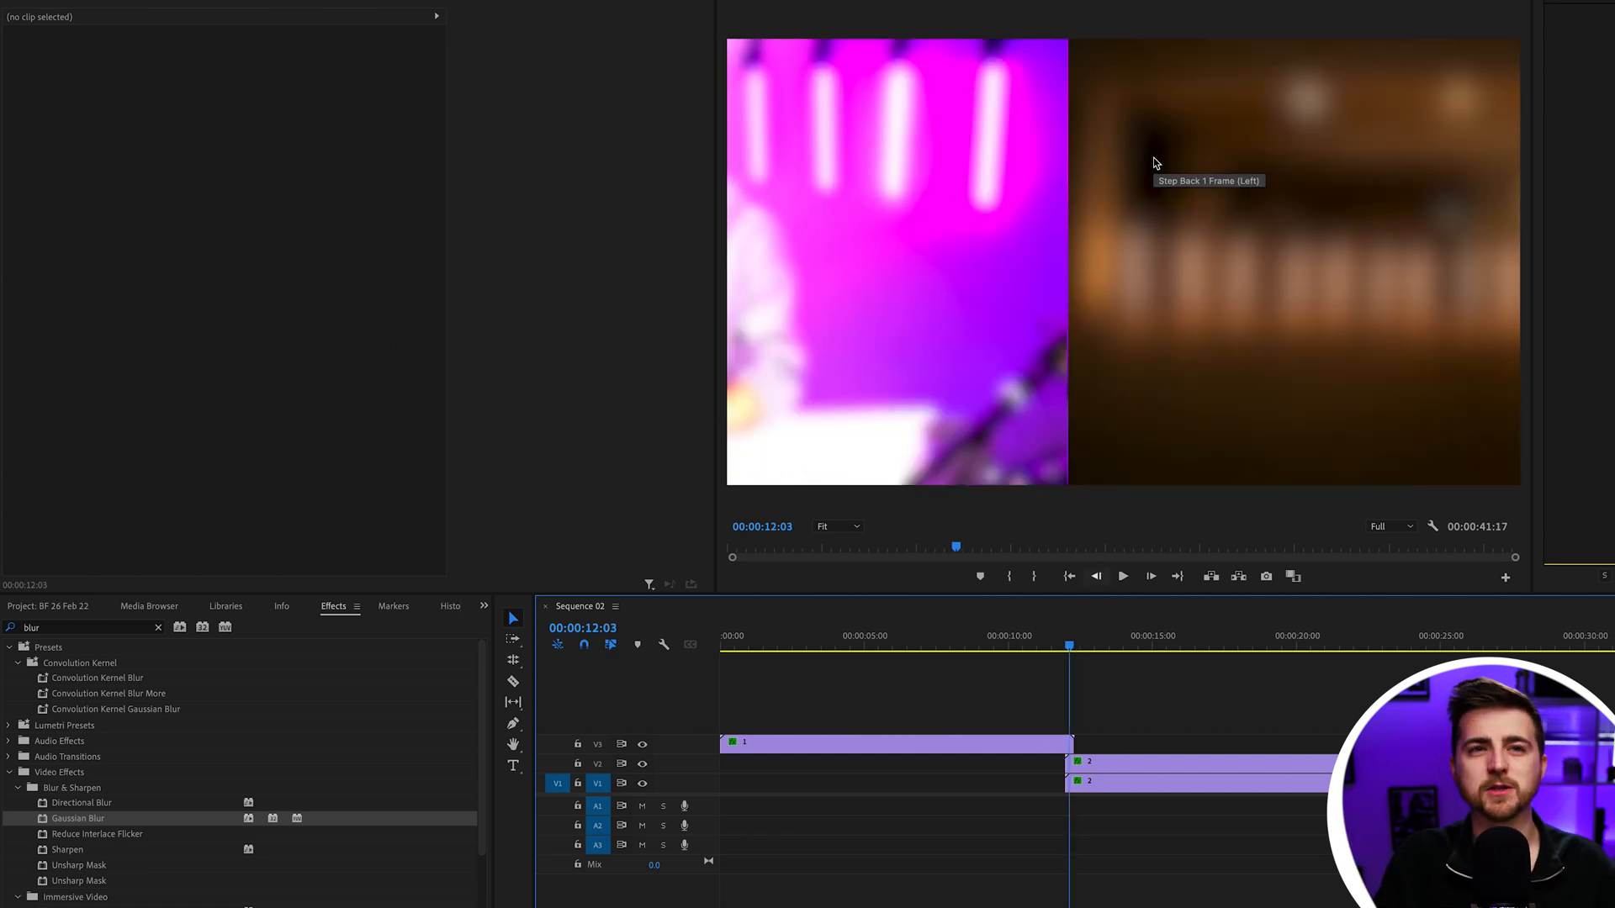
mouse_move(529, 762)
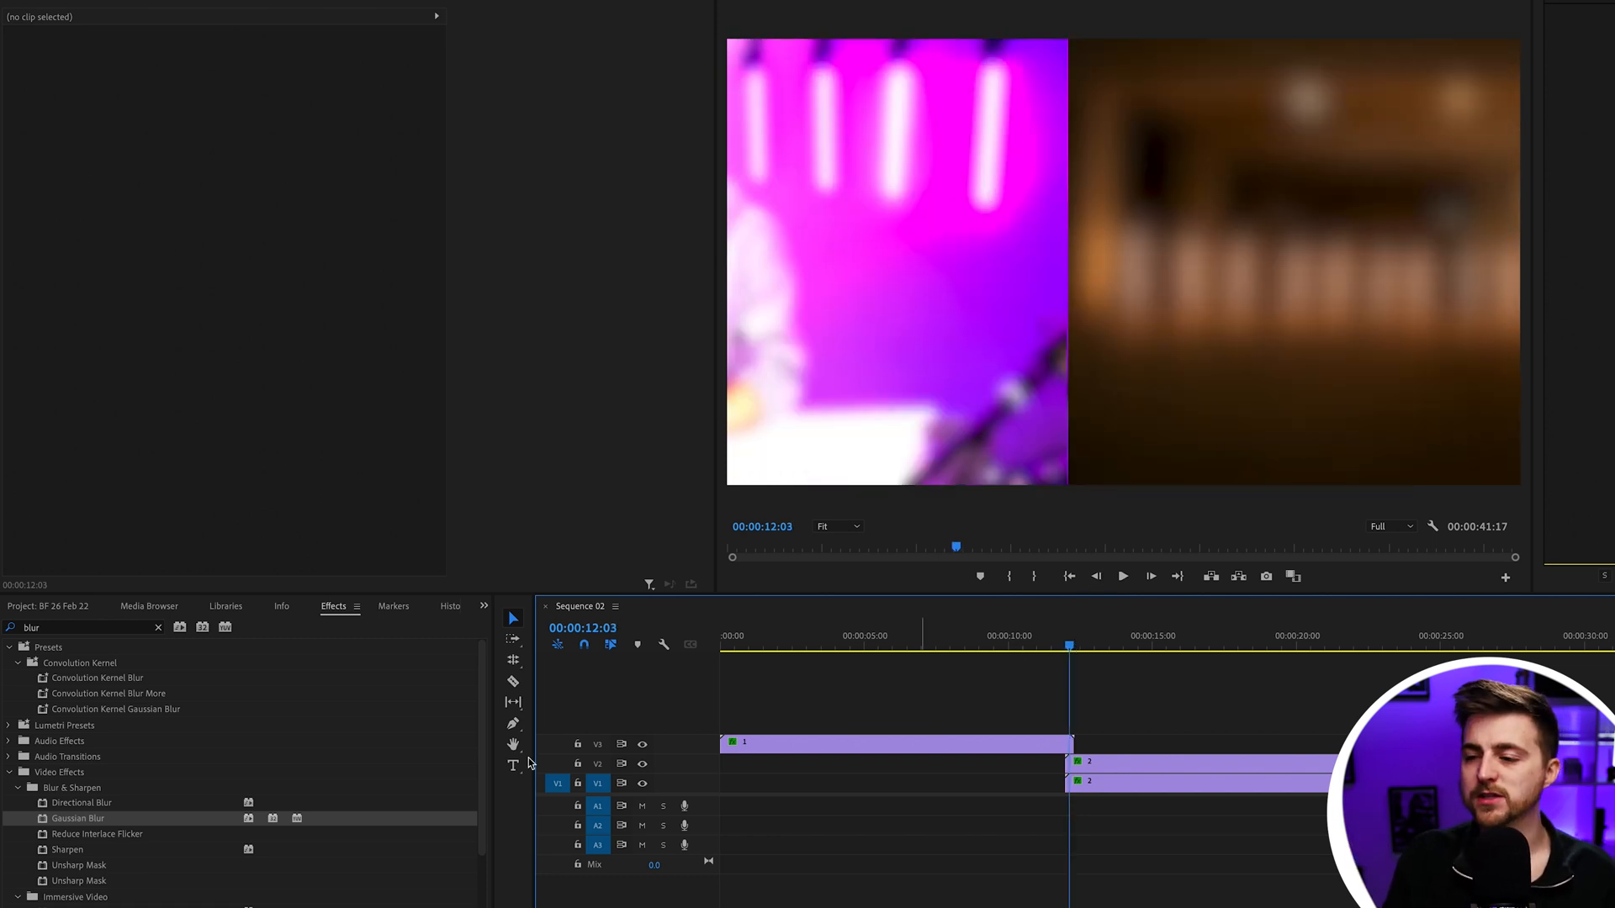
mouse_move(192, 679)
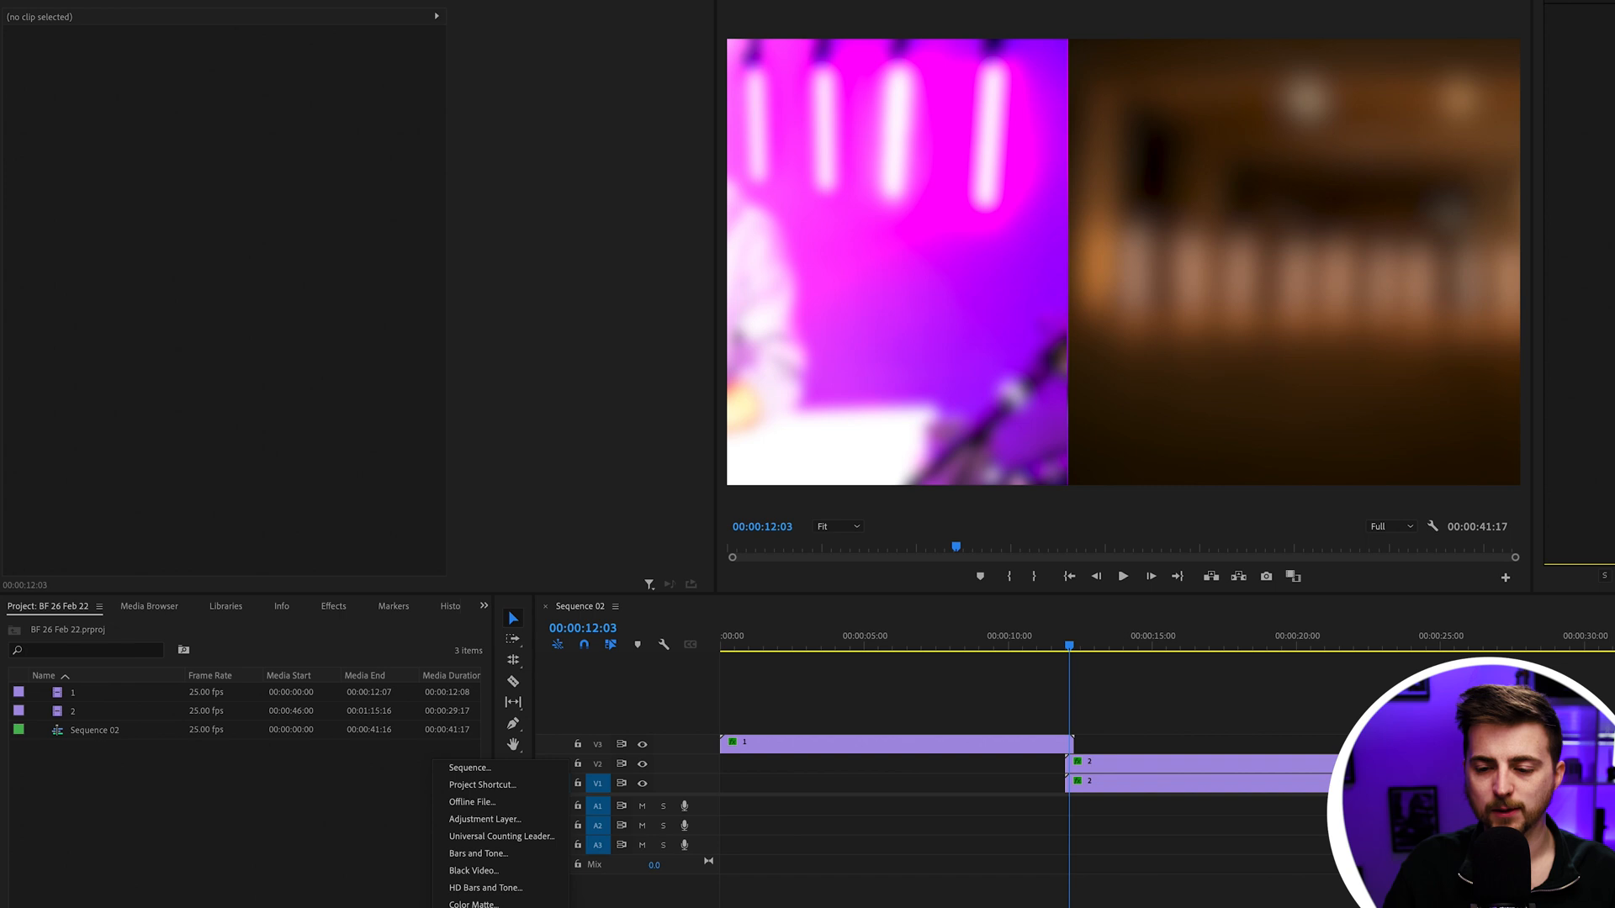
- Add an adjustment layer over the cut with Directional Blur at 90° and keyframed Blur Length
left_click(484, 819)
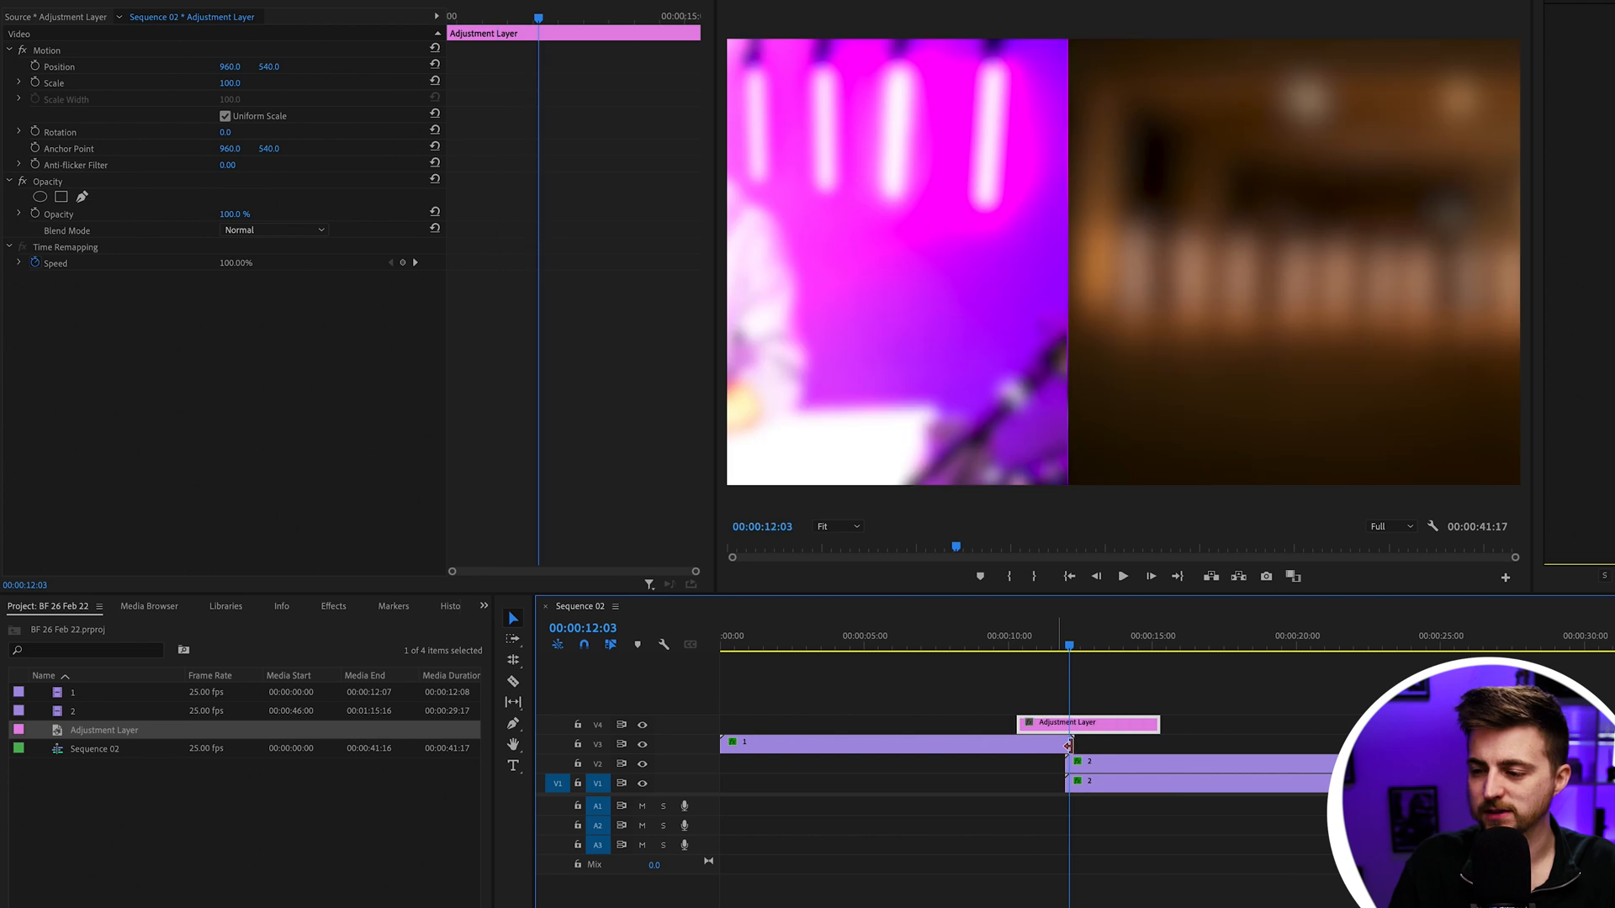
left_click(333, 606)
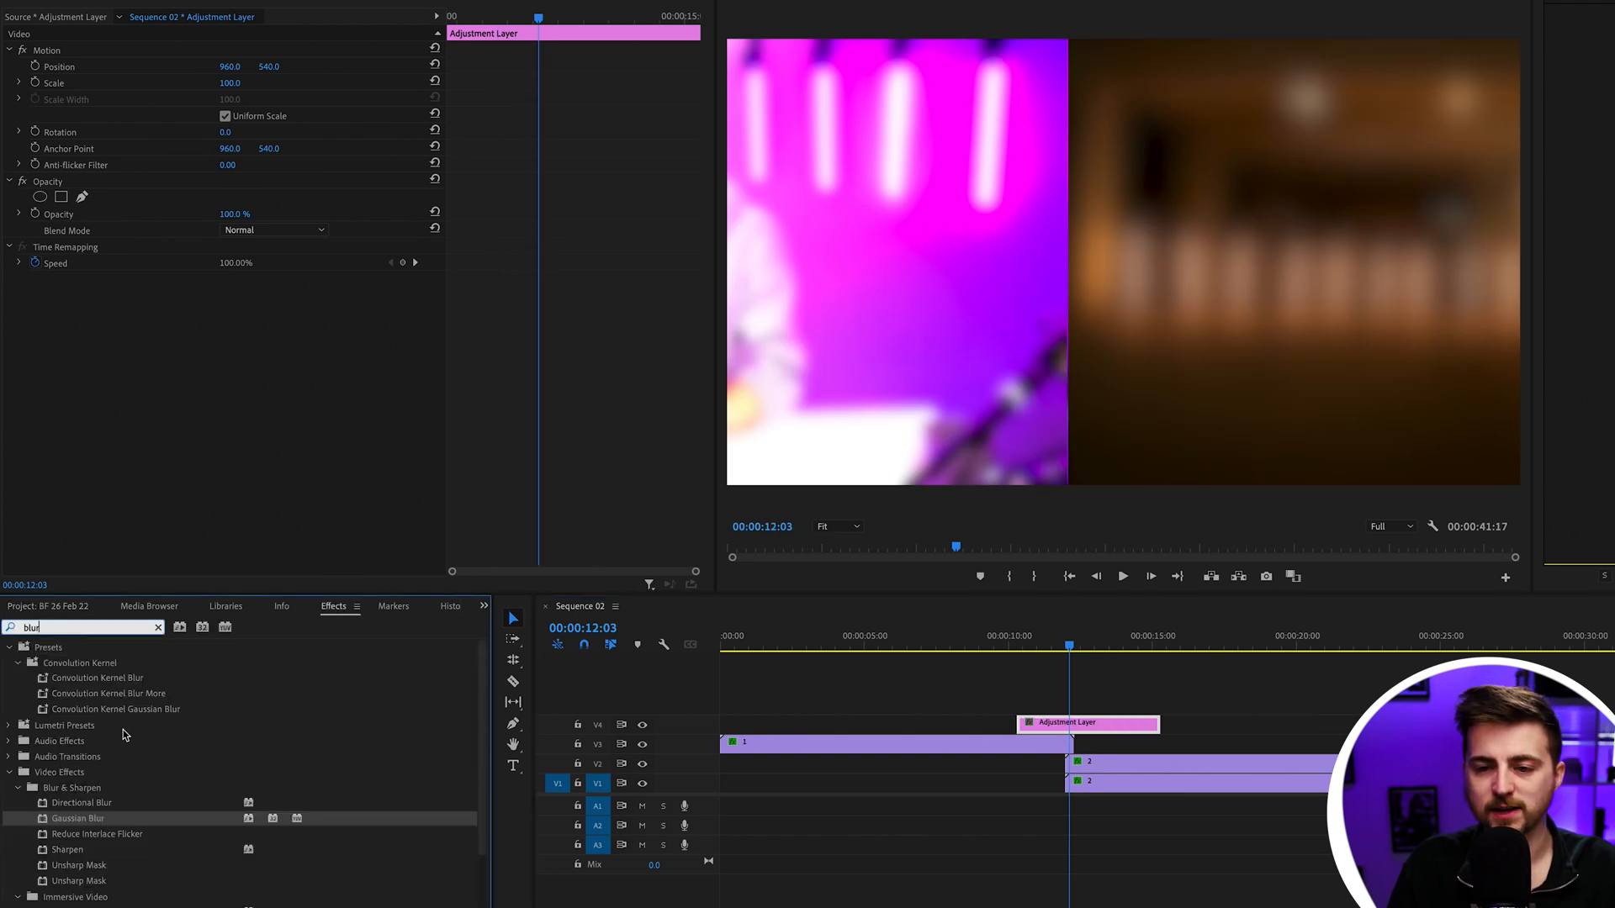
left_click(82, 802)
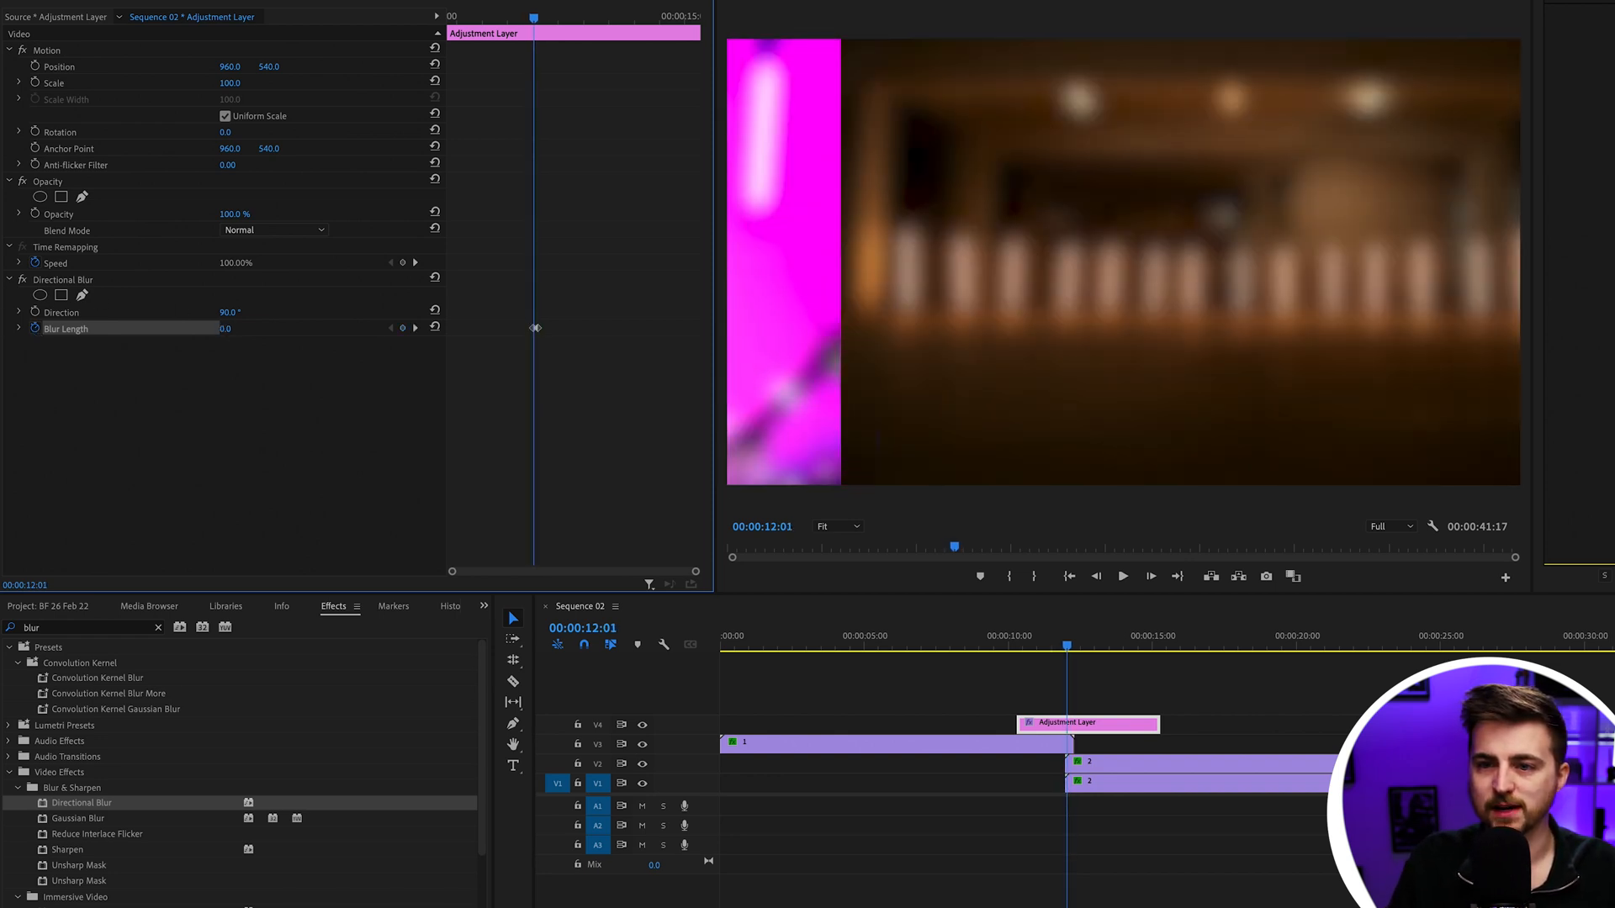
left_click_drag(225, 327, 252, 327)
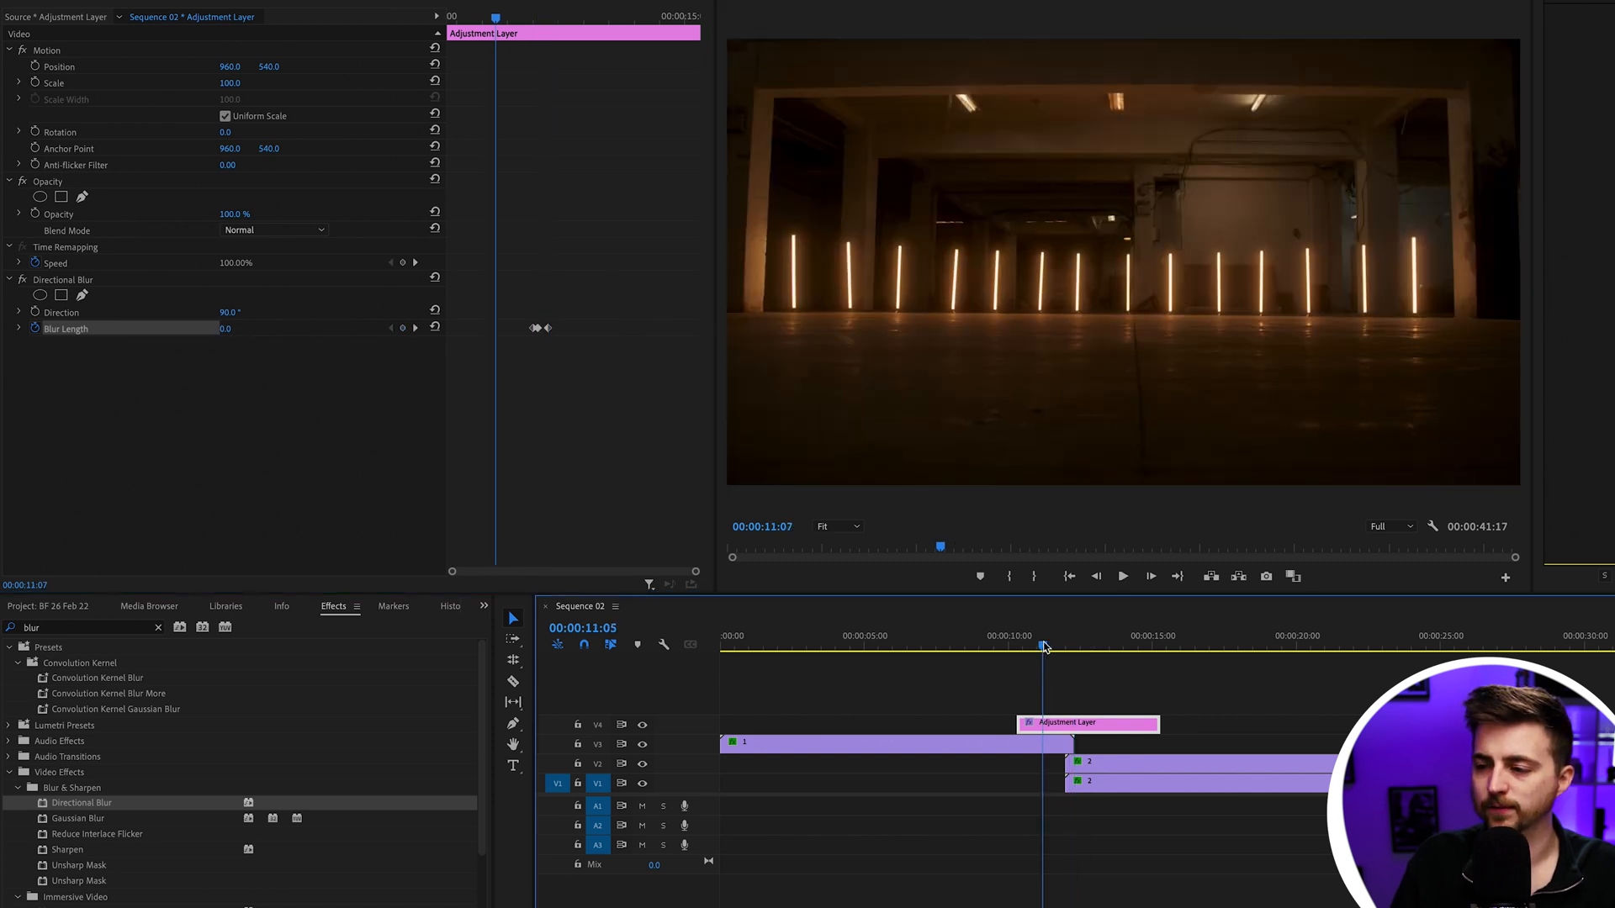
- Keyframe Blur Length at 0, about 13.7 at the cut, then 0, and replay the transition
left_click(1121, 575)
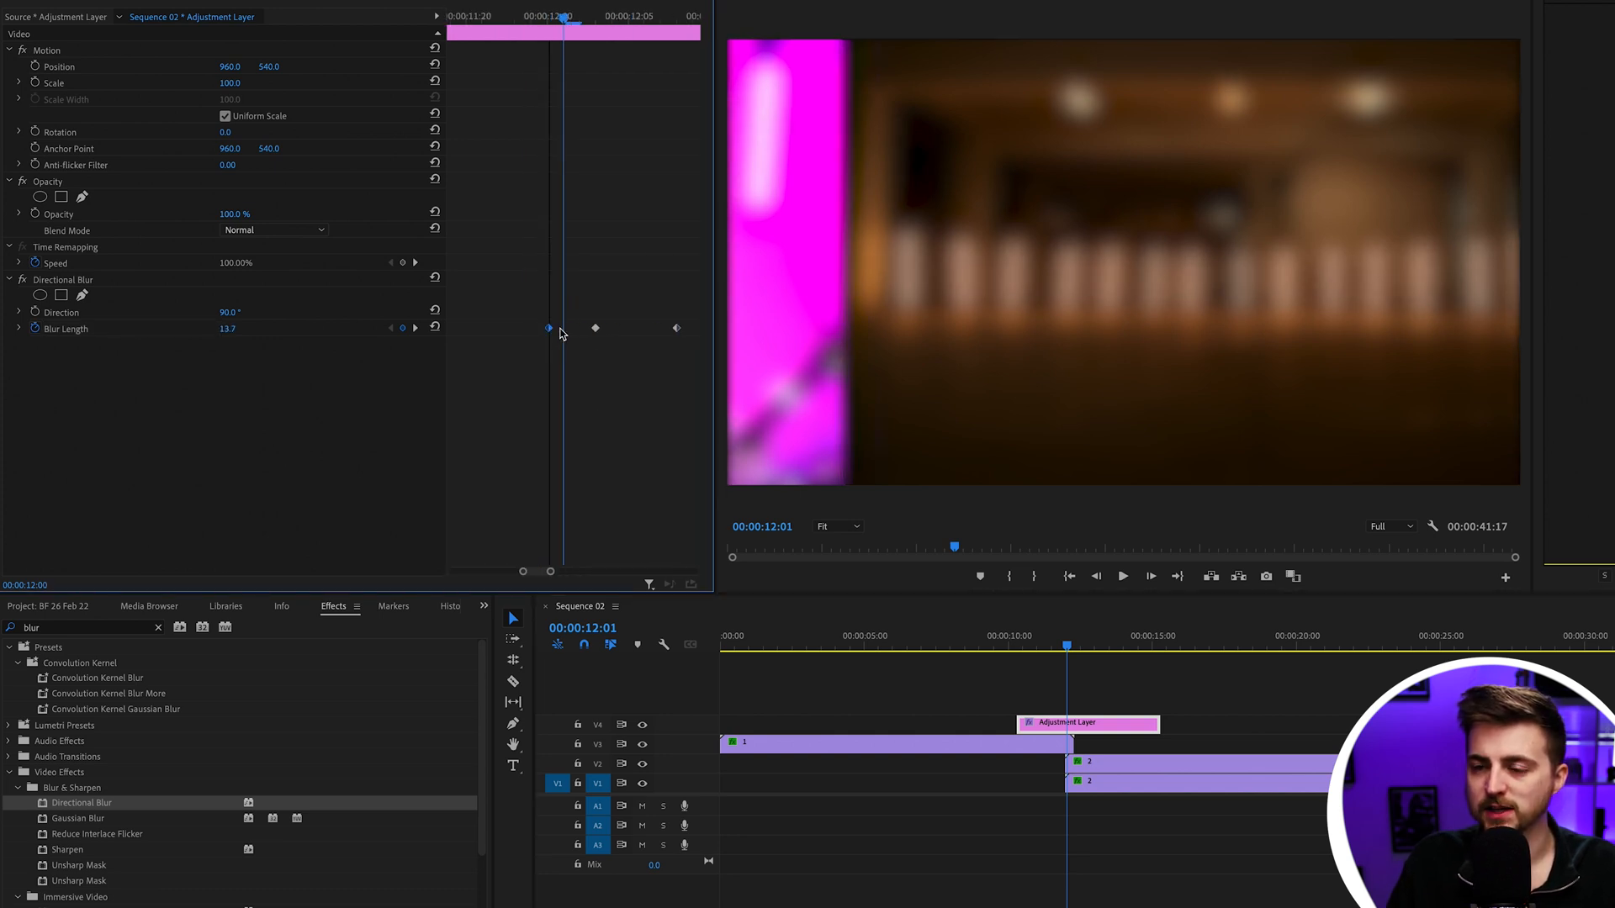
left_click(1121, 575)
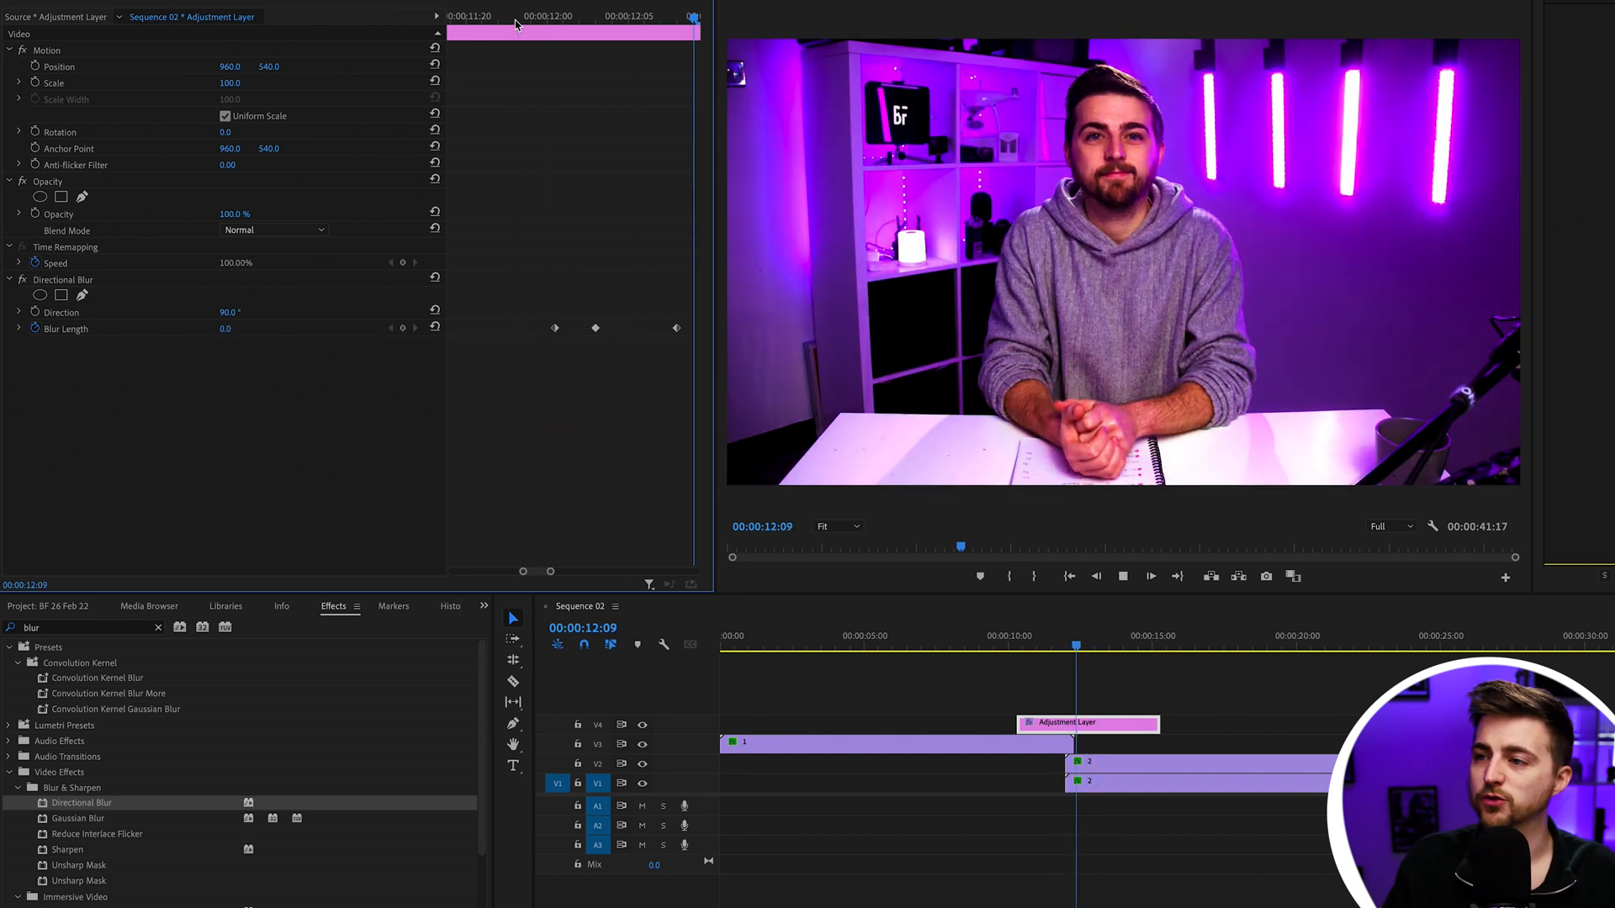
left_click(1004, 647)
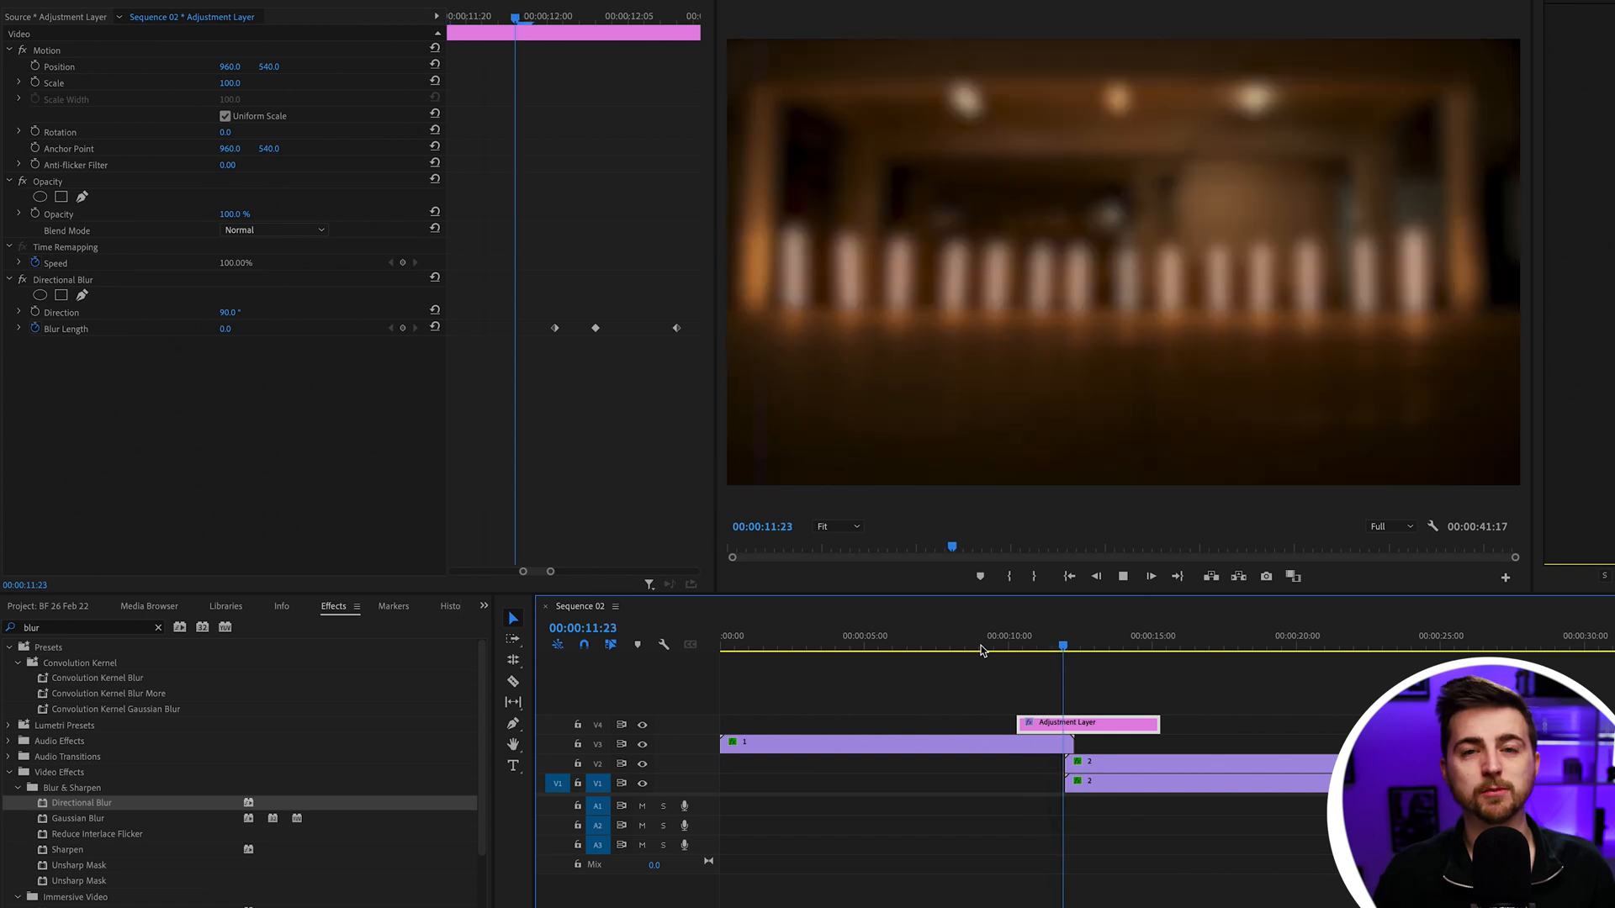
left_click(1041, 643)
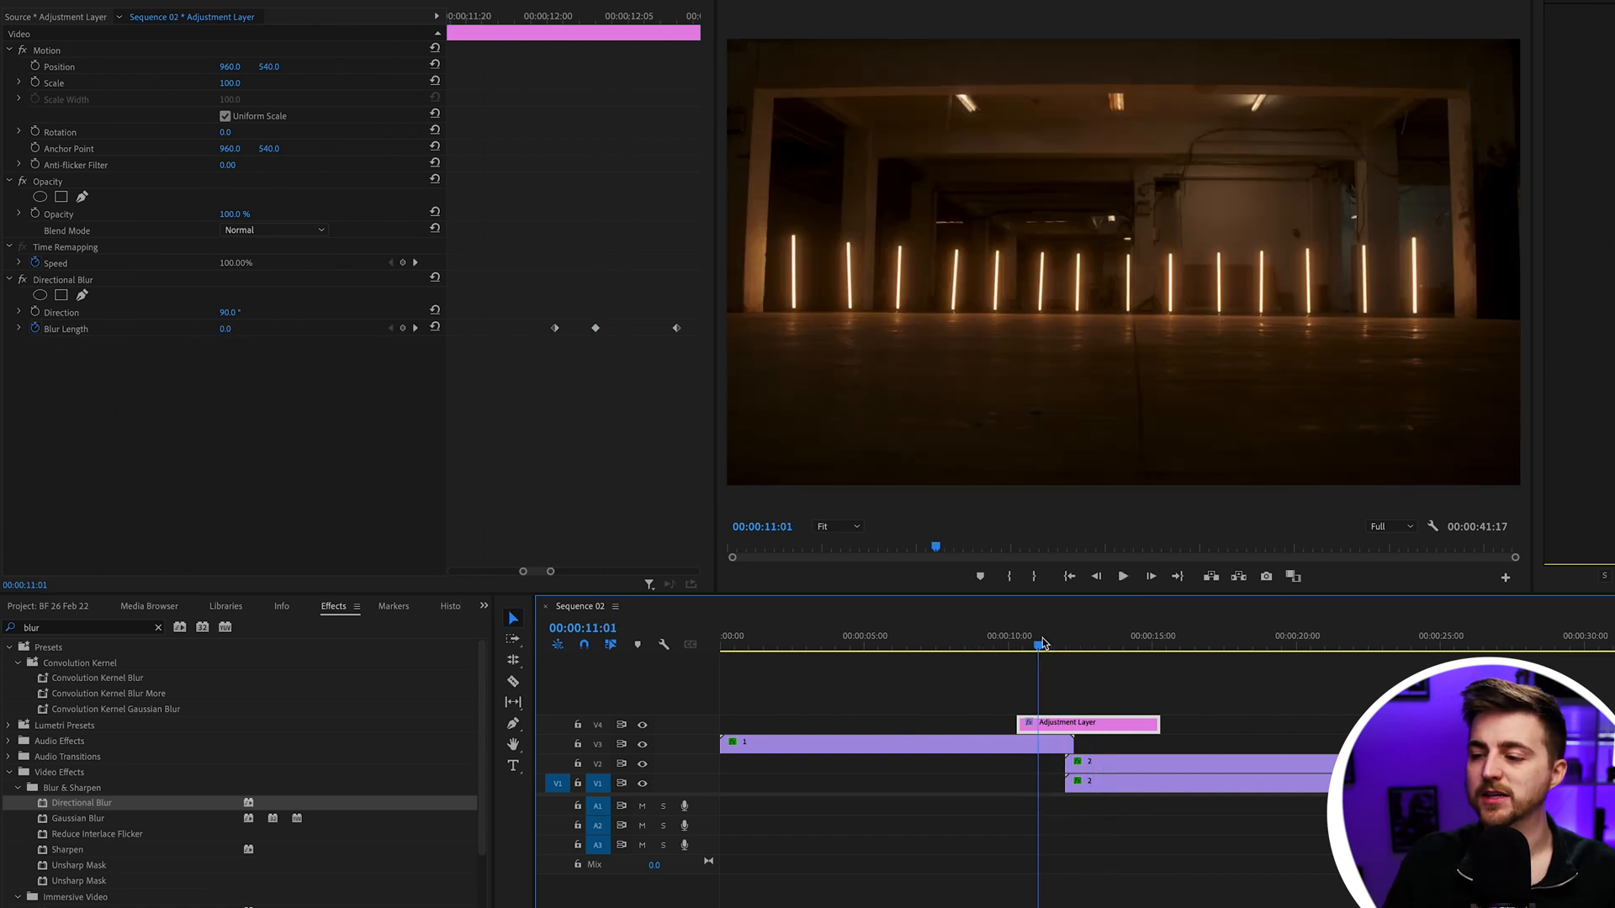